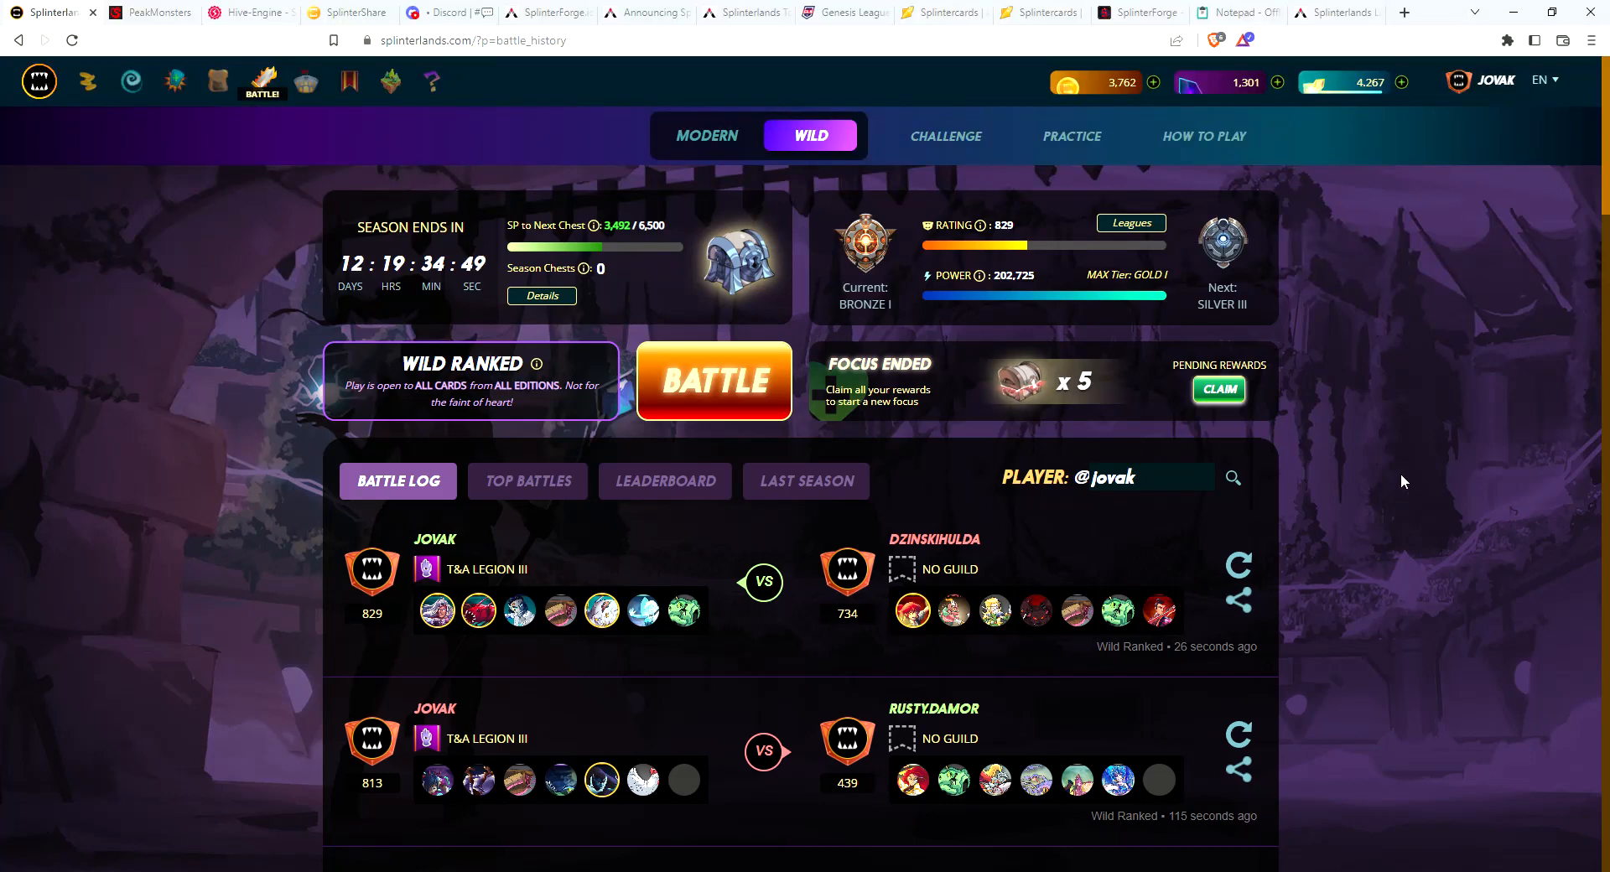
mouse_move(1415, 416)
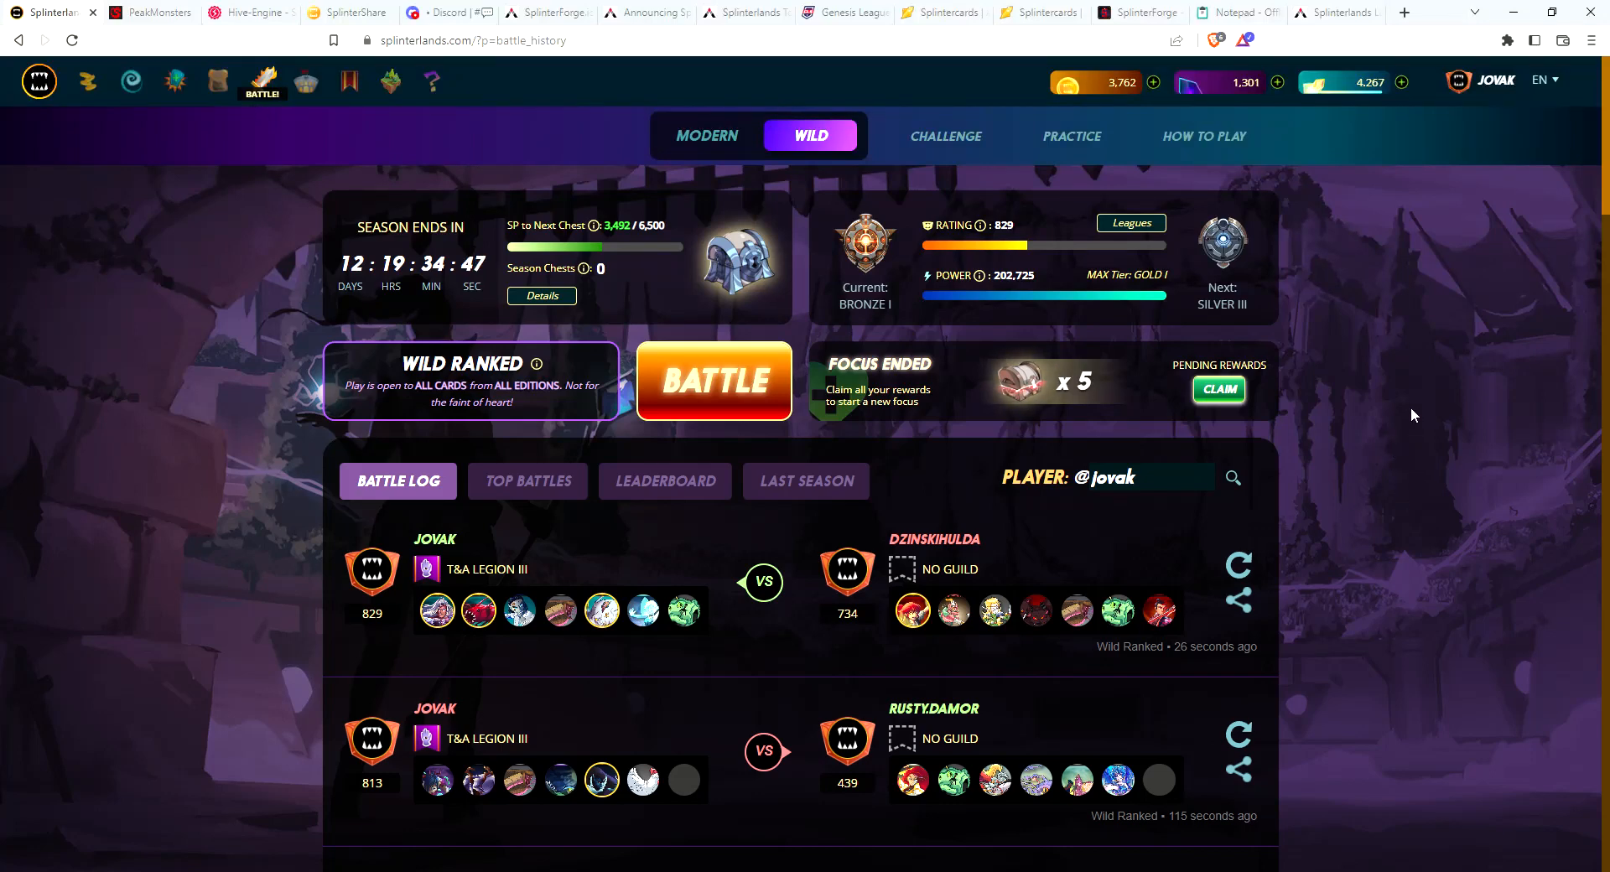
mouse_move(1415, 361)
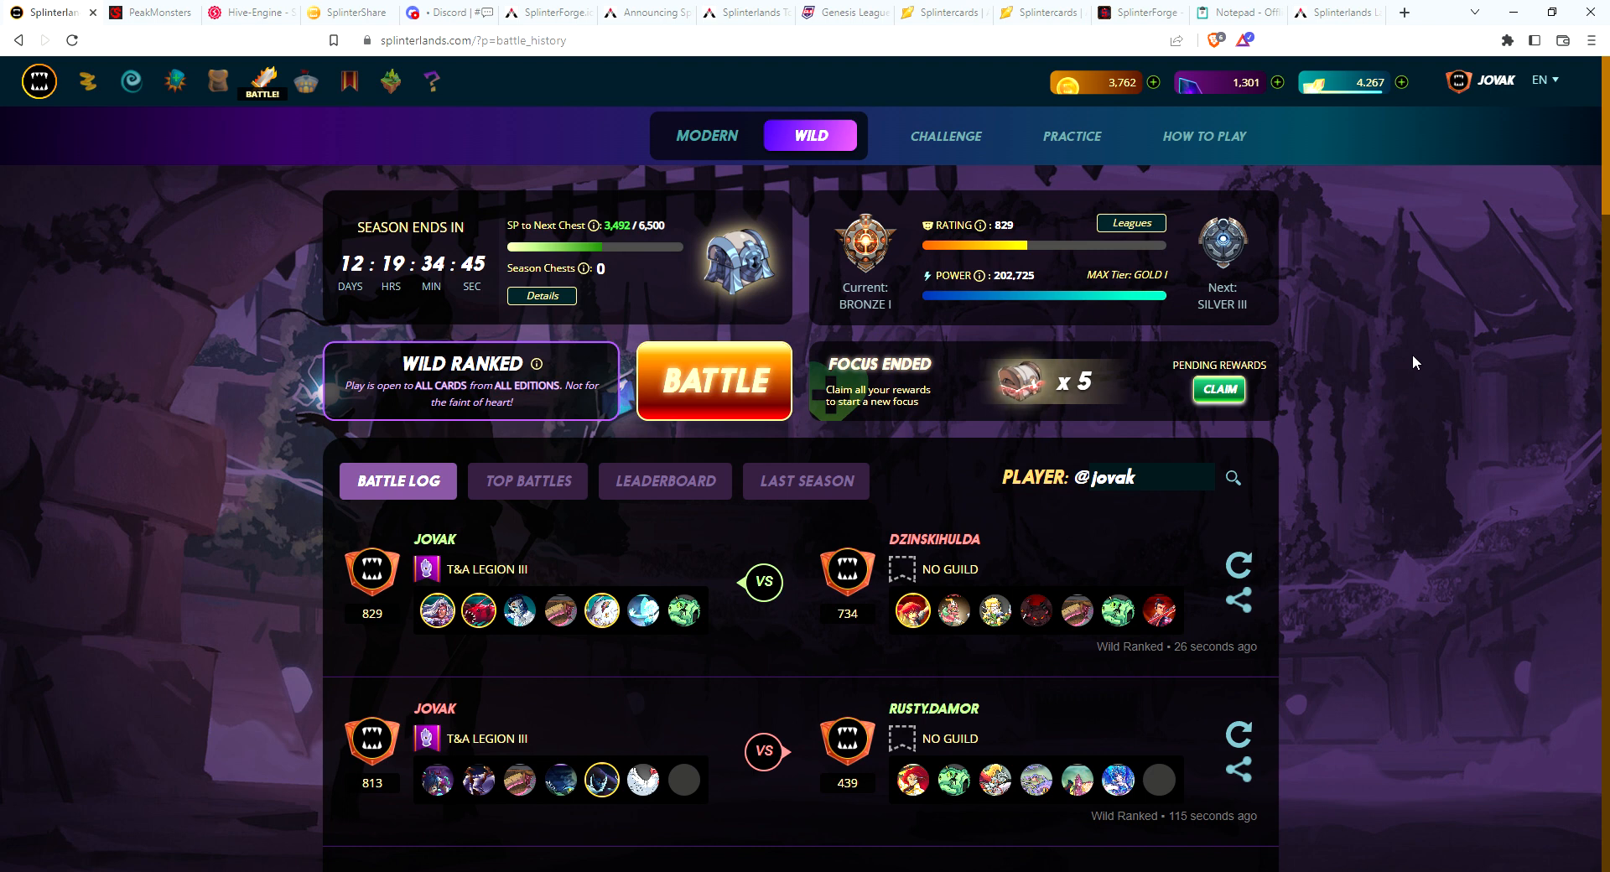
mouse_move(1351, 381)
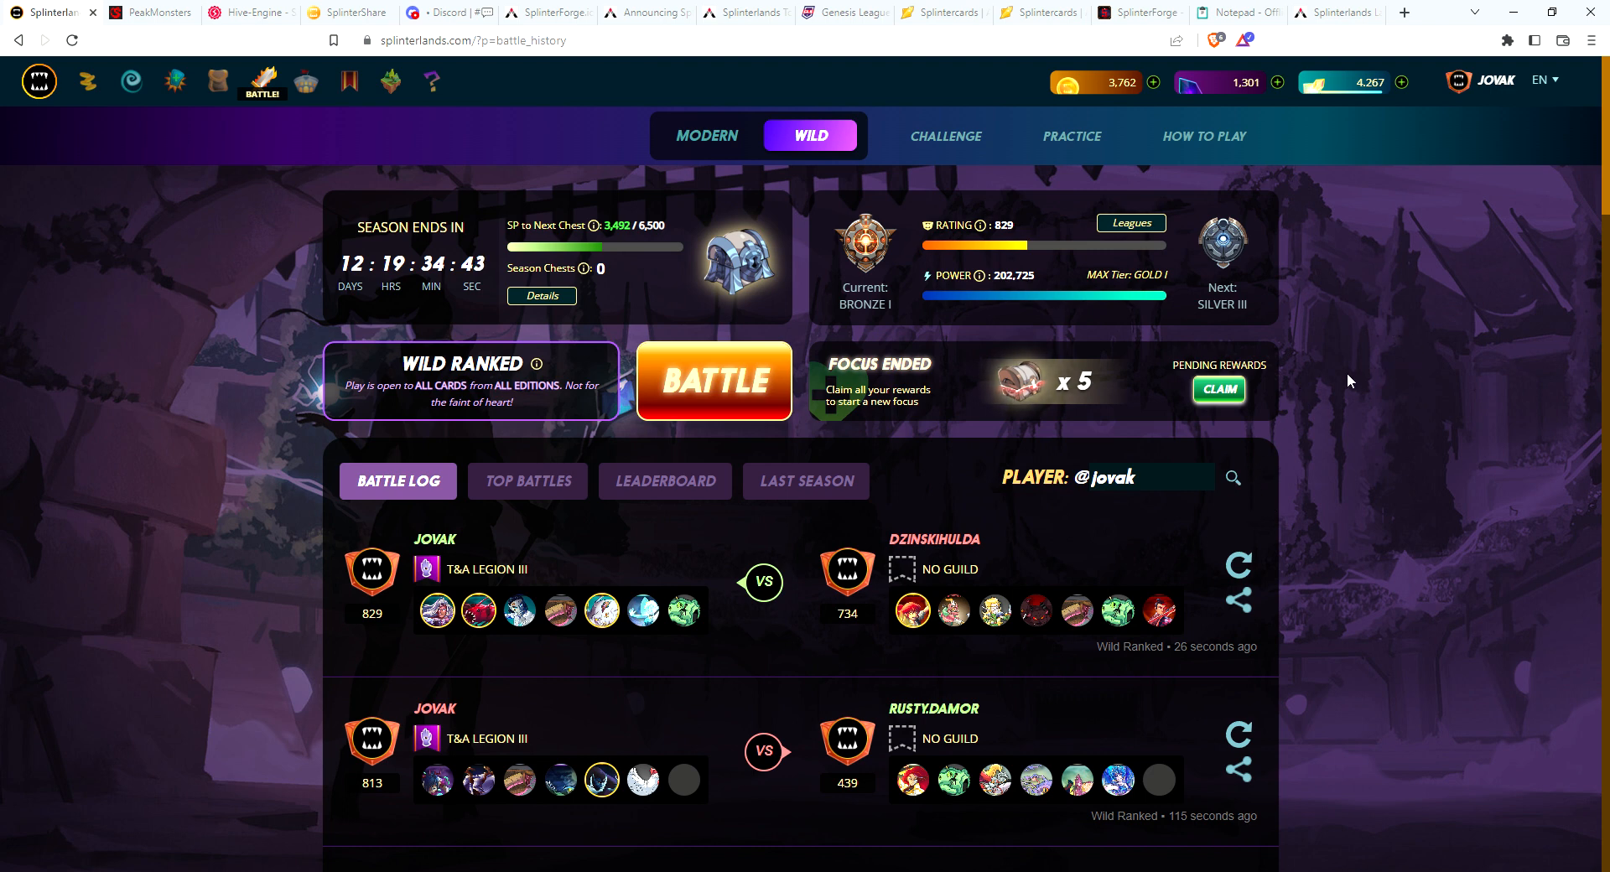
mouse_move(1403, 234)
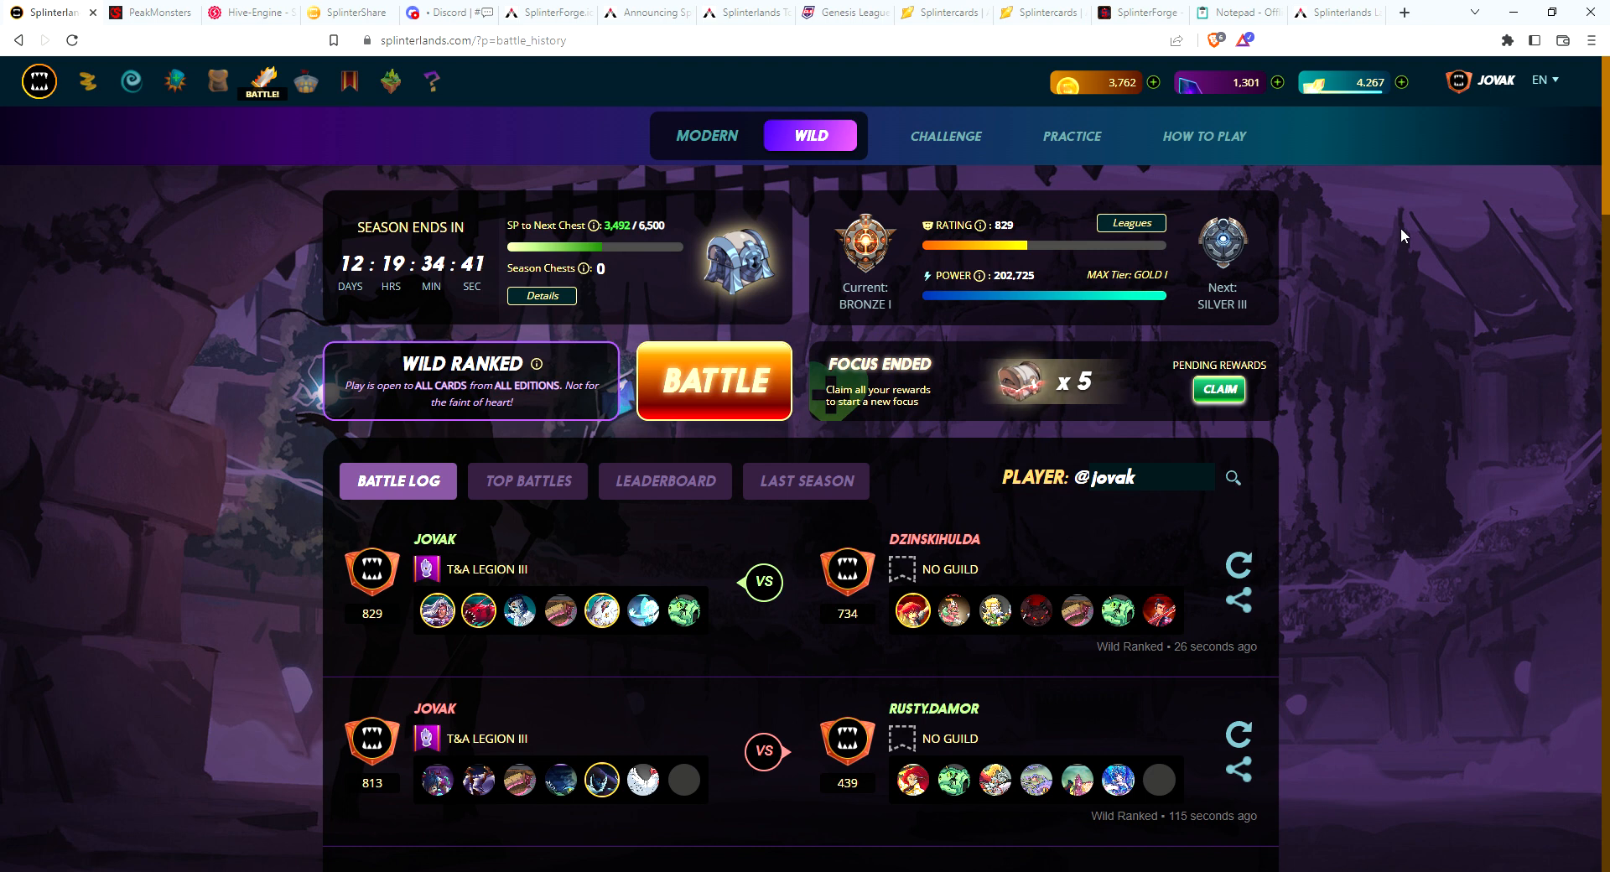
mouse_move(1038, 396)
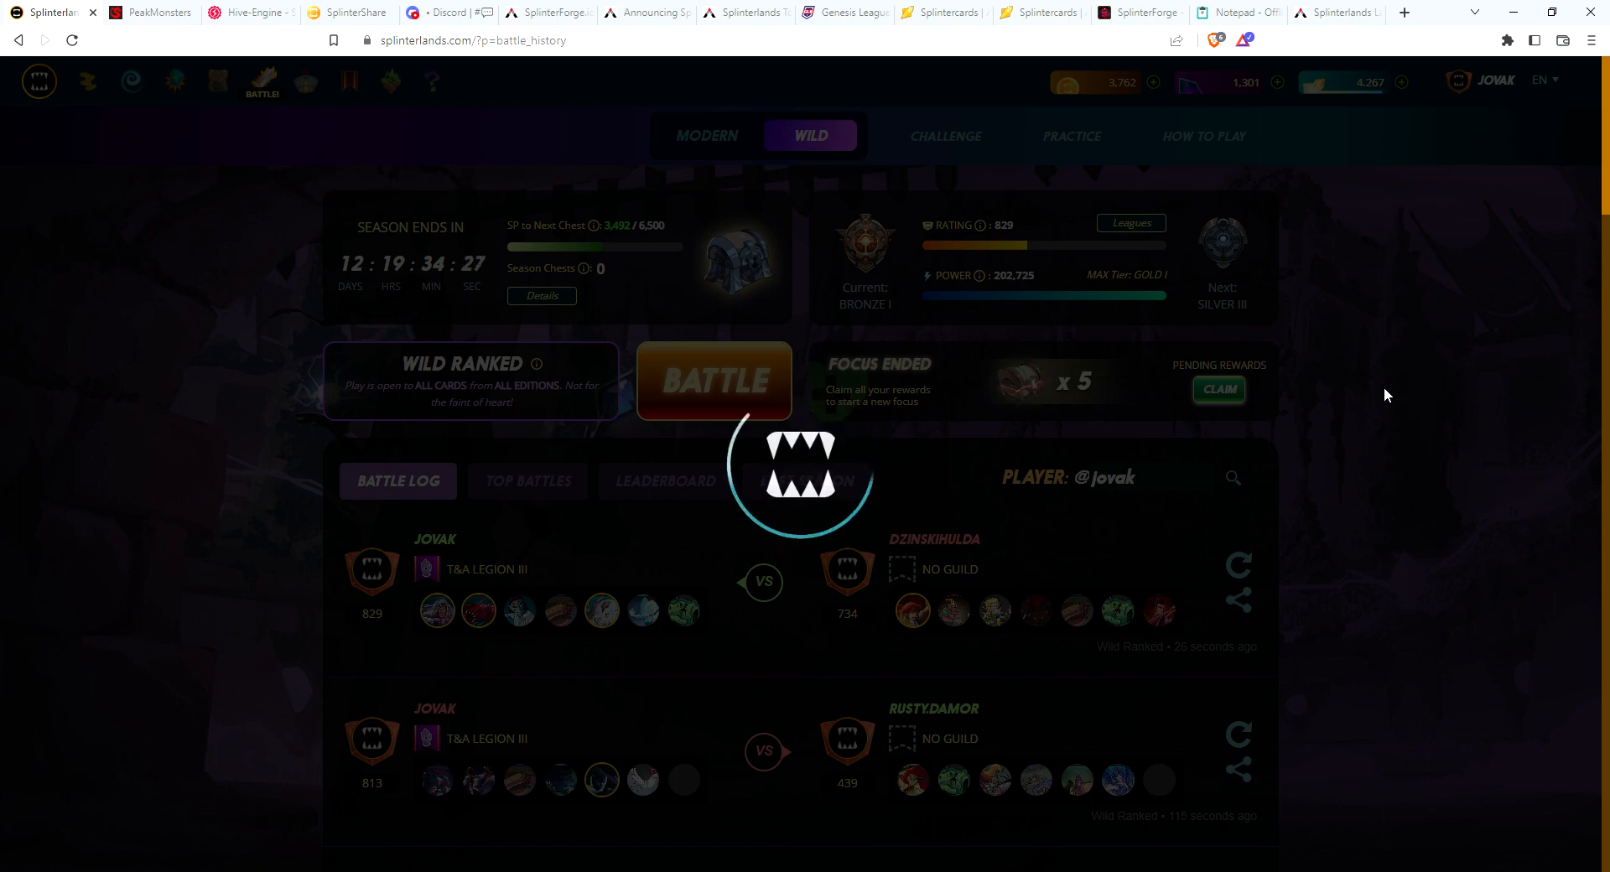
Step: Open the five focus chests for a Drybone Barbarian, three legendary potion charges and 0.003 SPS
left_click(1220, 390)
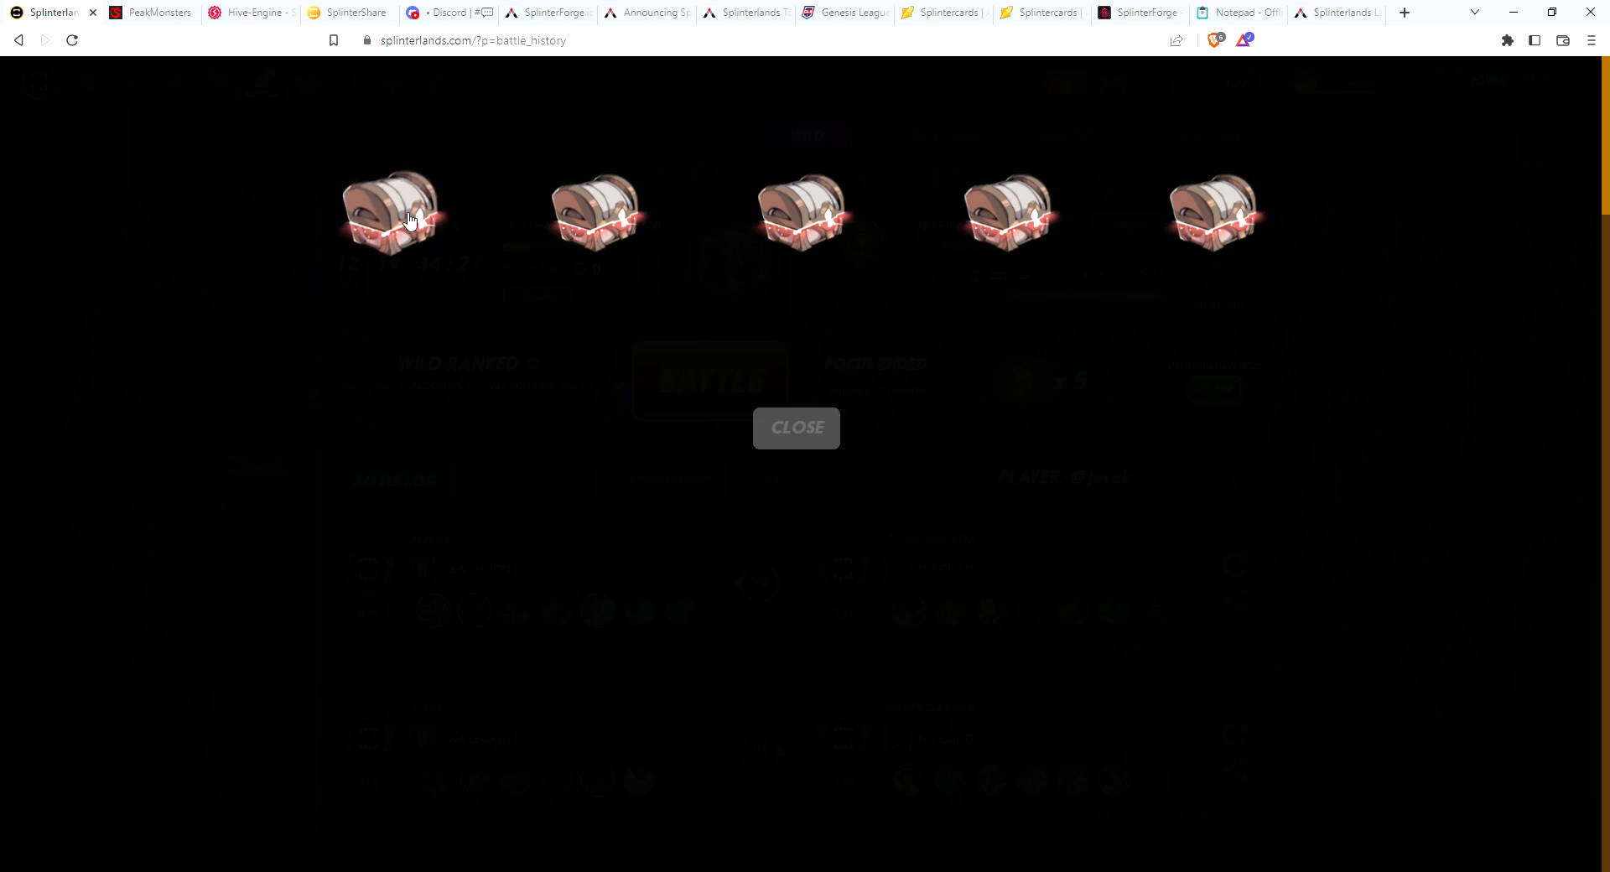
left_click(400, 214)
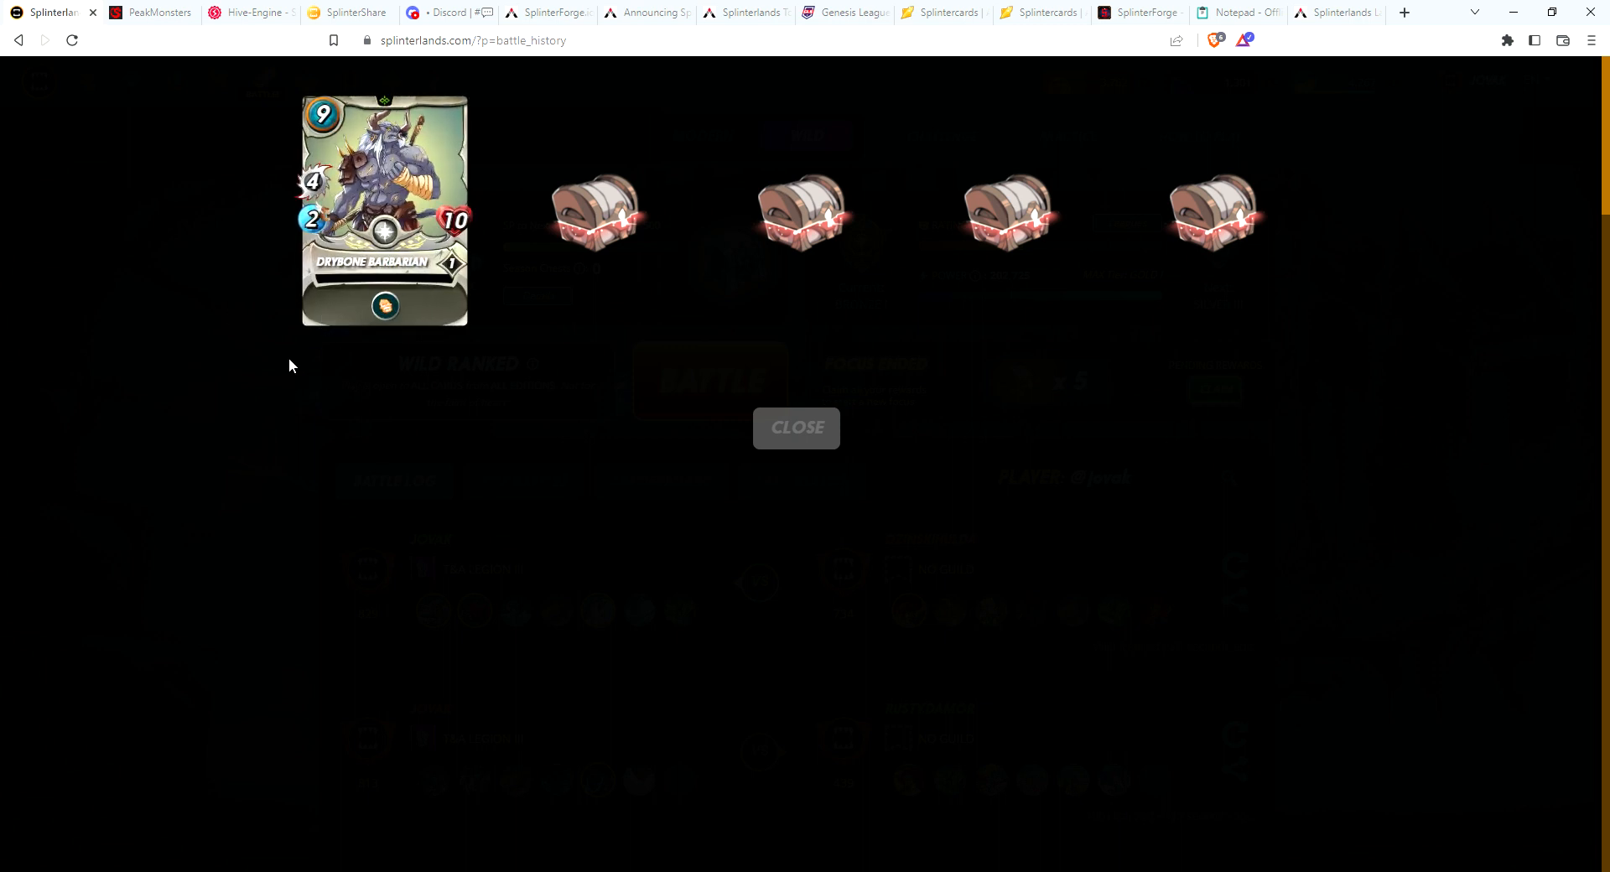
mouse_move(403, 280)
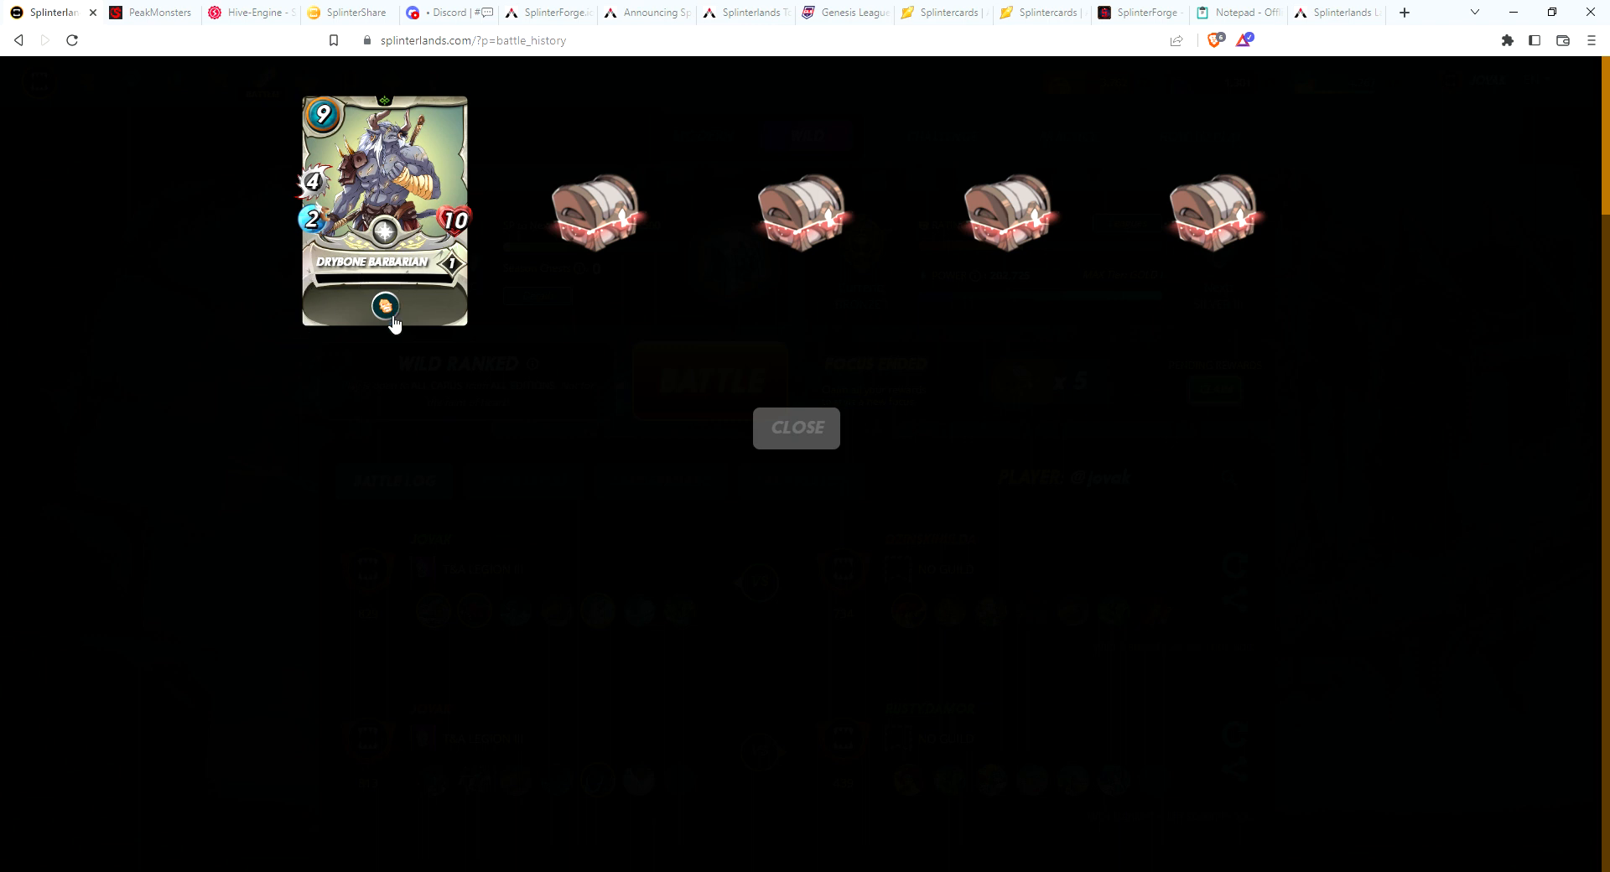
left_click(592, 214)
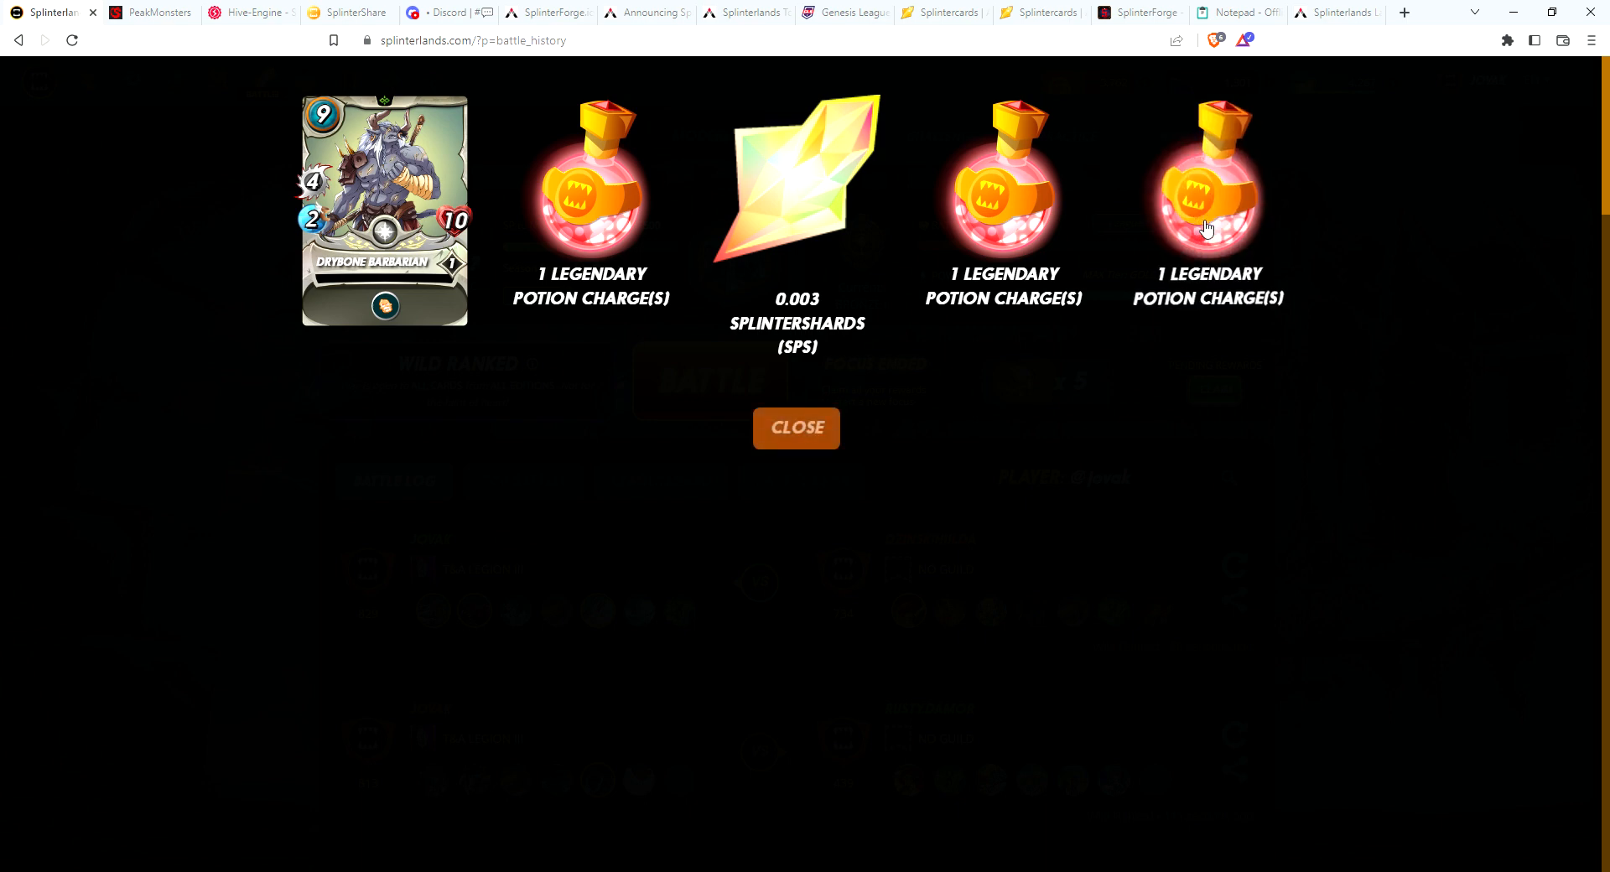
mouse_move(402, 337)
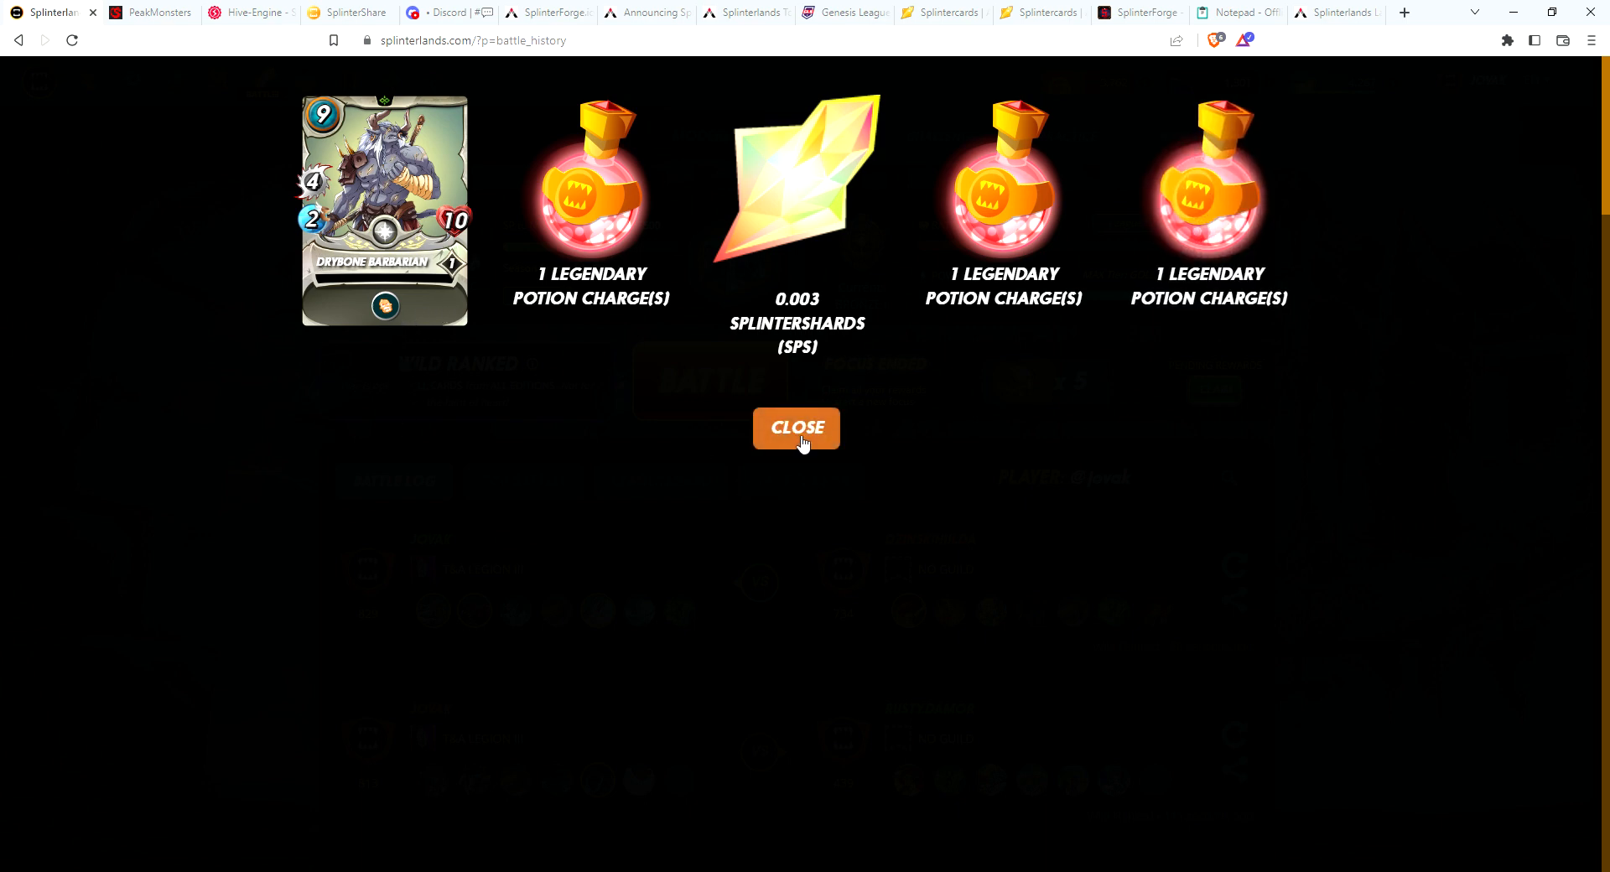
Step: Dismiss the chests and claim all battle and staked SPS rewards, raising liquid SPS to 5.011
left_click(797, 428)
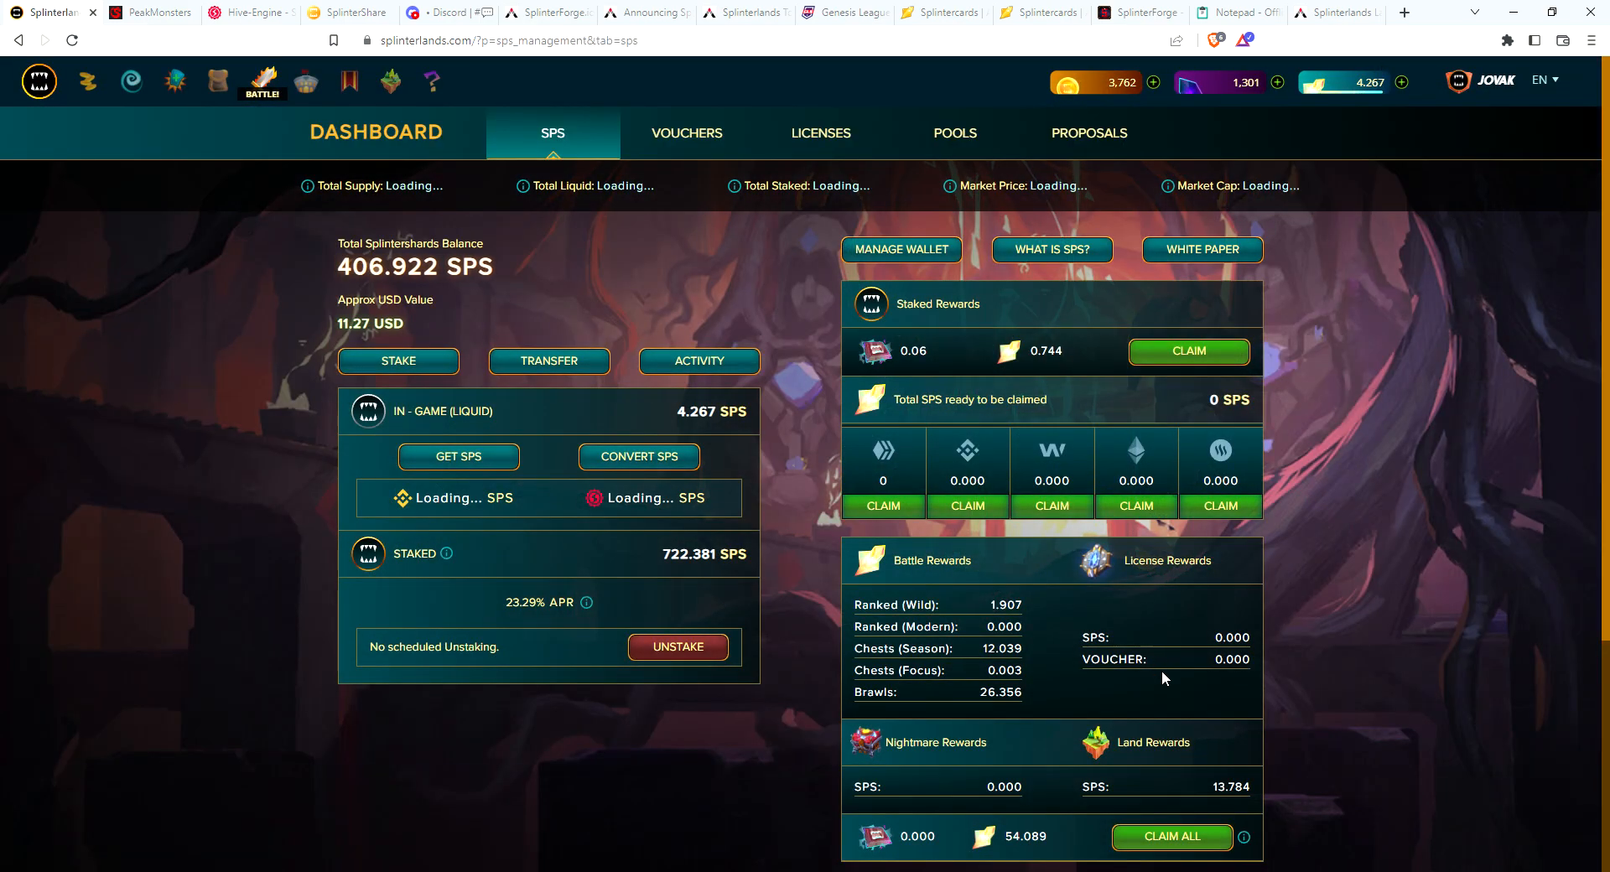
left_click(1171, 836)
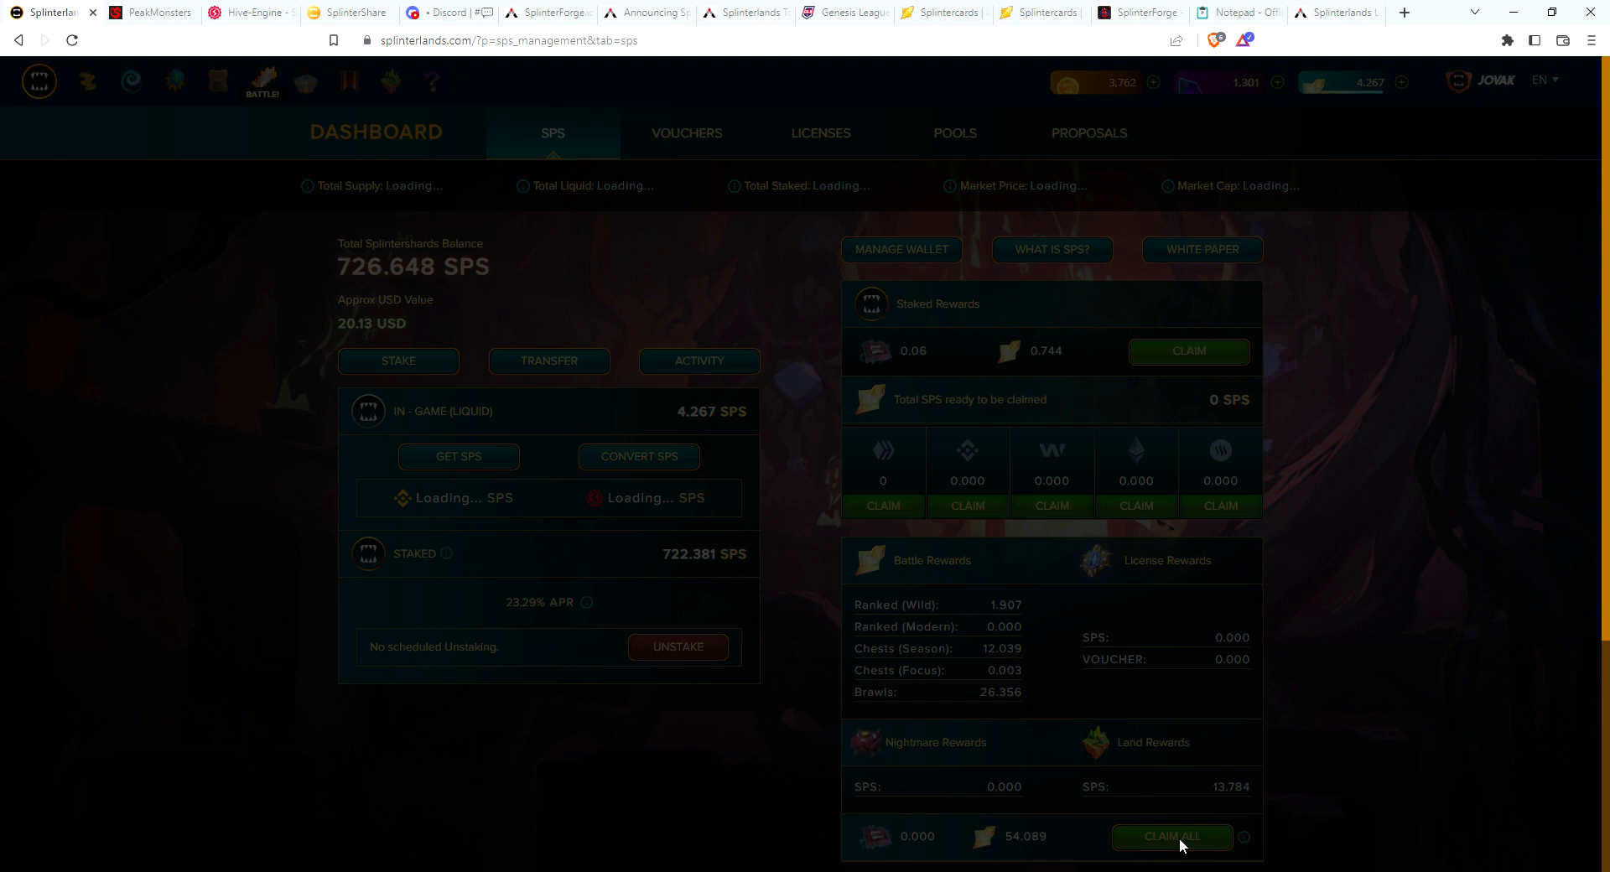
left_click(1172, 837)
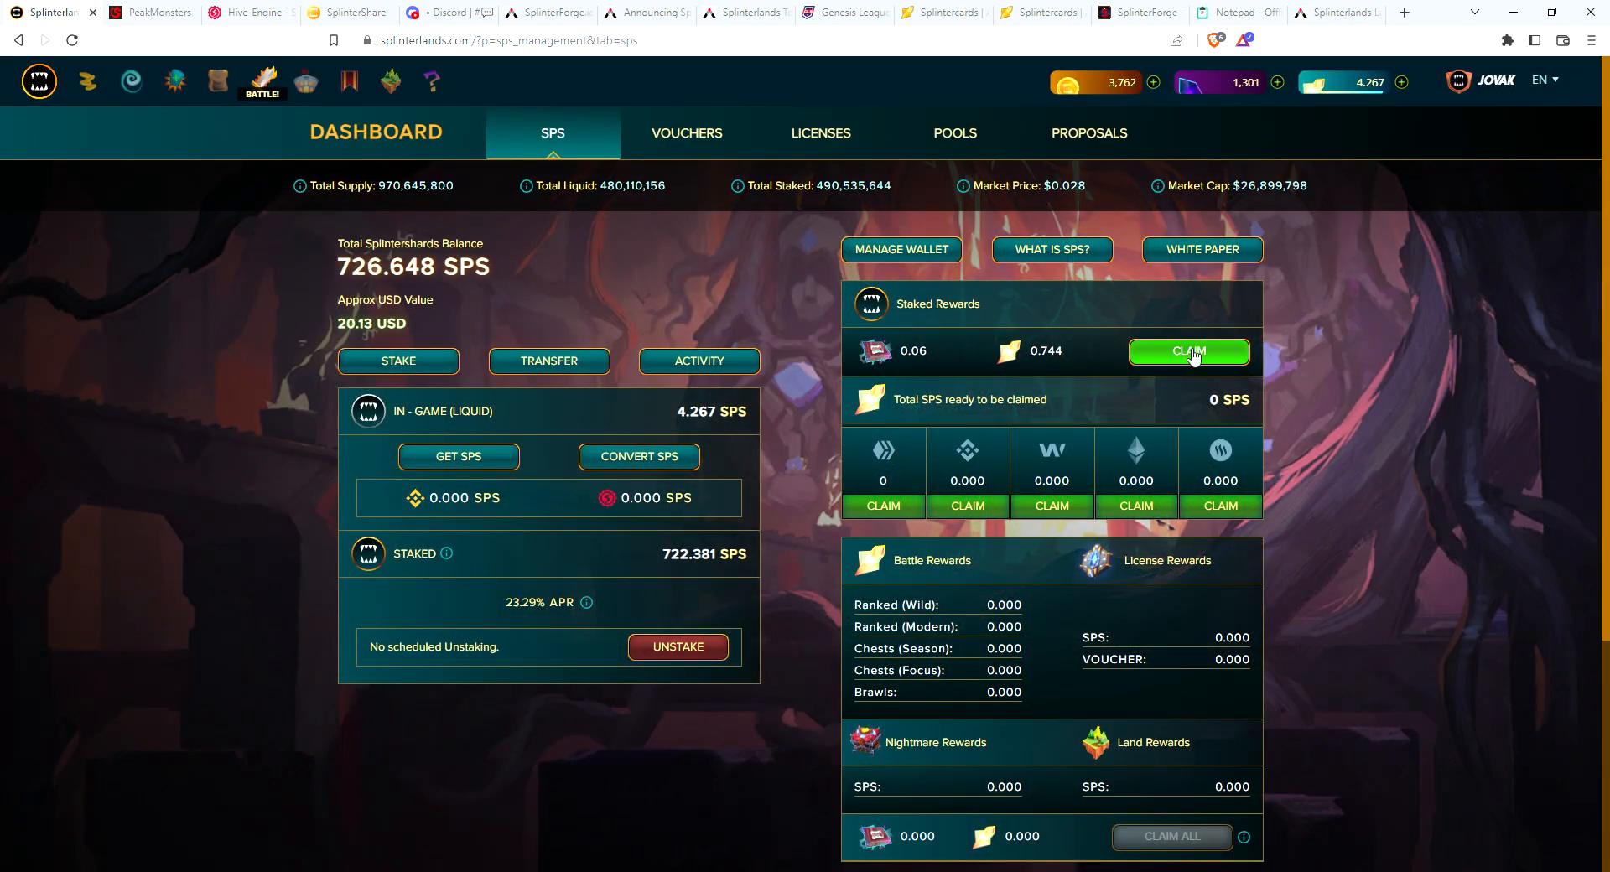
left_click(1189, 351)
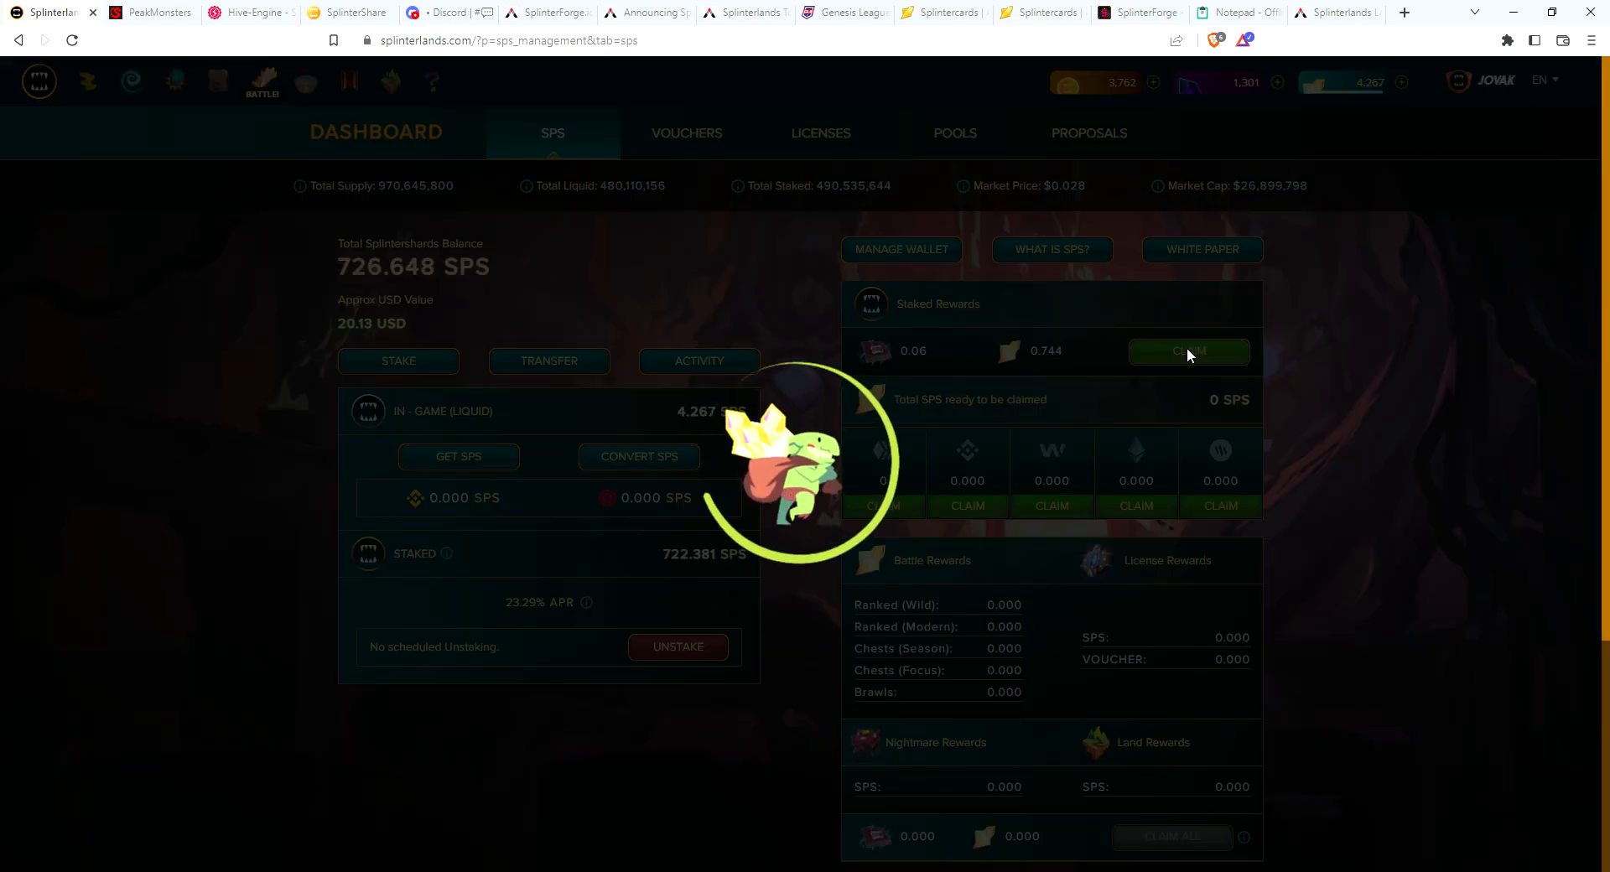
left_click(1189, 352)
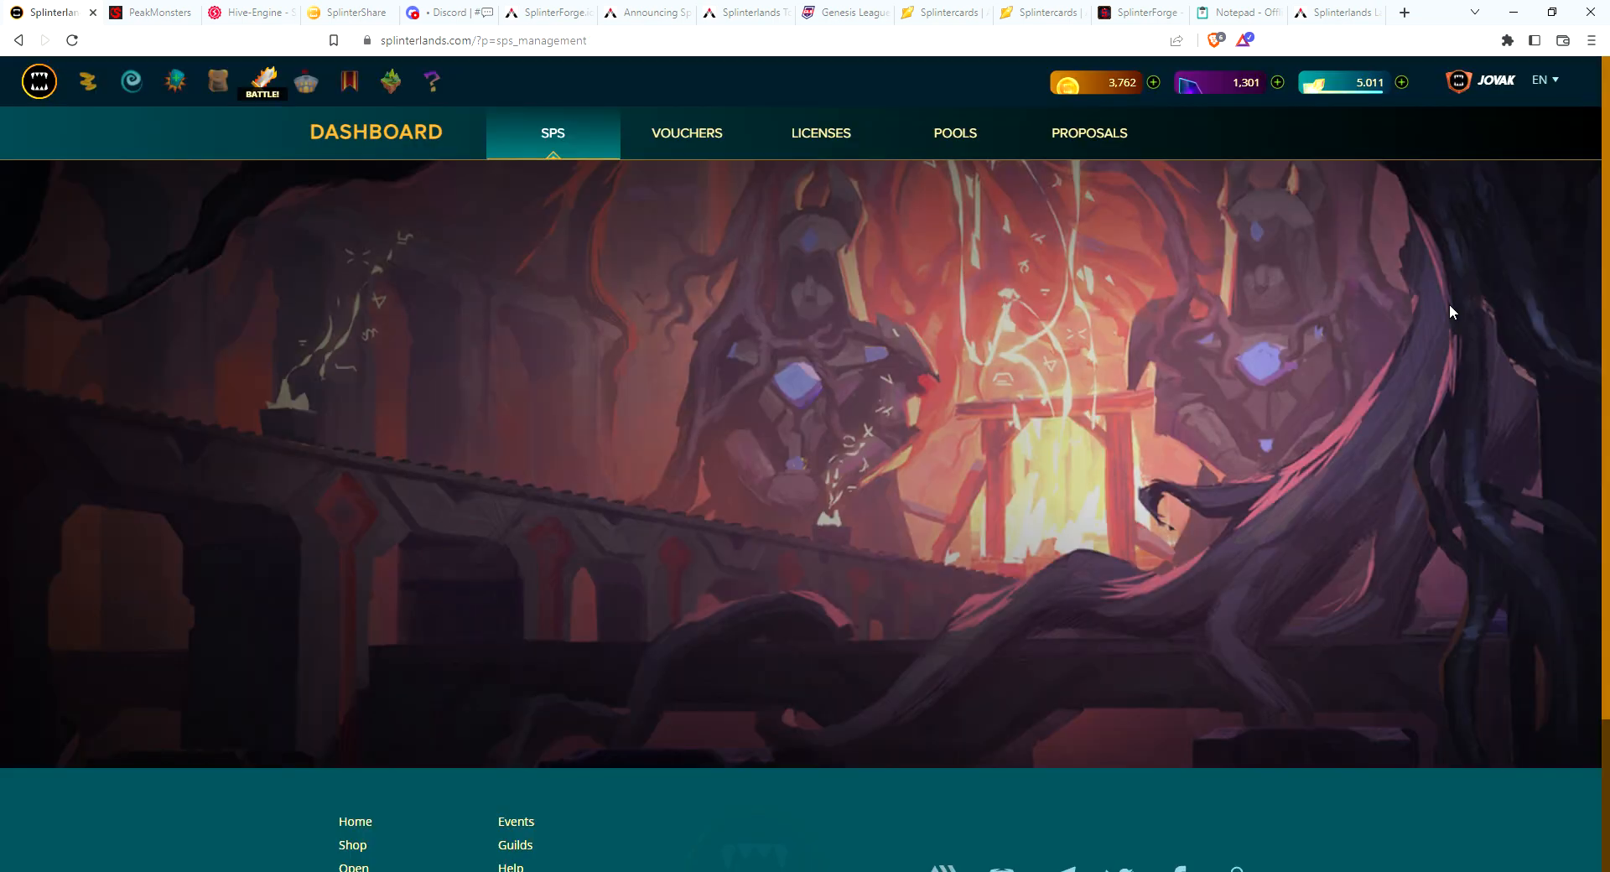
Step: Log out and sign in as GEDPHIR using Keychain
left_click(552, 133)
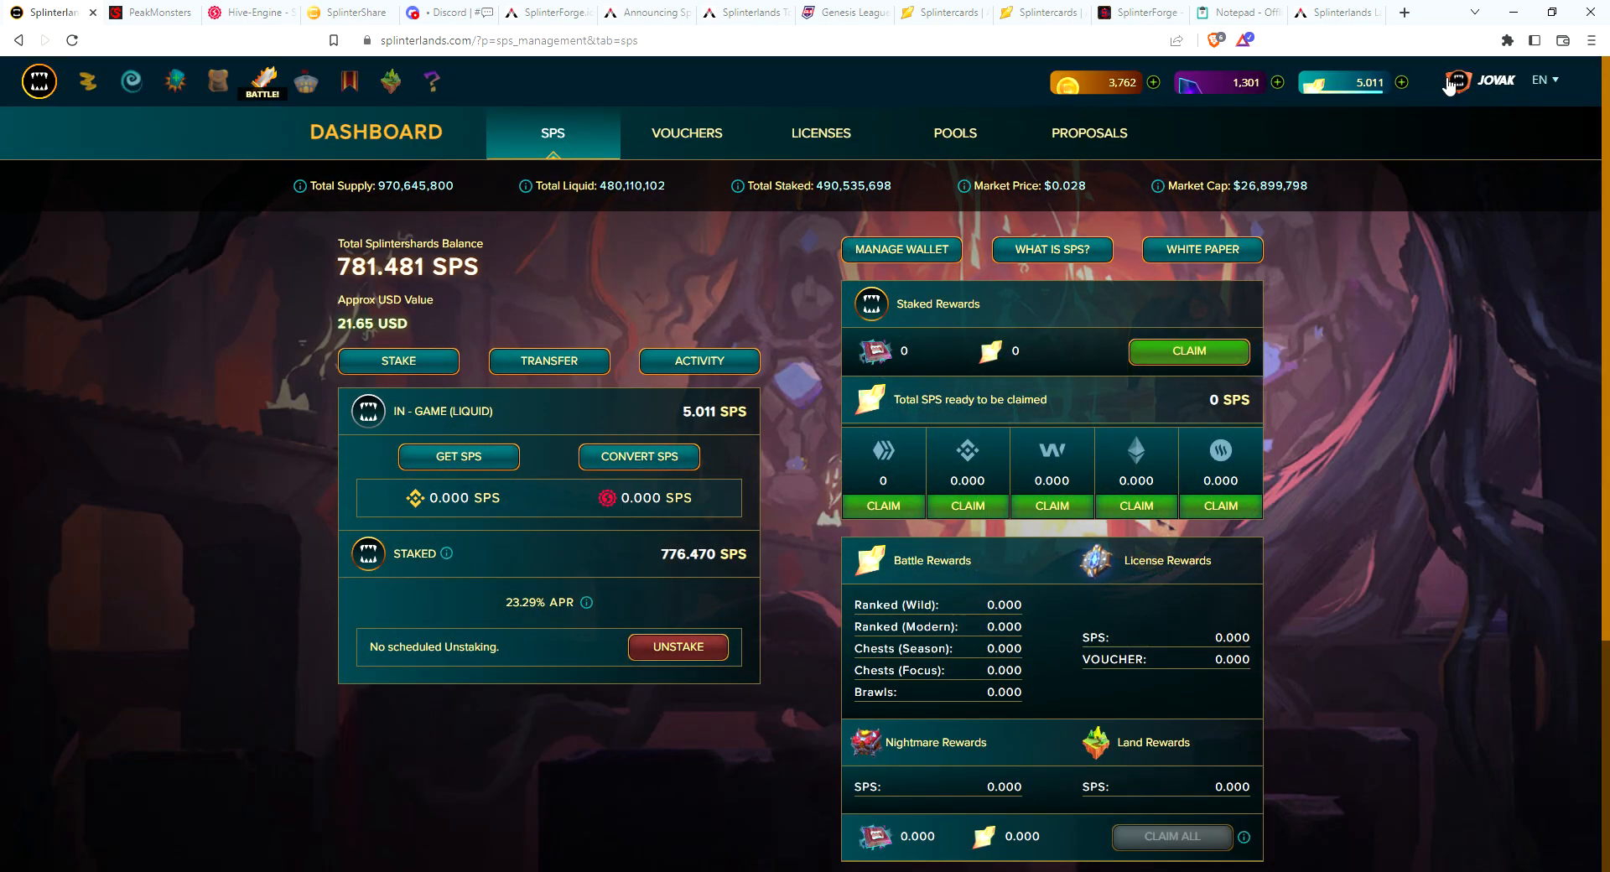
mouse_move(295, 62)
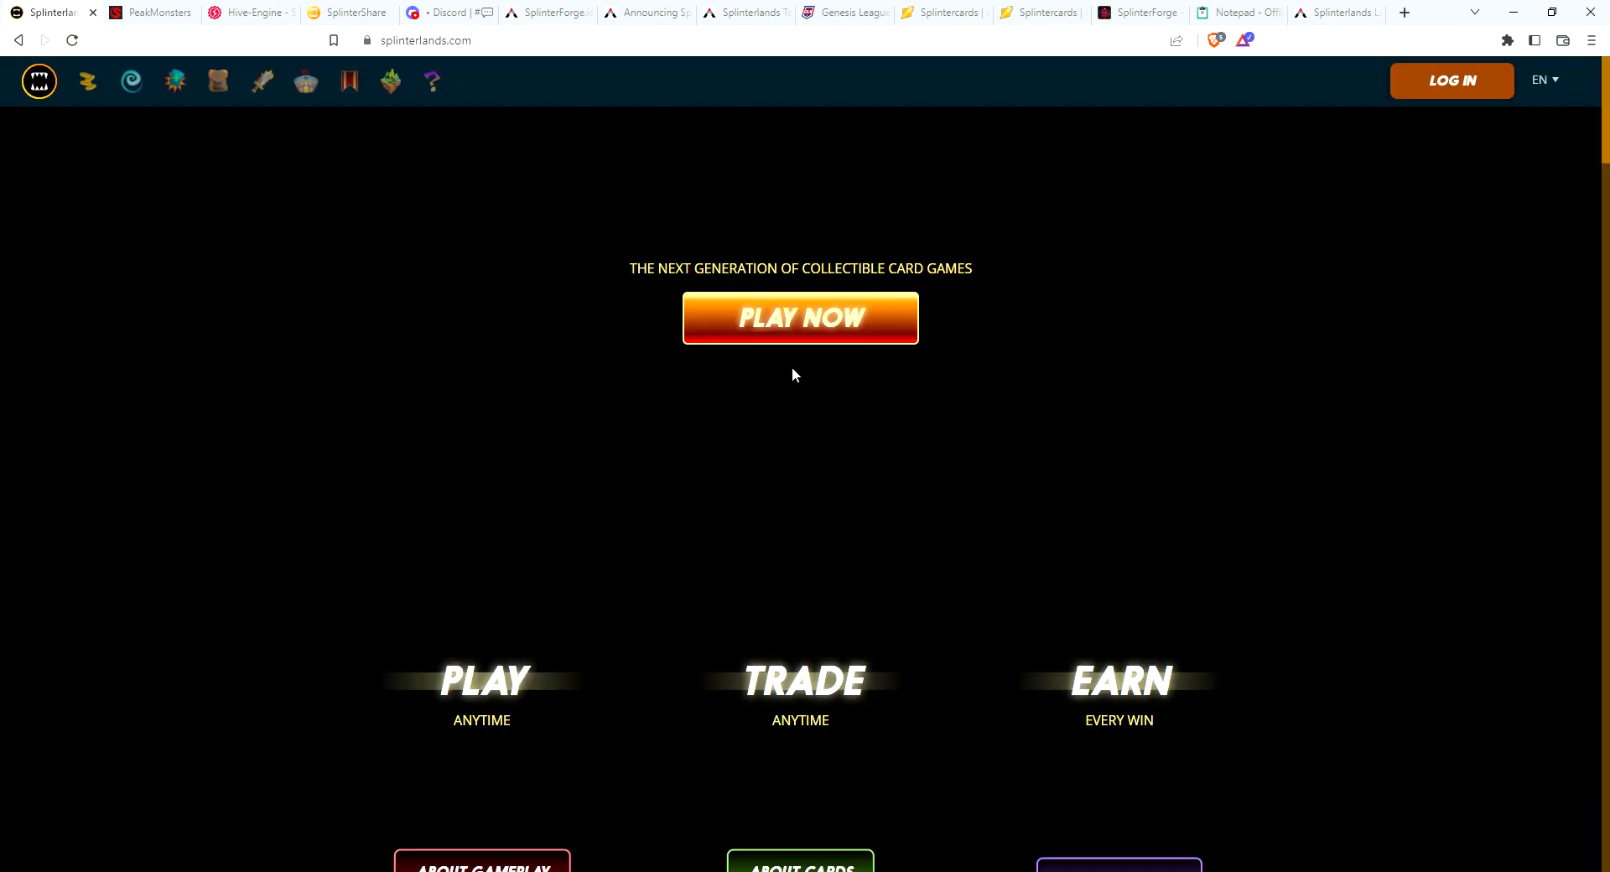
left_click(800, 318)
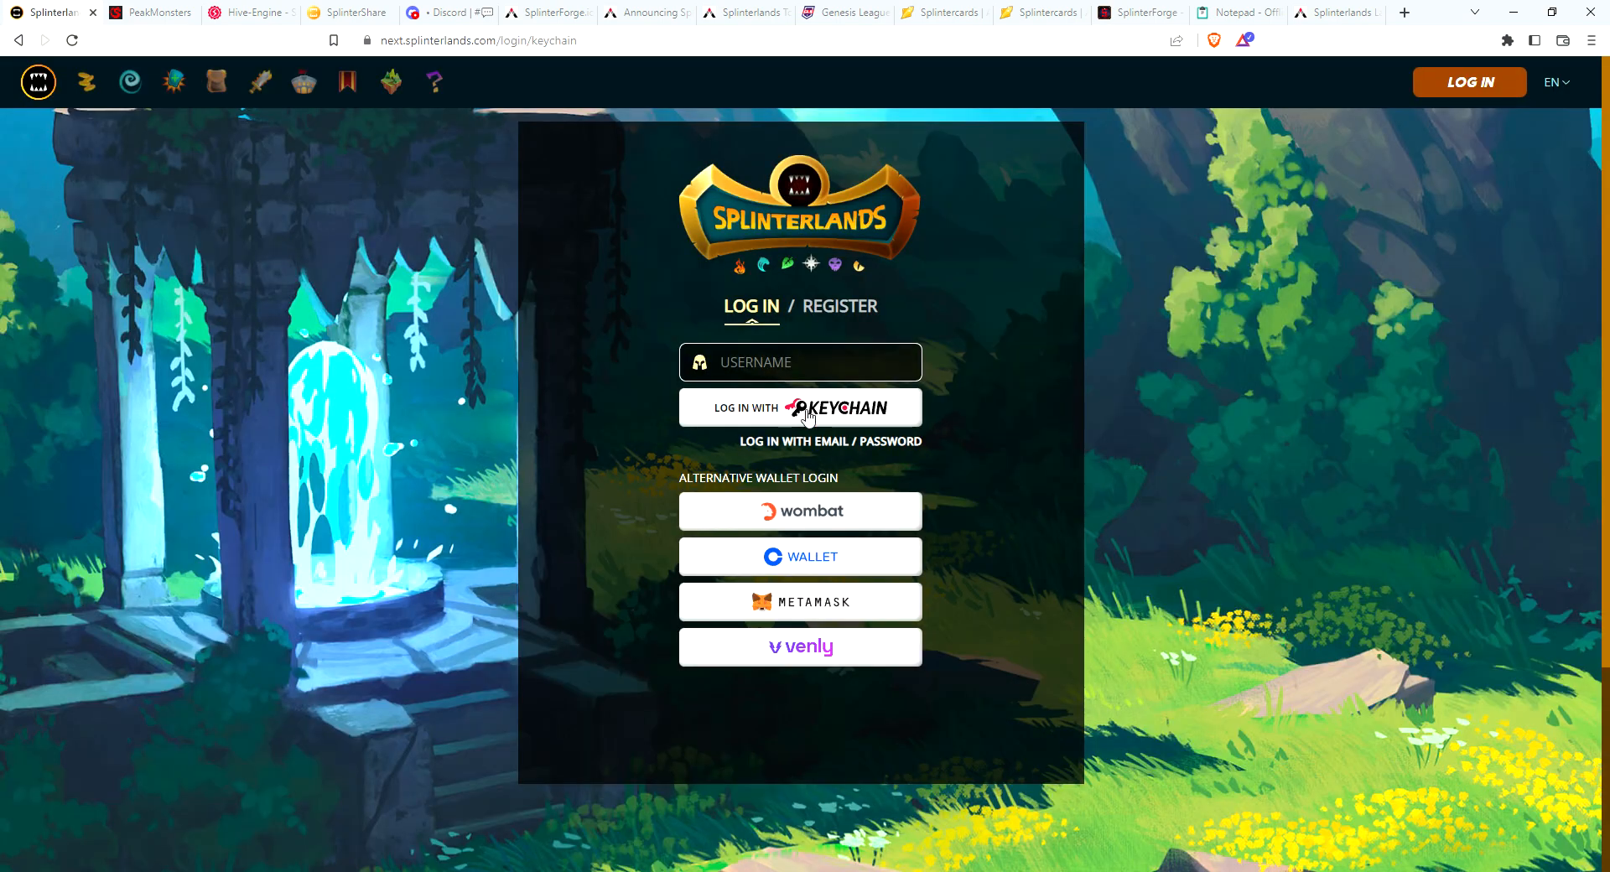
type("GEDPHIR")
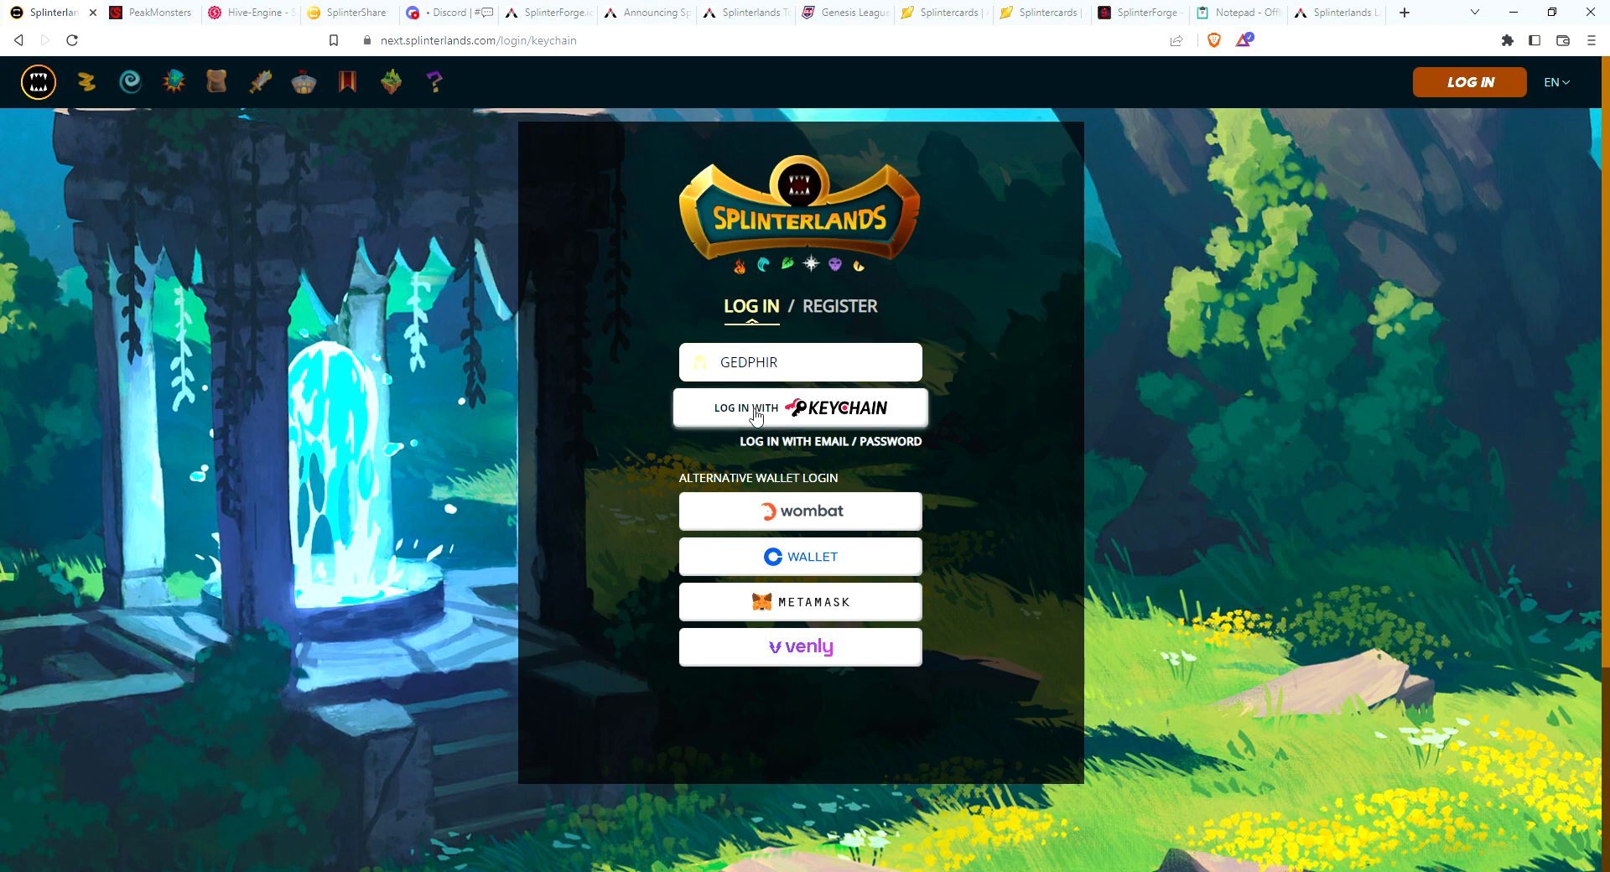
left_click(800, 407)
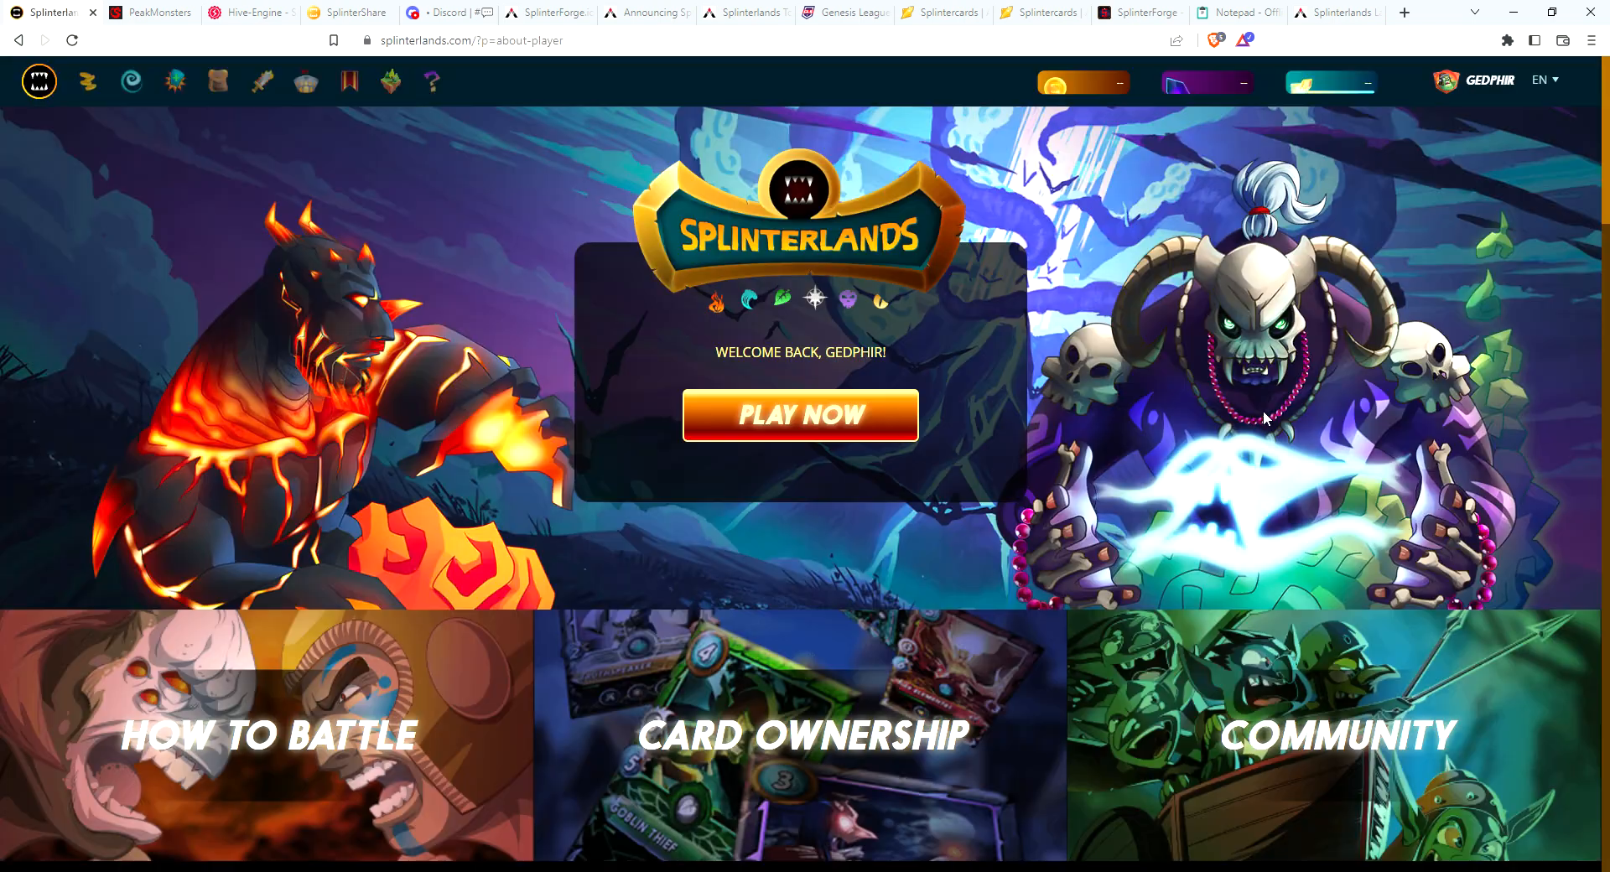
Step: Open GEDPHIR's battle page and claim its seven pending focus chests
left_click(800, 414)
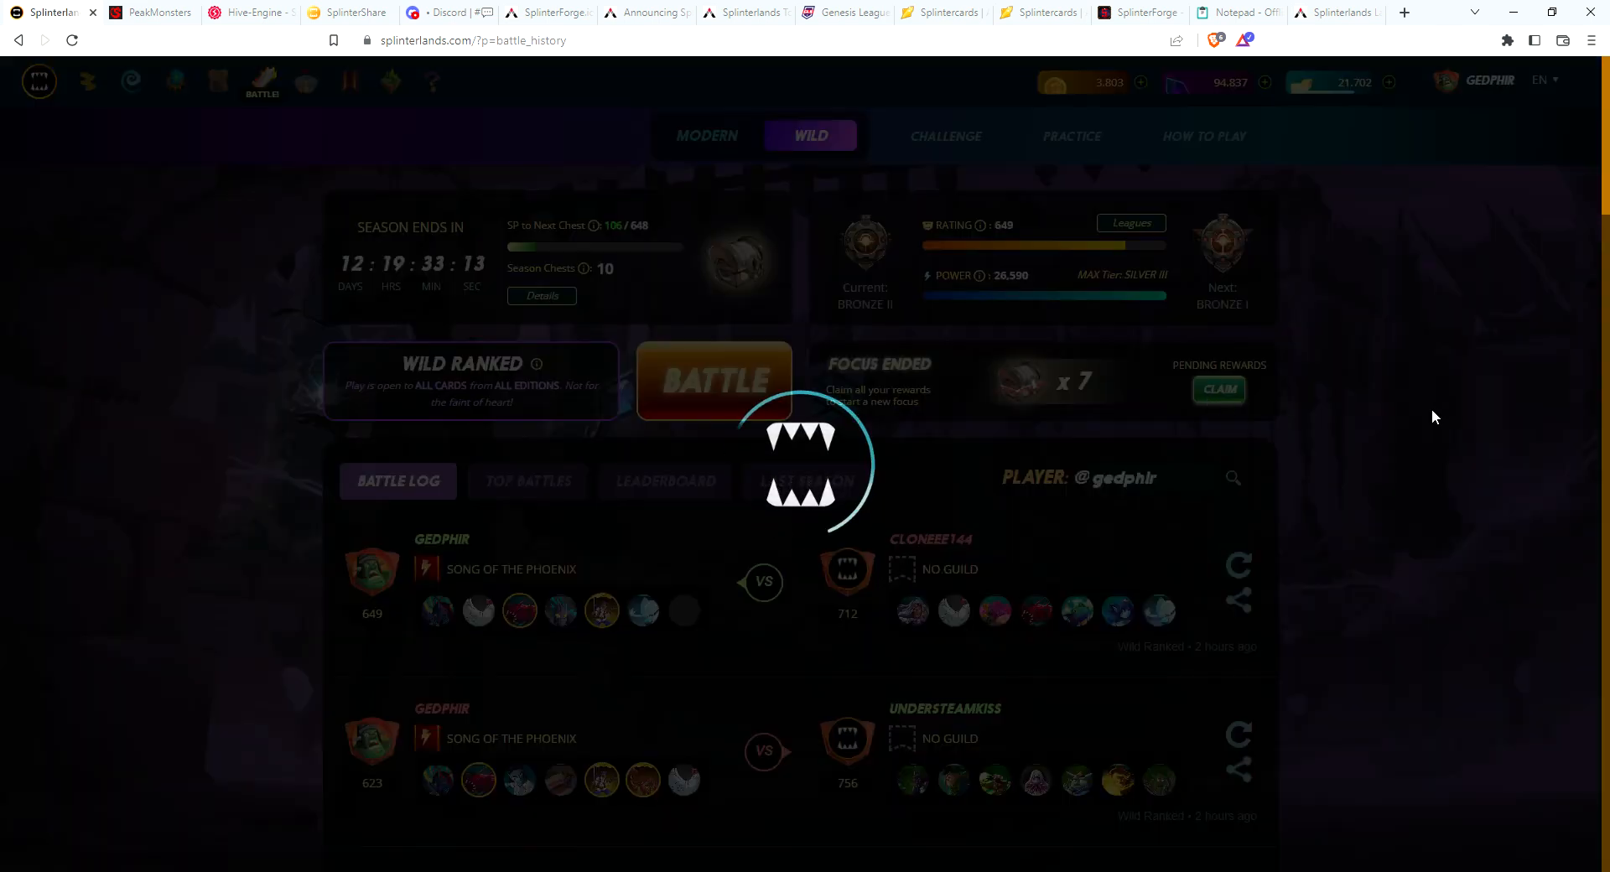
mouse_move(1445, 400)
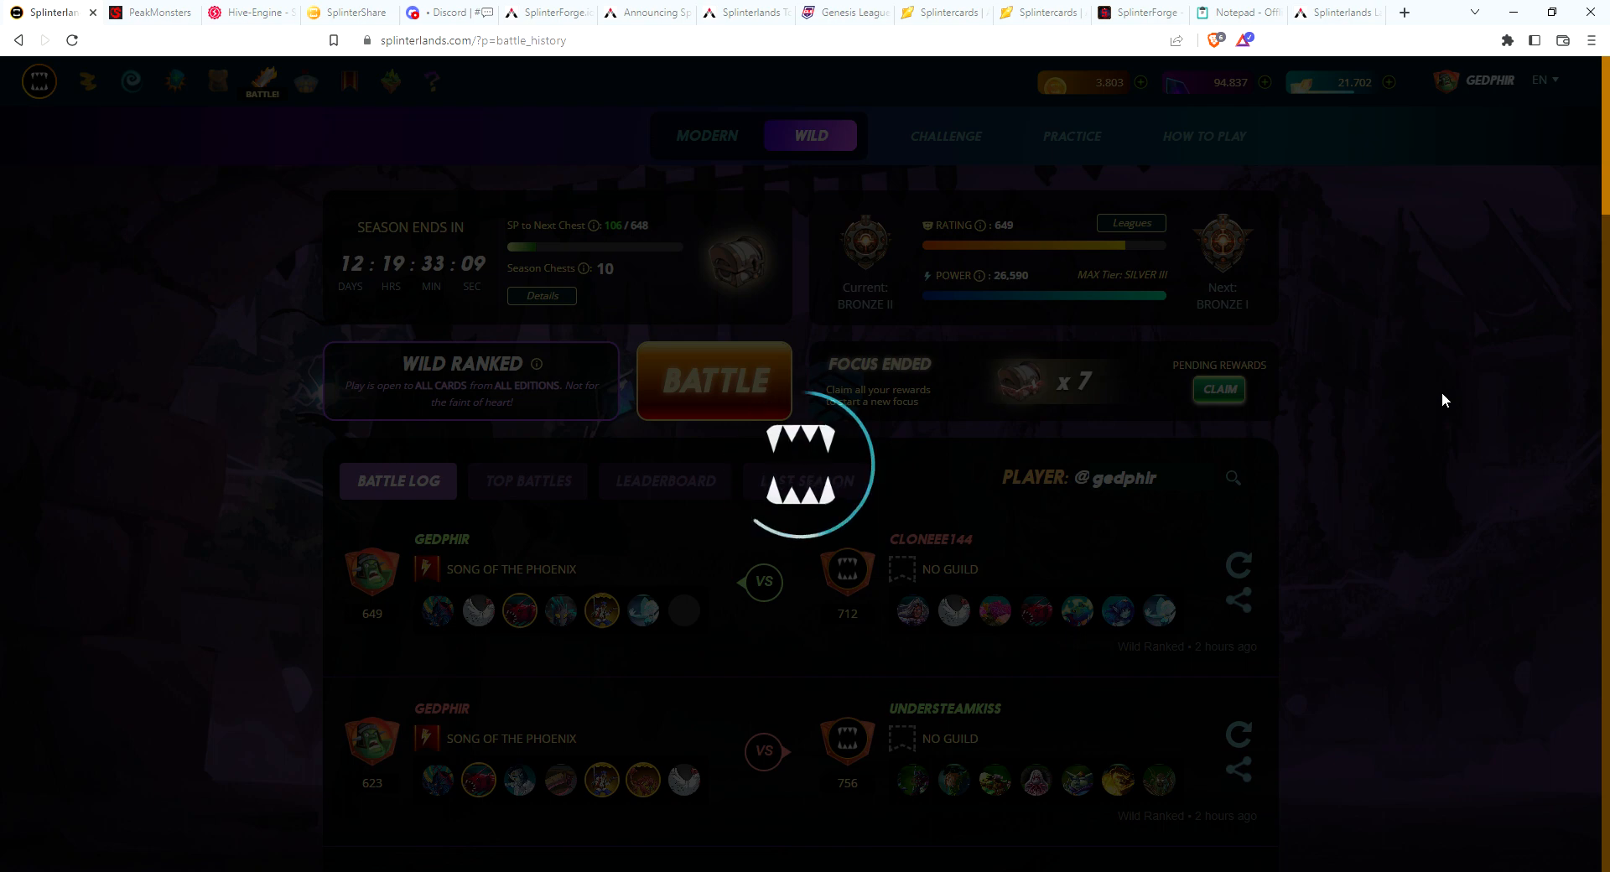
mouse_move(1436, 354)
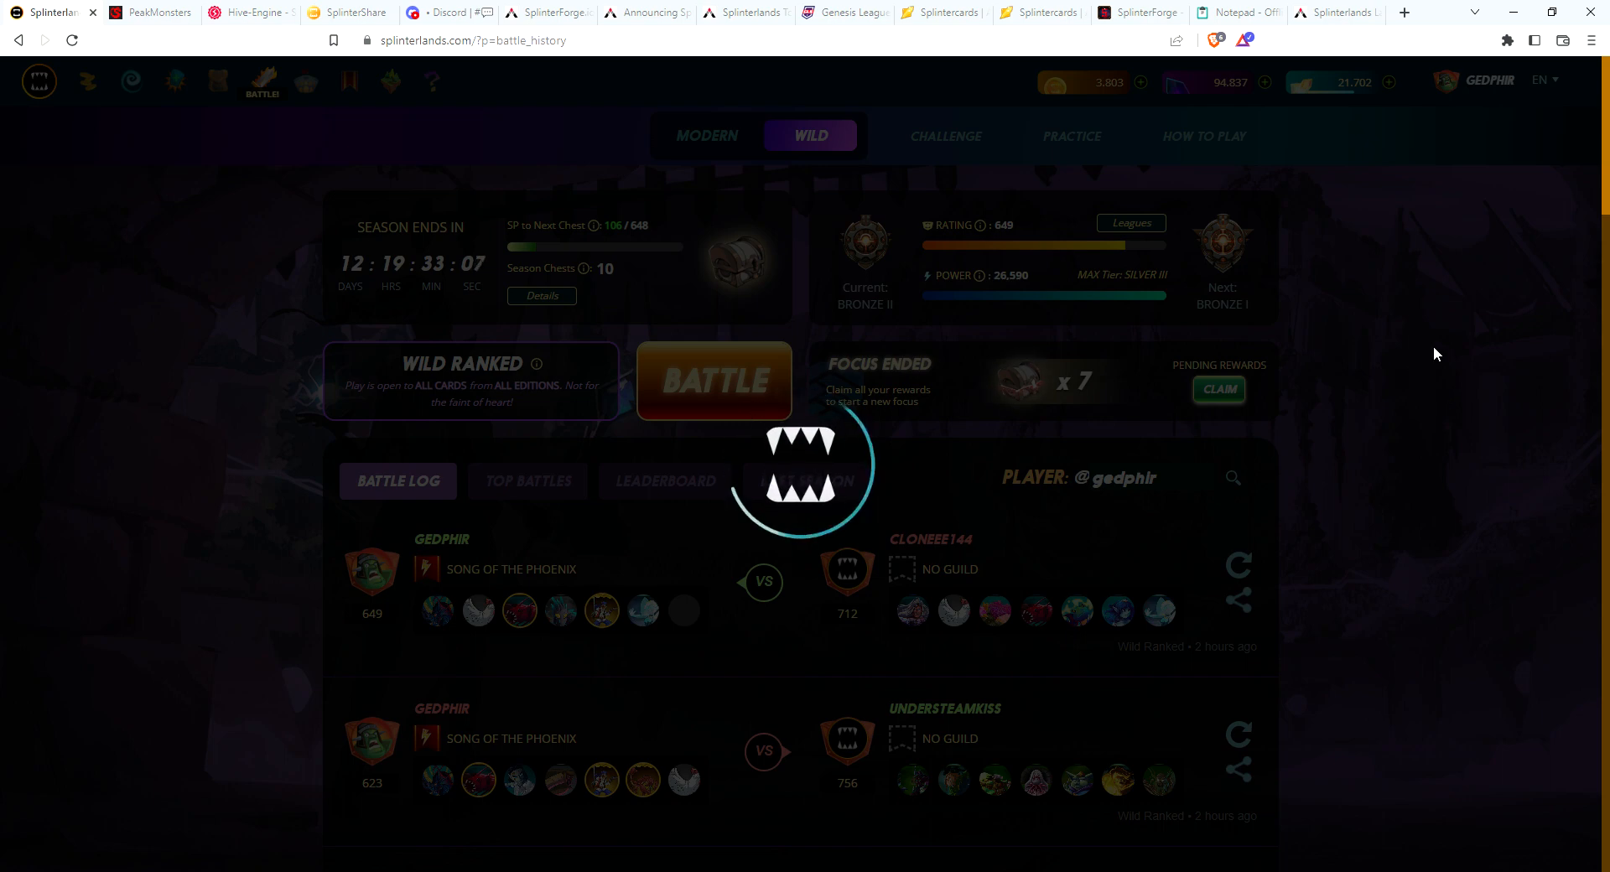
mouse_move(1395, 345)
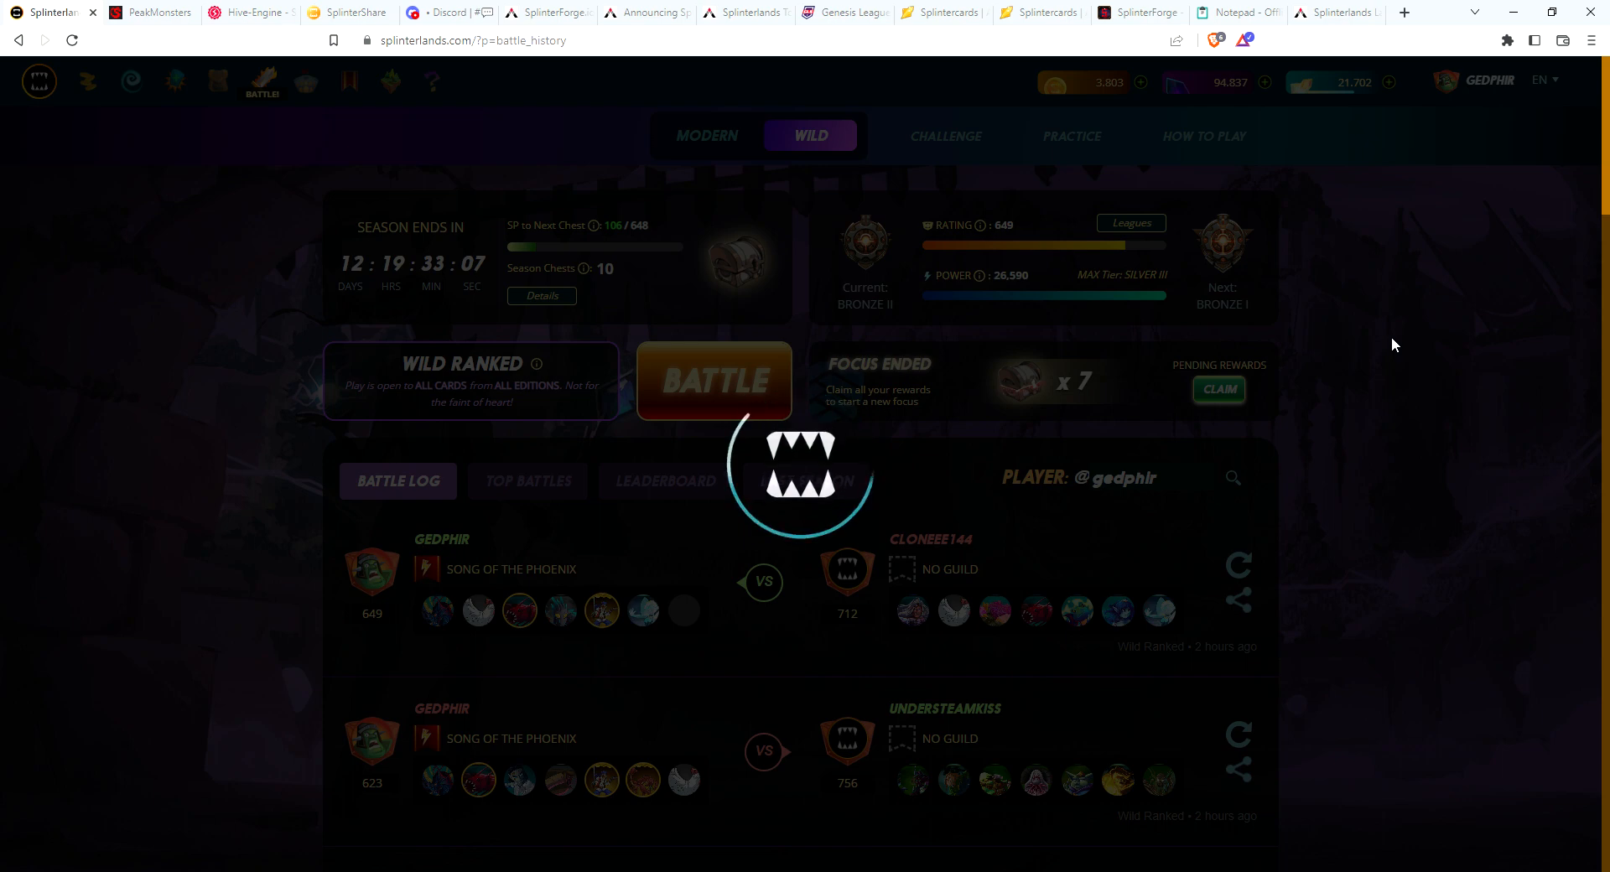
left_click(1220, 389)
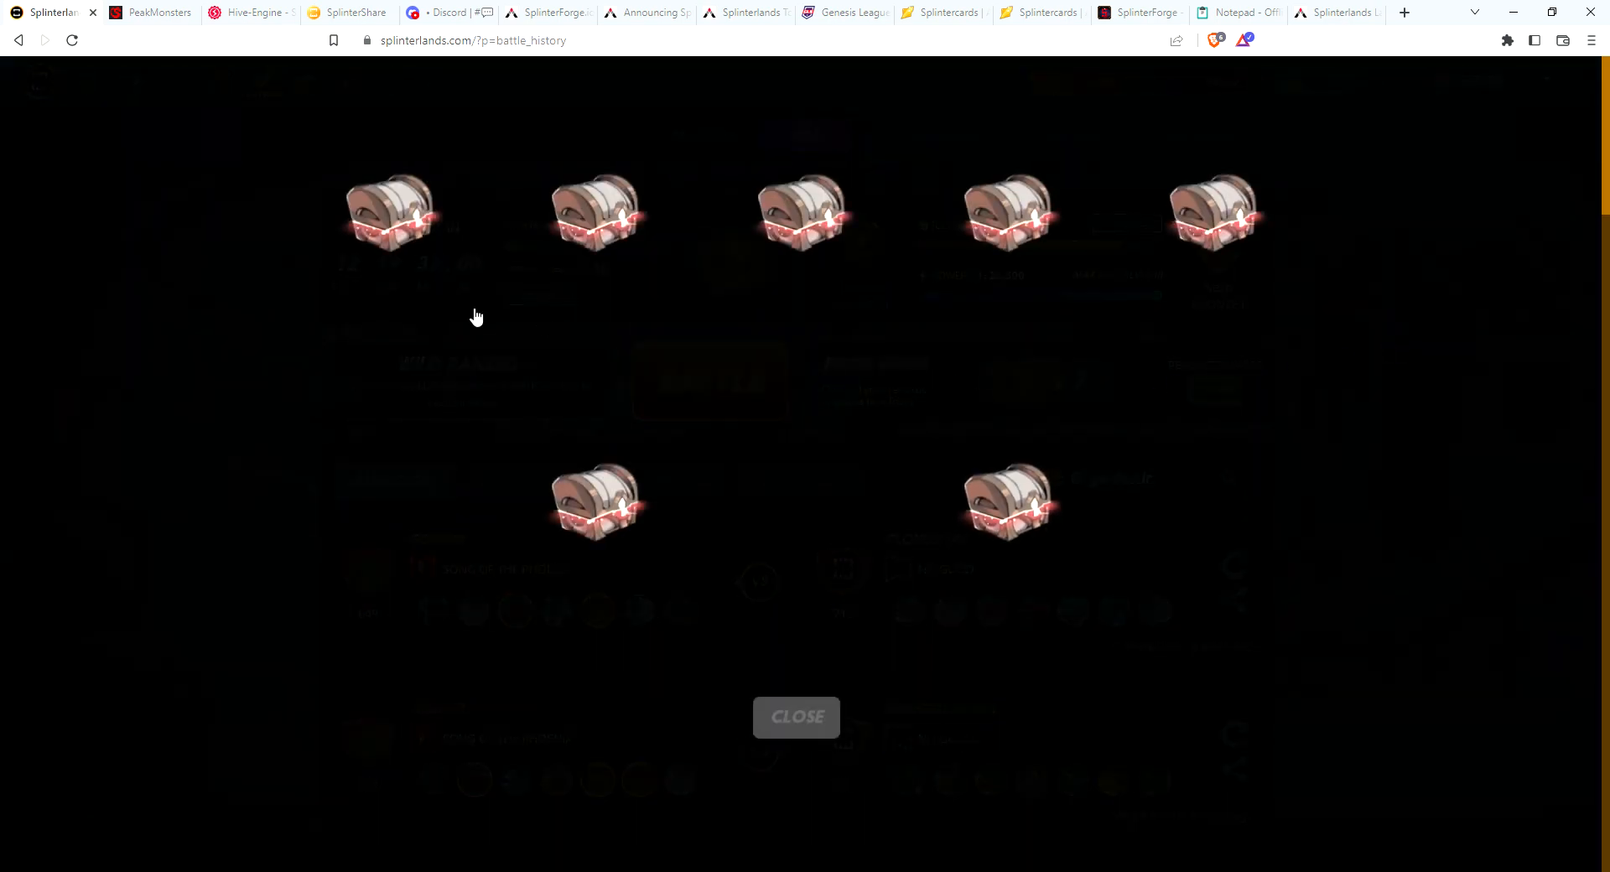
Step: Open all seven chests for potion charges, SPS, merits and two Fungus Flinger cards, then close them
left_click(394, 212)
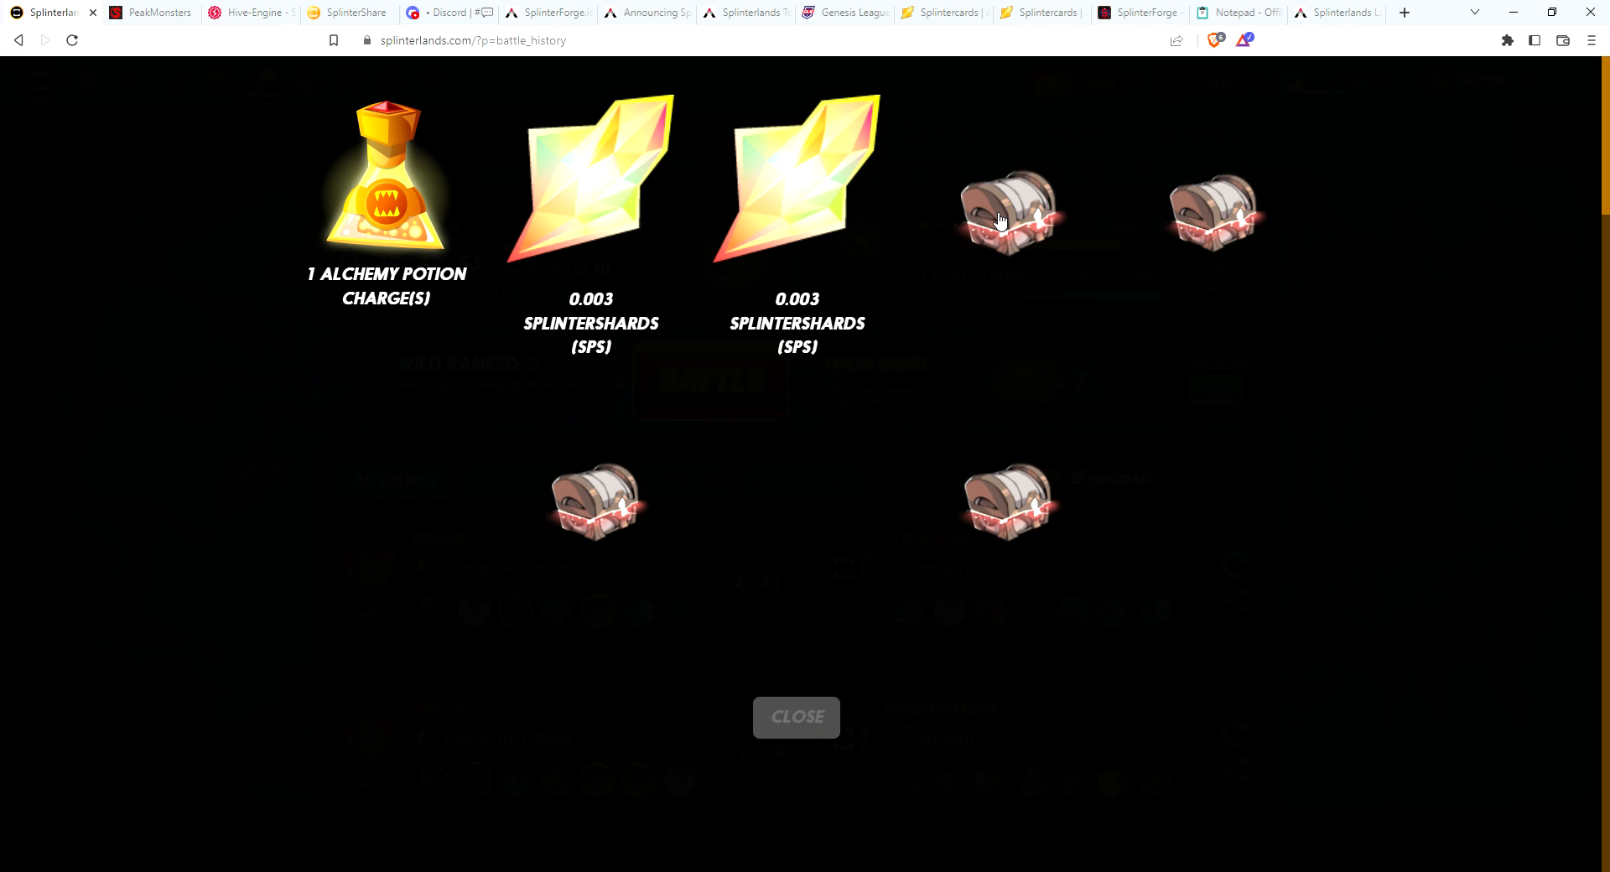
left_click(1013, 206)
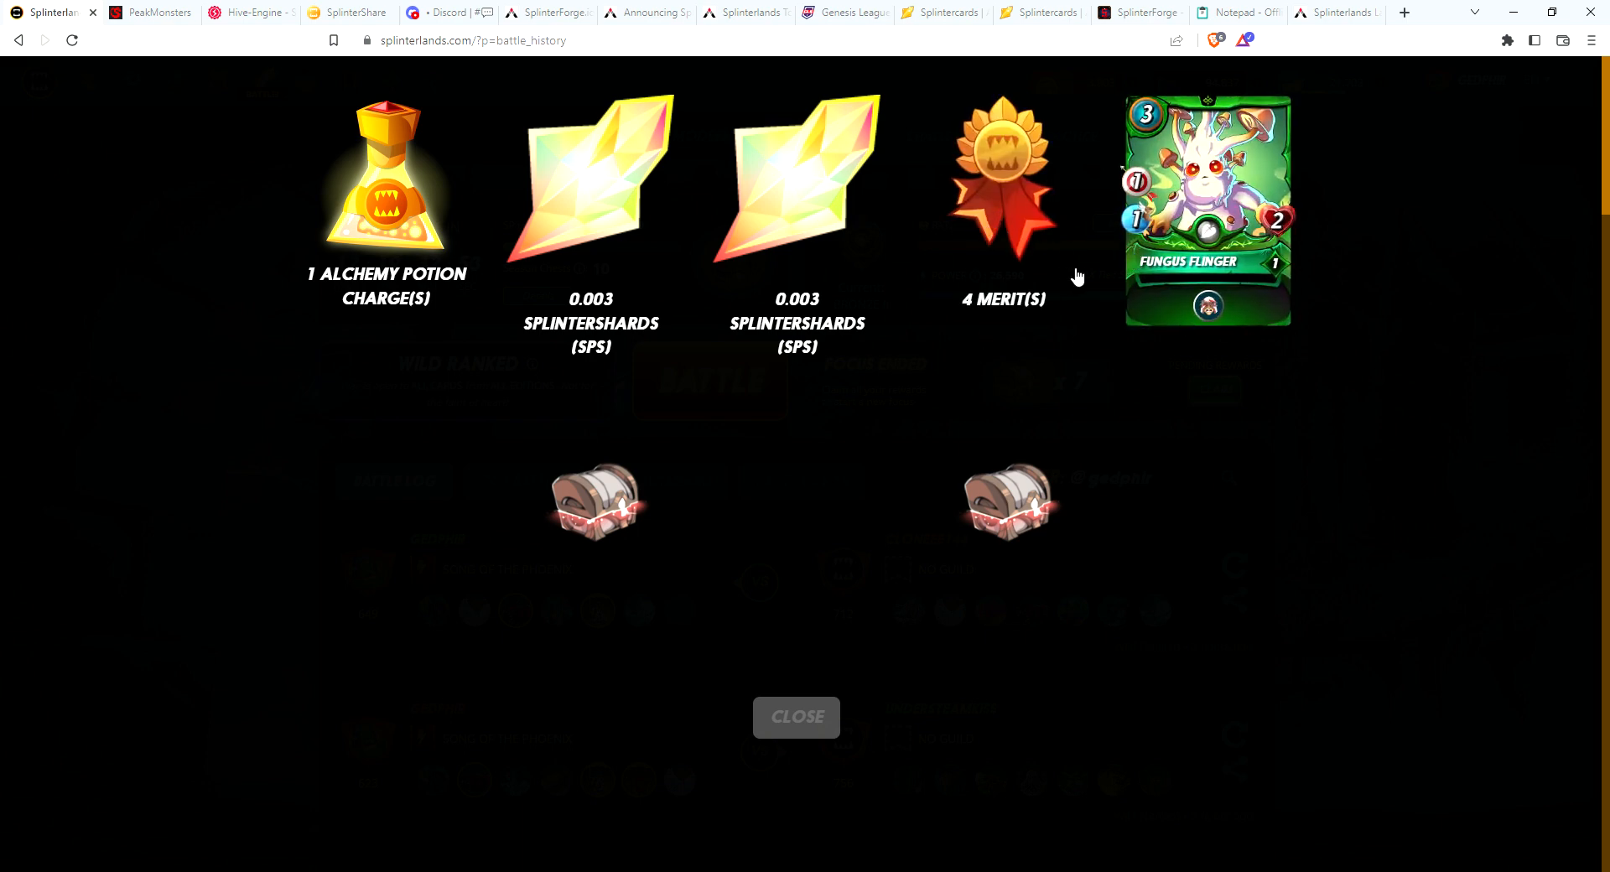
mouse_move(1218, 314)
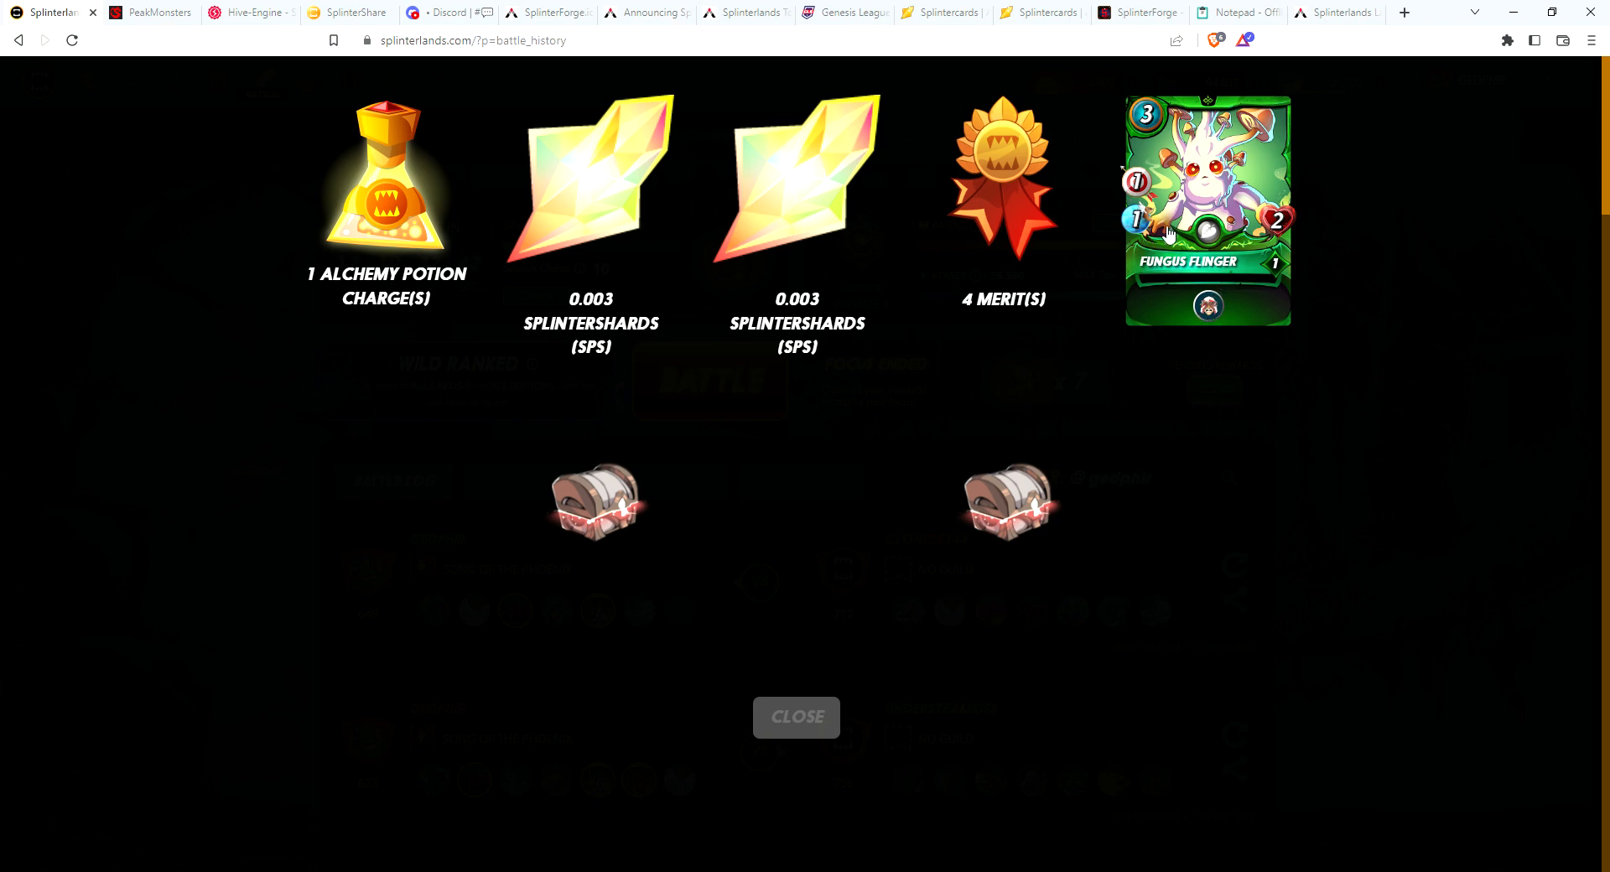
mouse_move(638, 506)
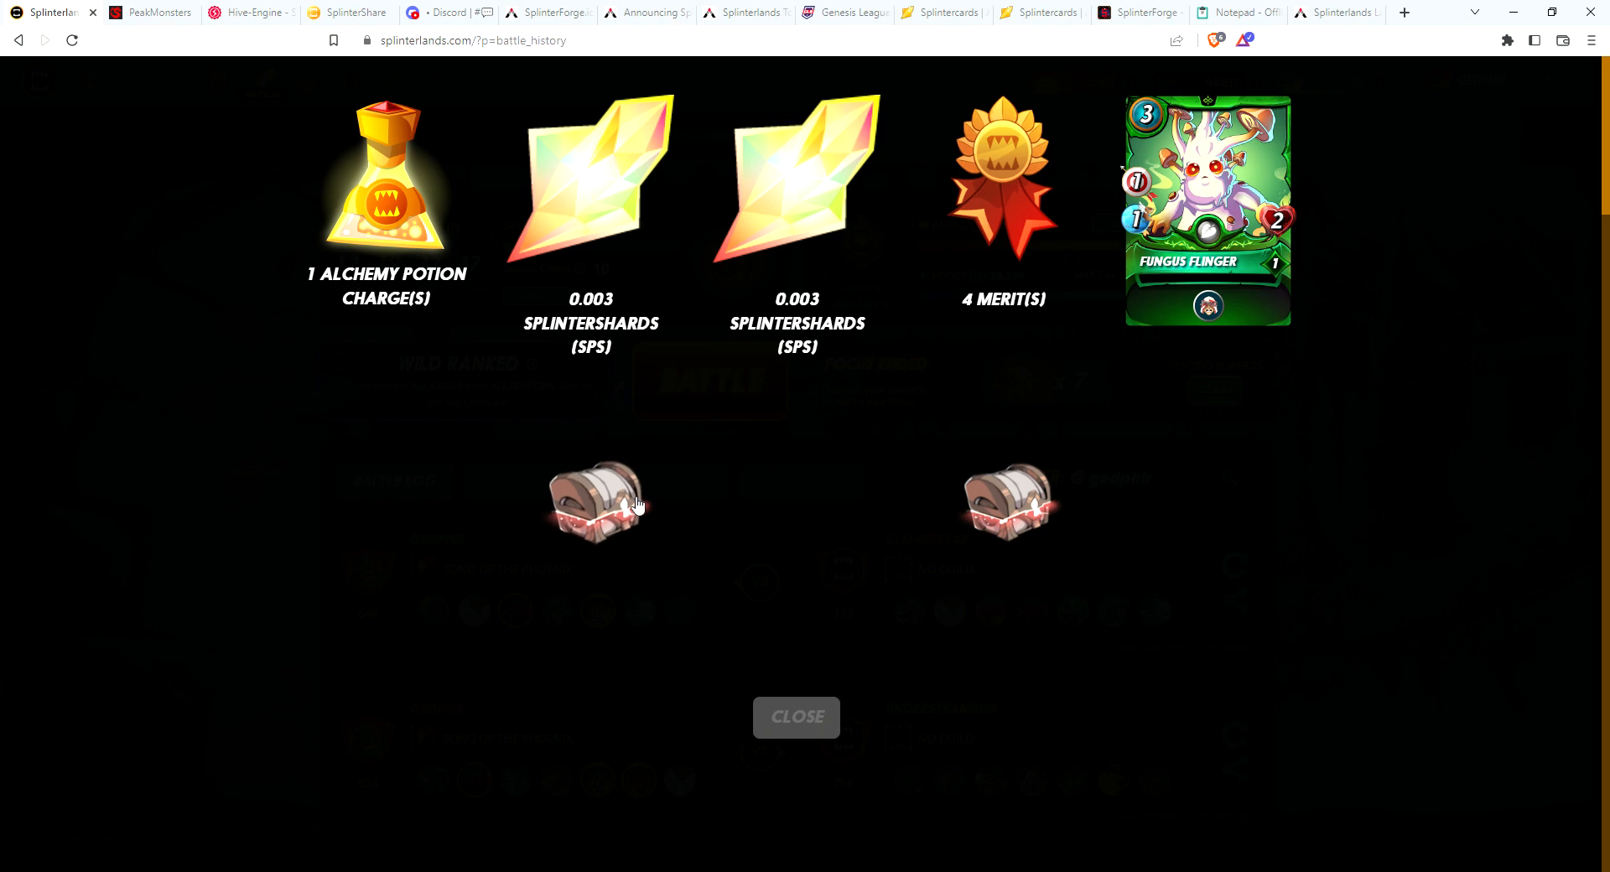
left_click(596, 504)
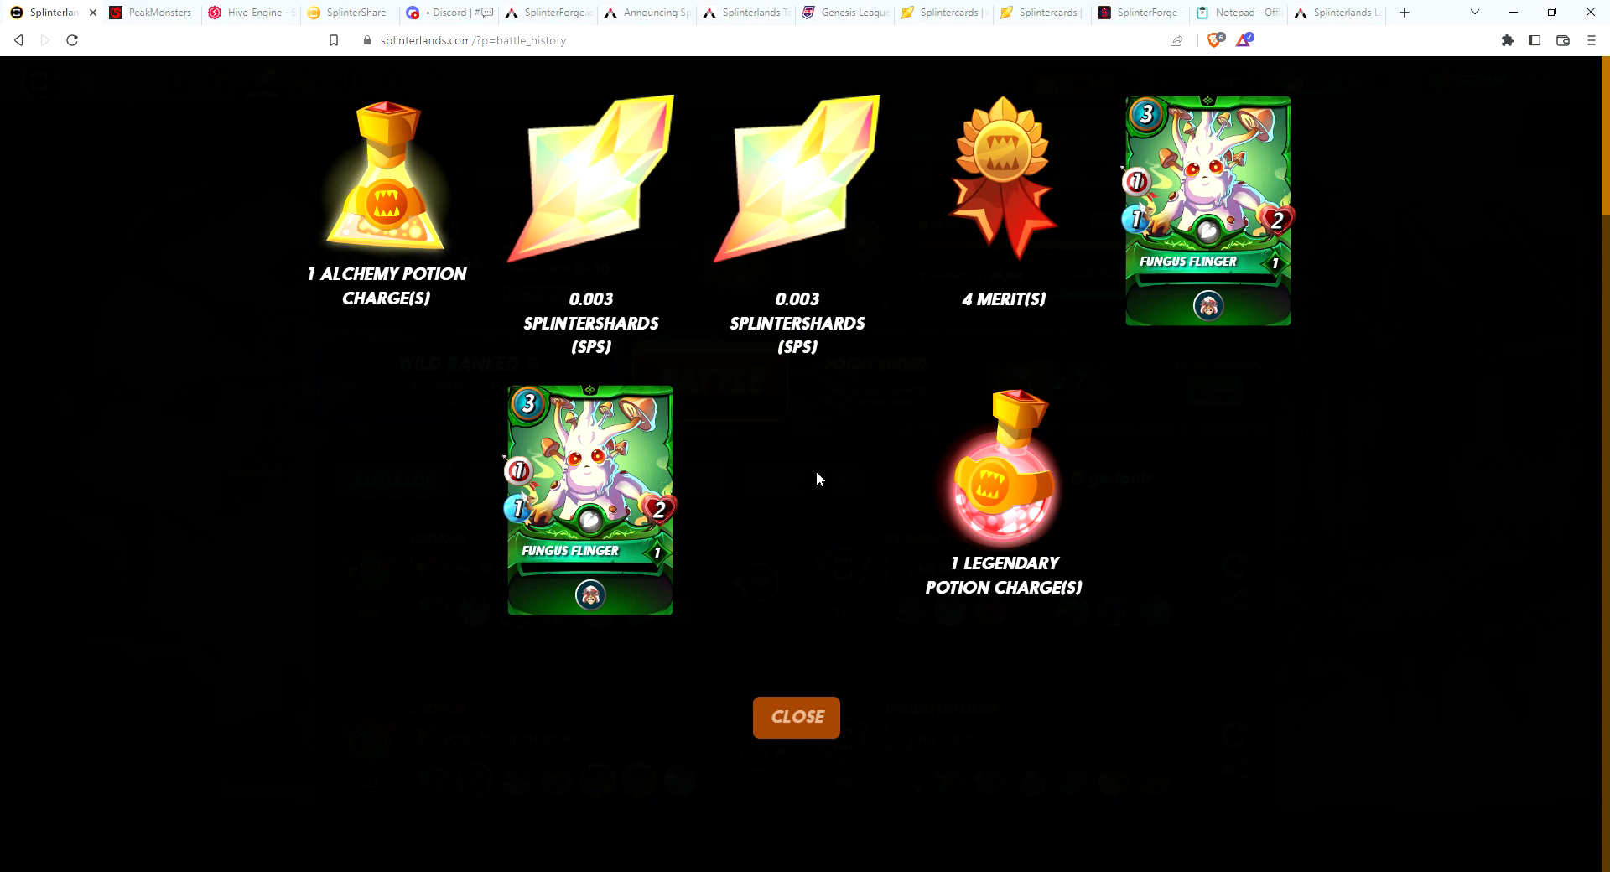
mouse_move(1252, 241)
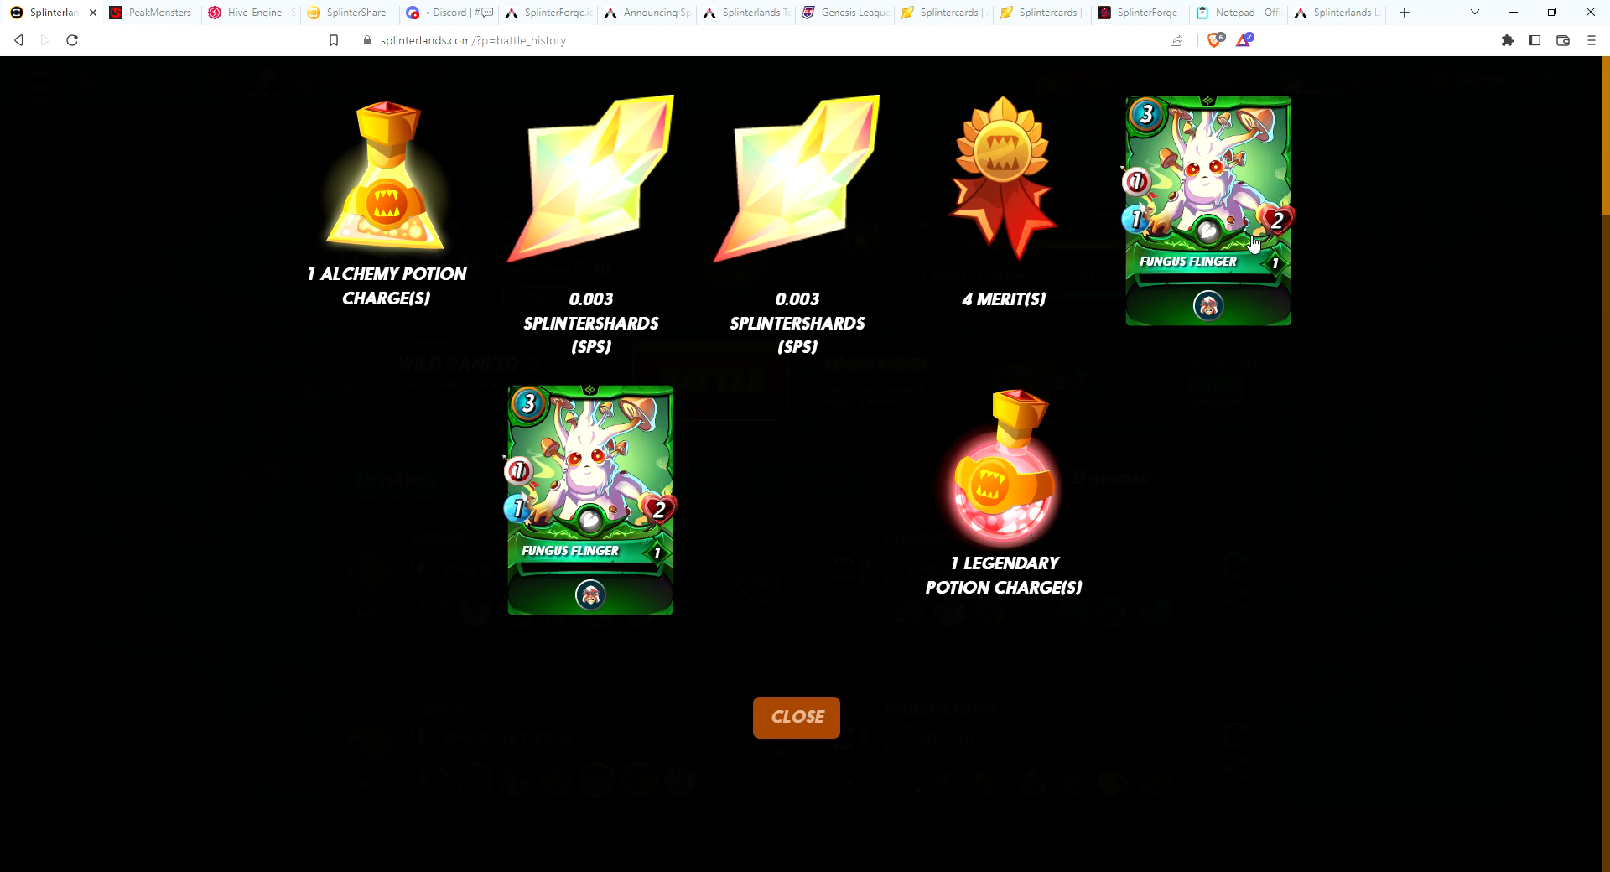
left_click(796, 717)
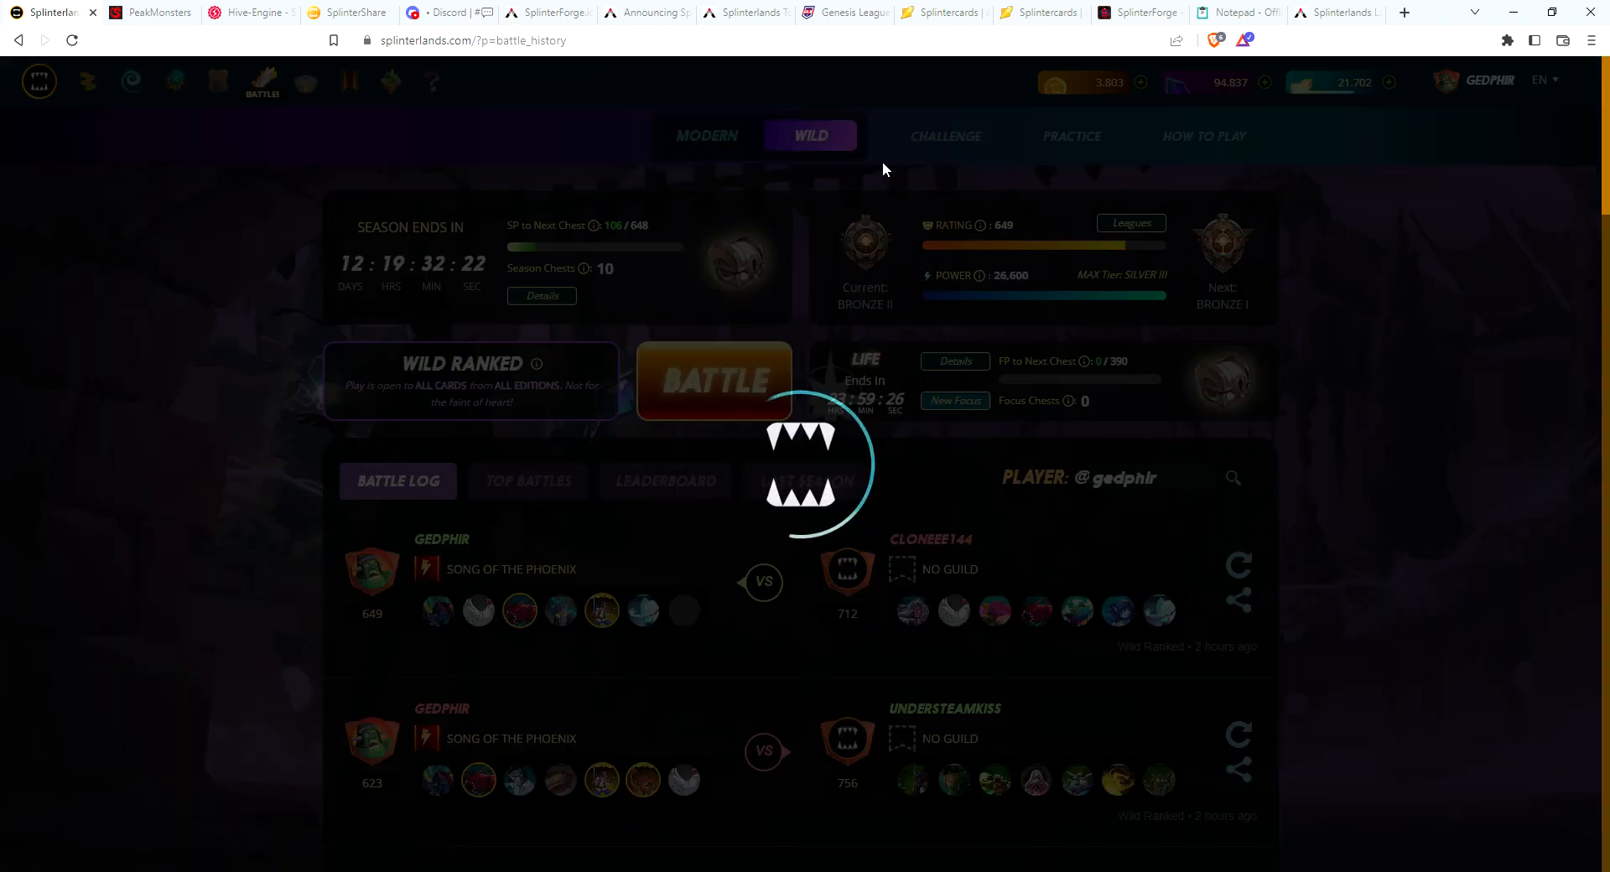
mouse_move(1444, 381)
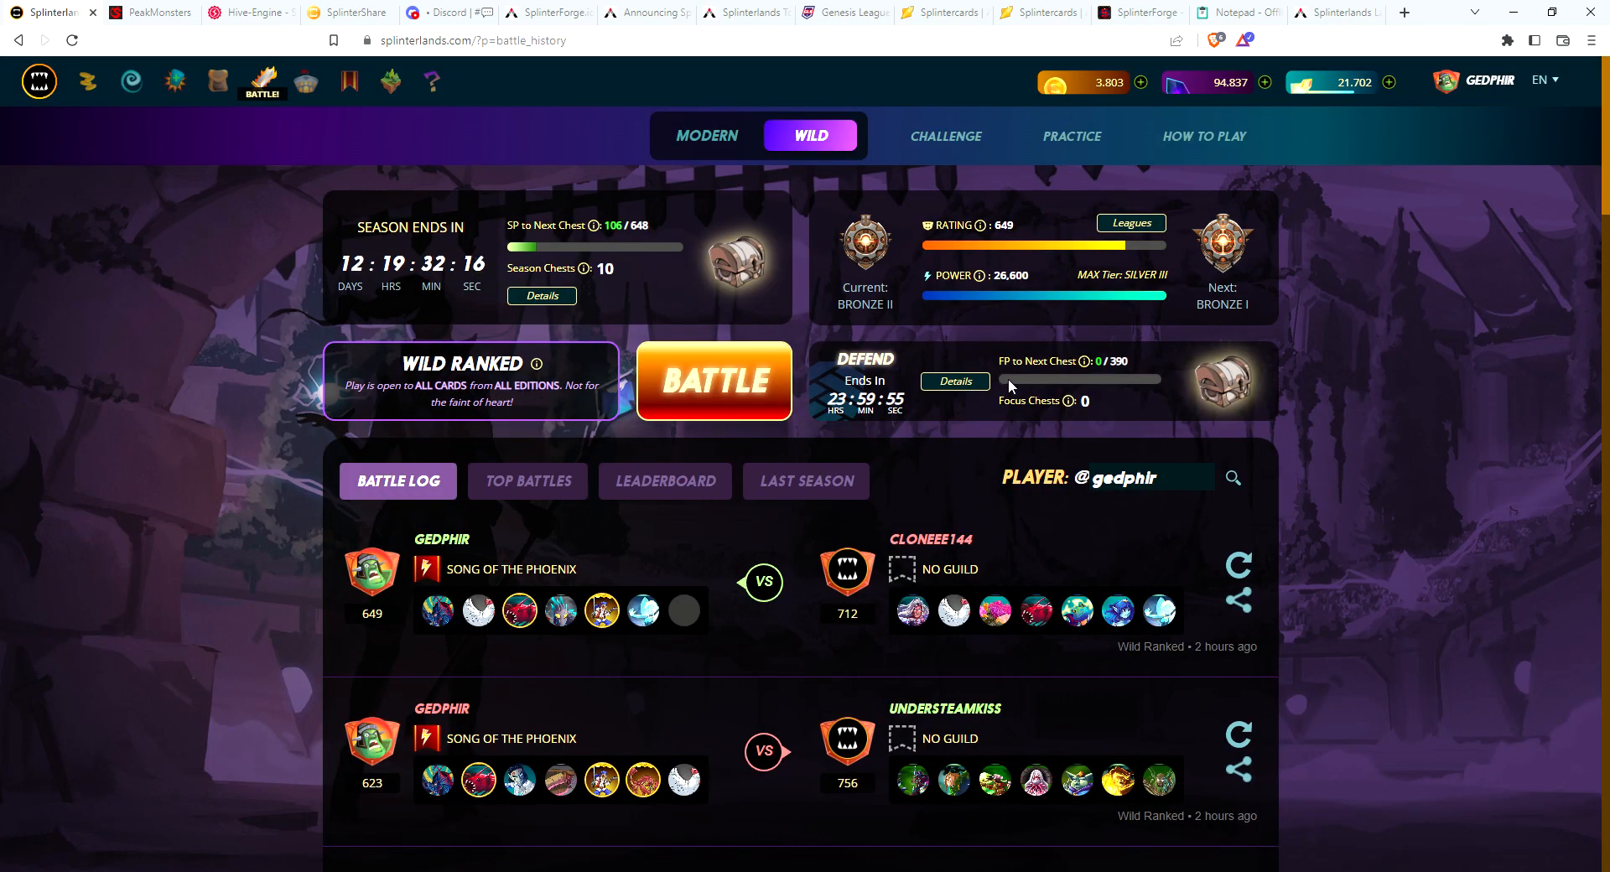
mouse_move(1342, 81)
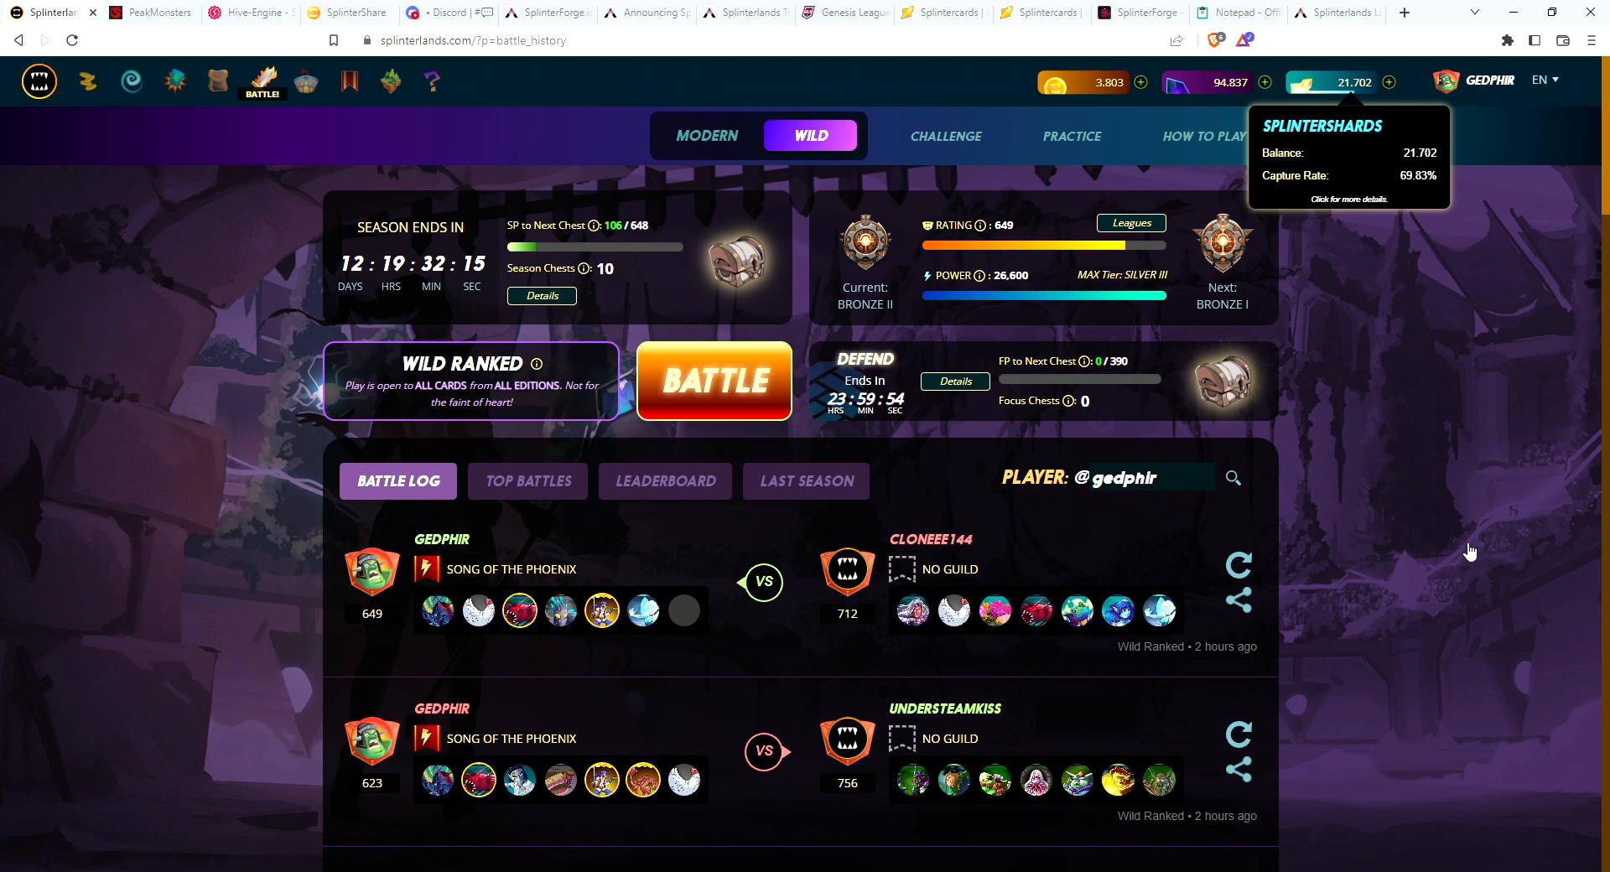
mouse_move(1441, 440)
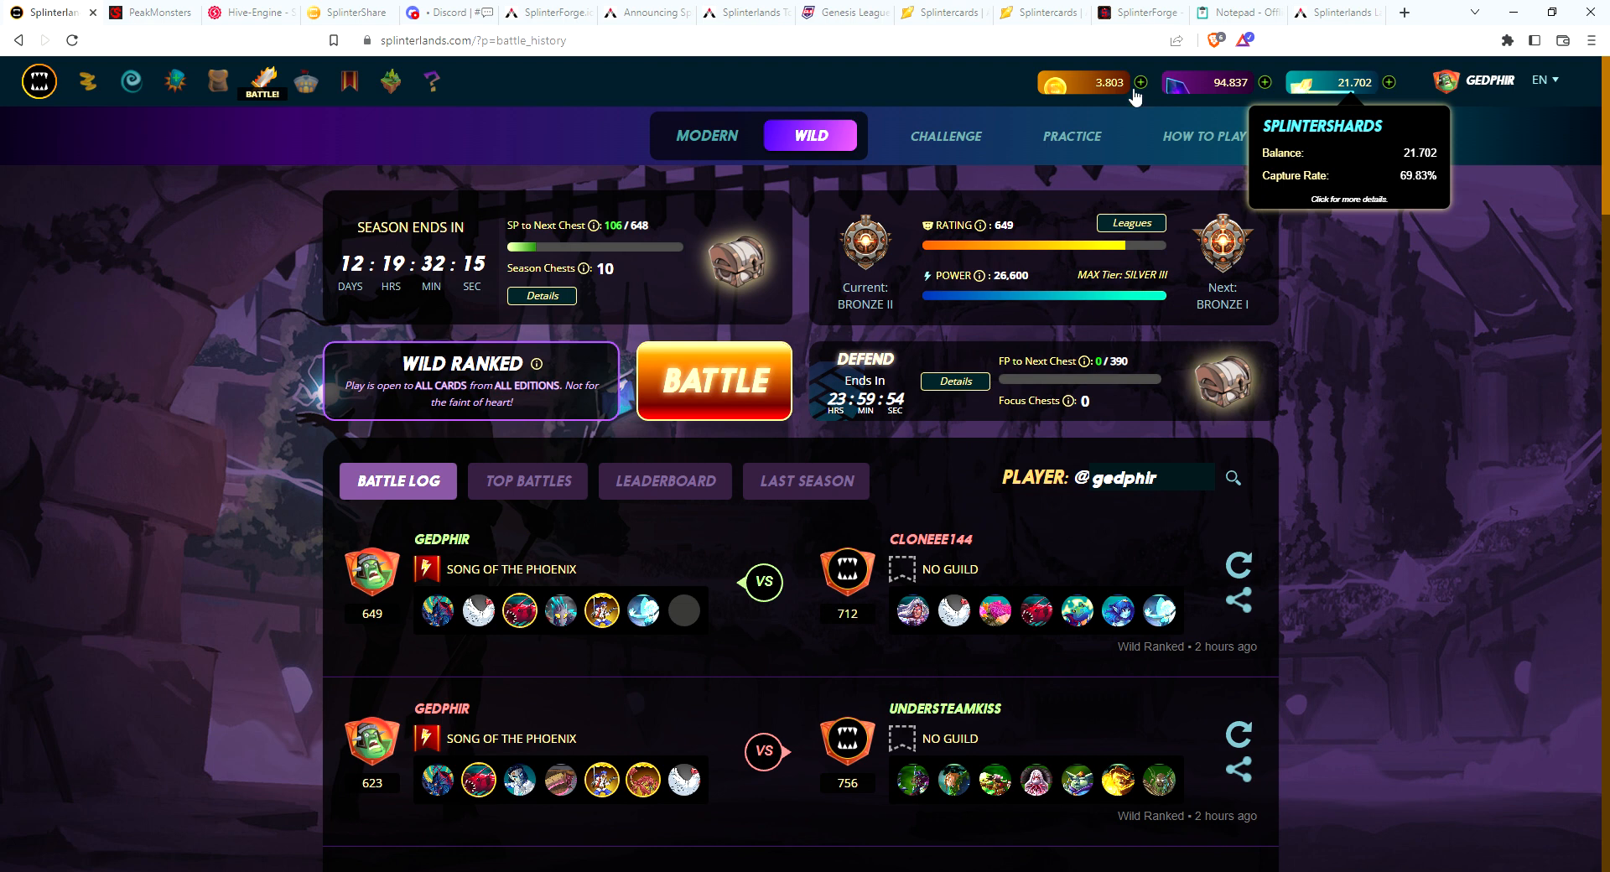
mouse_move(1217, 99)
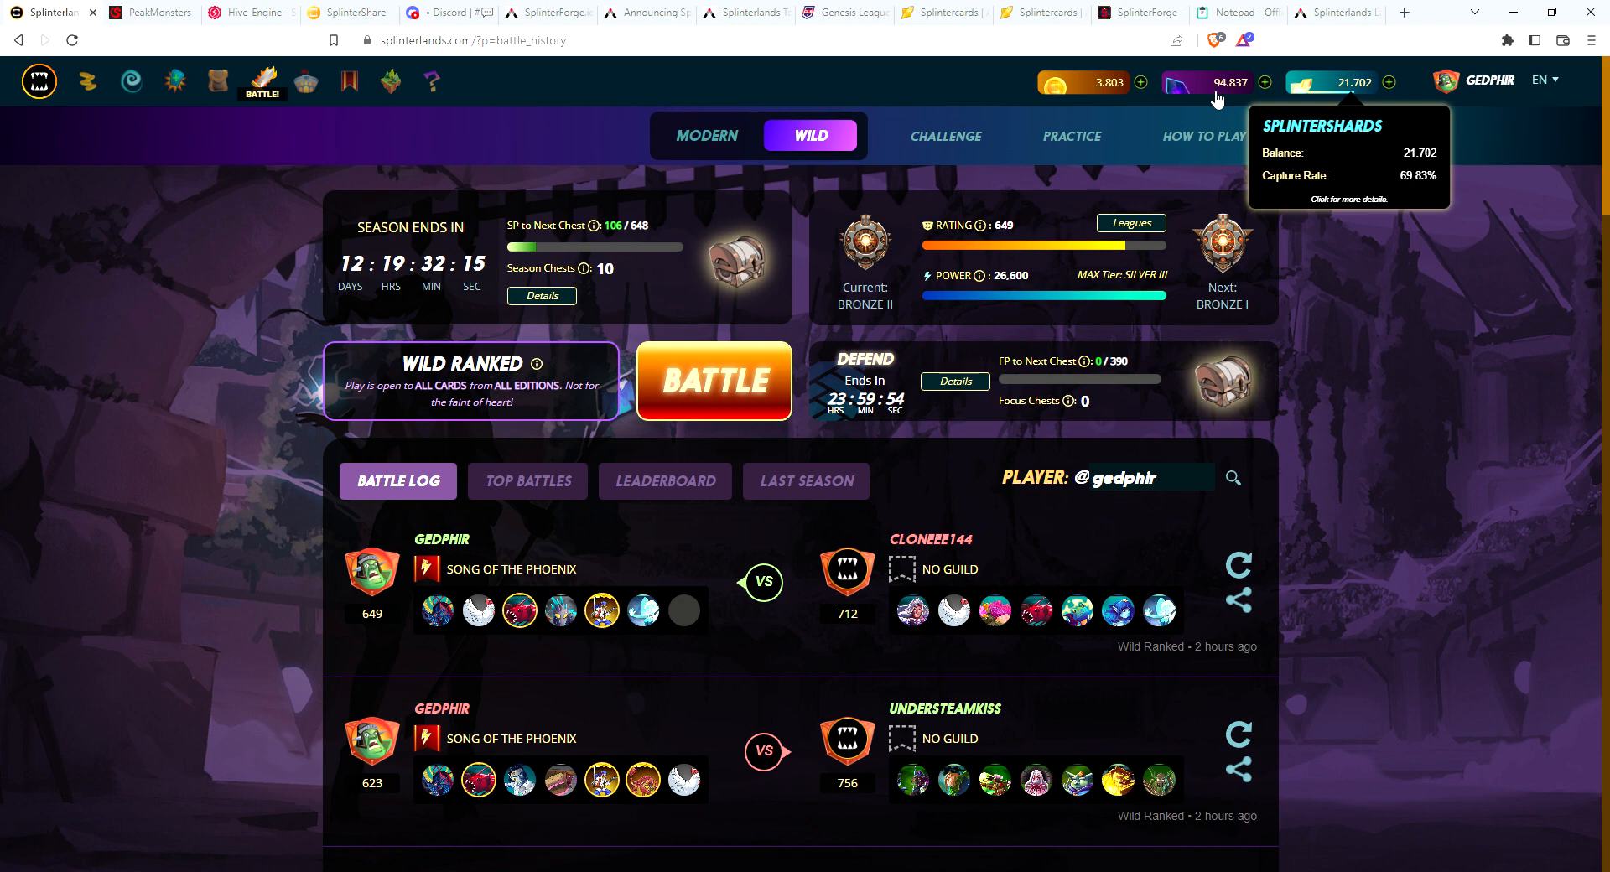
Step: Open the SPS dashboard showing 21.702 liquid SPS and 0.045 staked rewards pending
left_click(1213, 84)
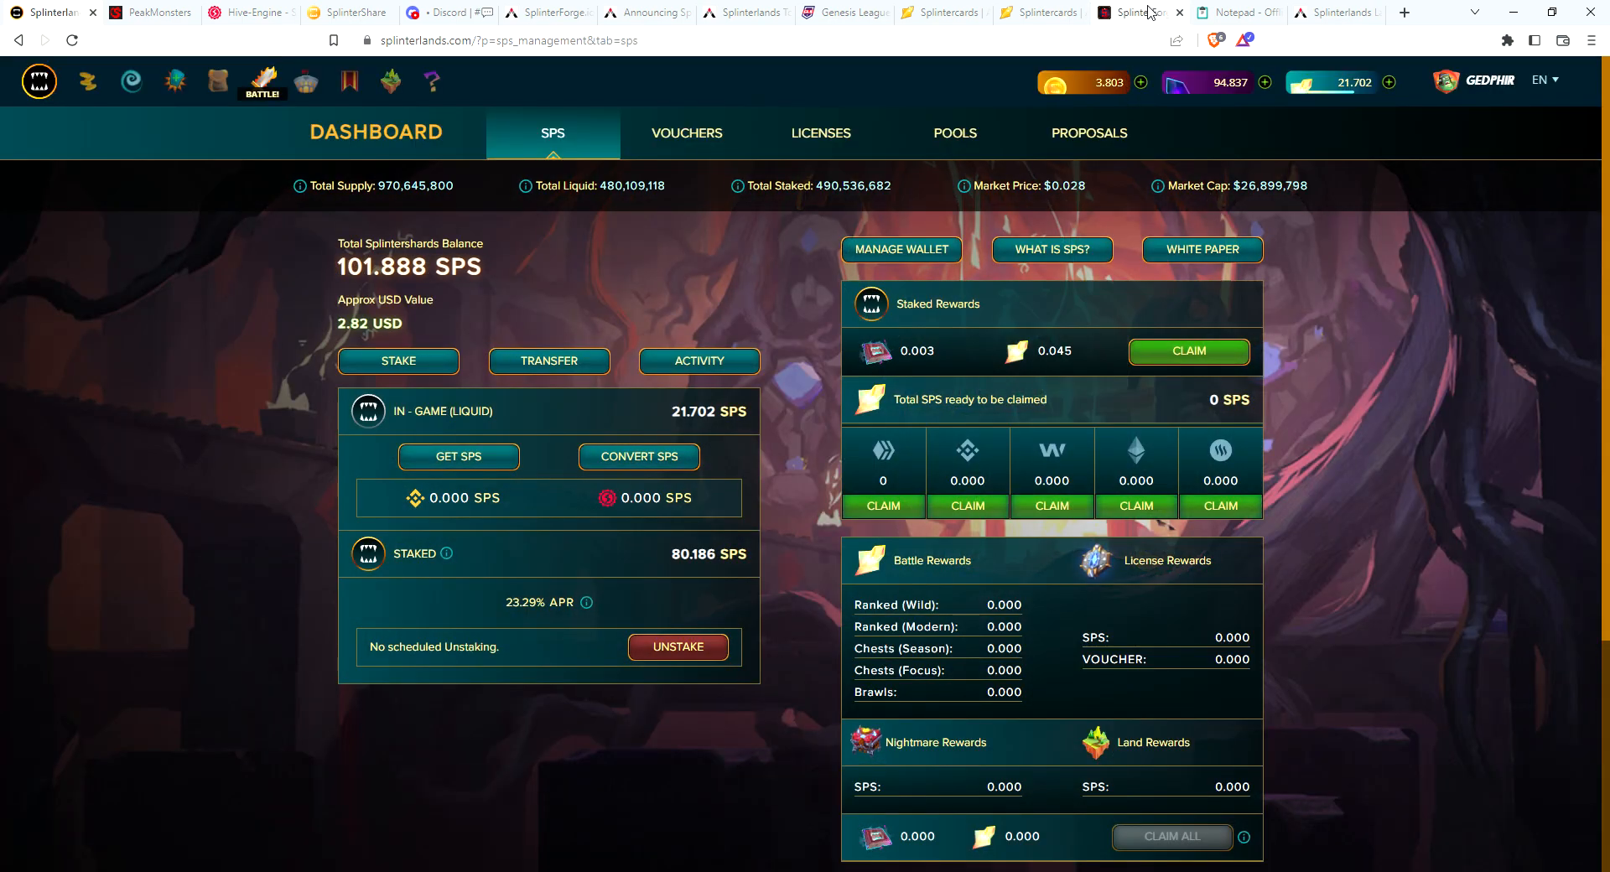
Step: Check DEC and Forgium prices on Hive Engine, then return to the SPS dashboard
left_click(1140, 11)
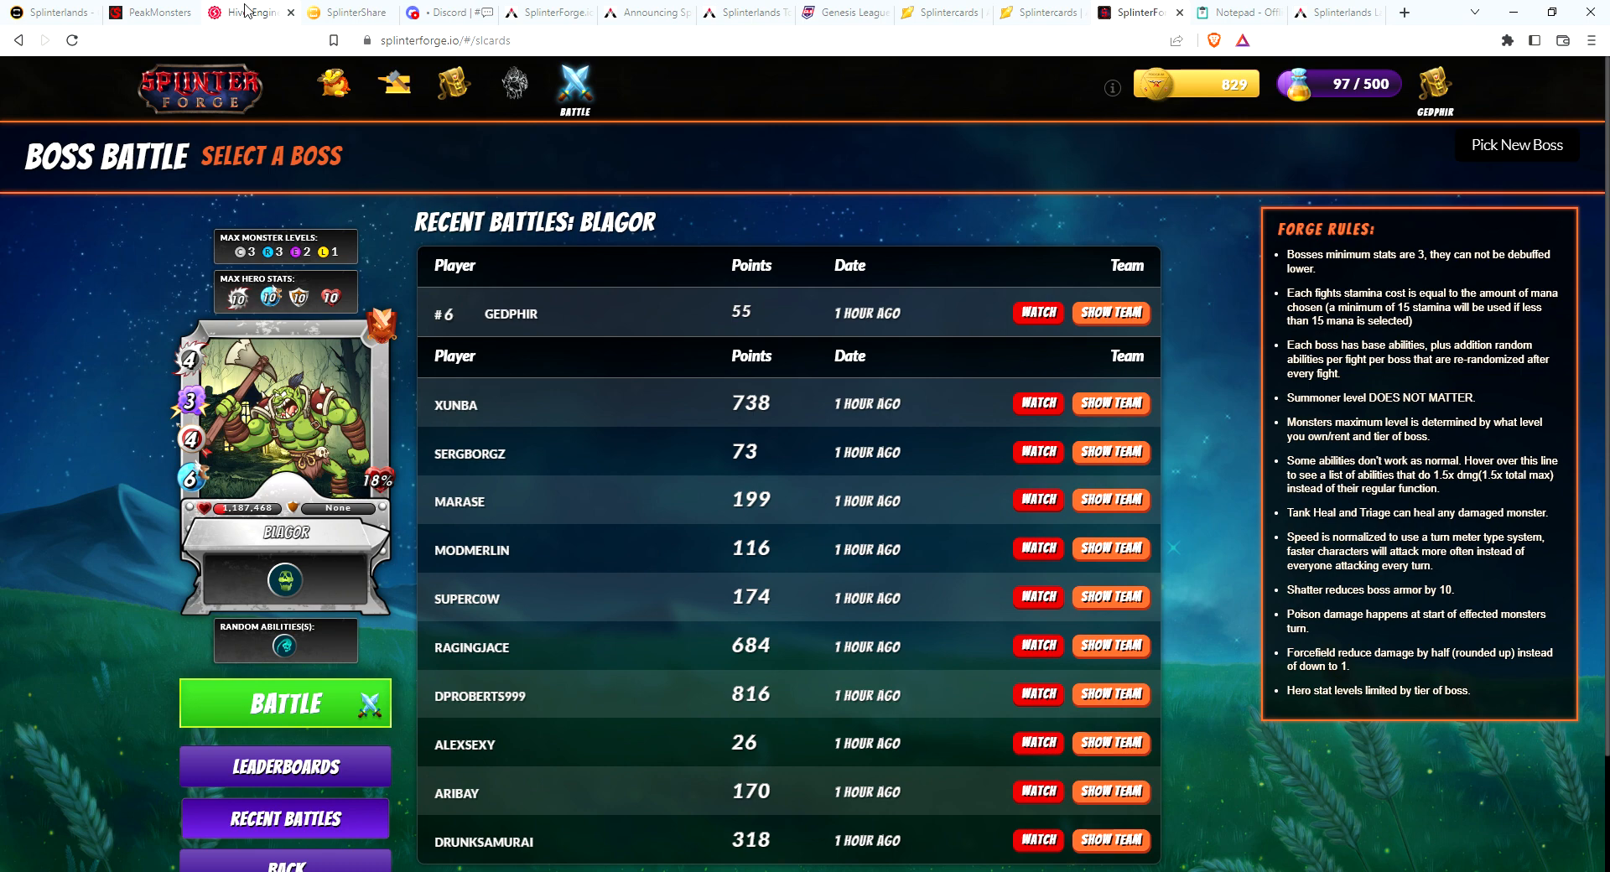
left_click(246, 12)
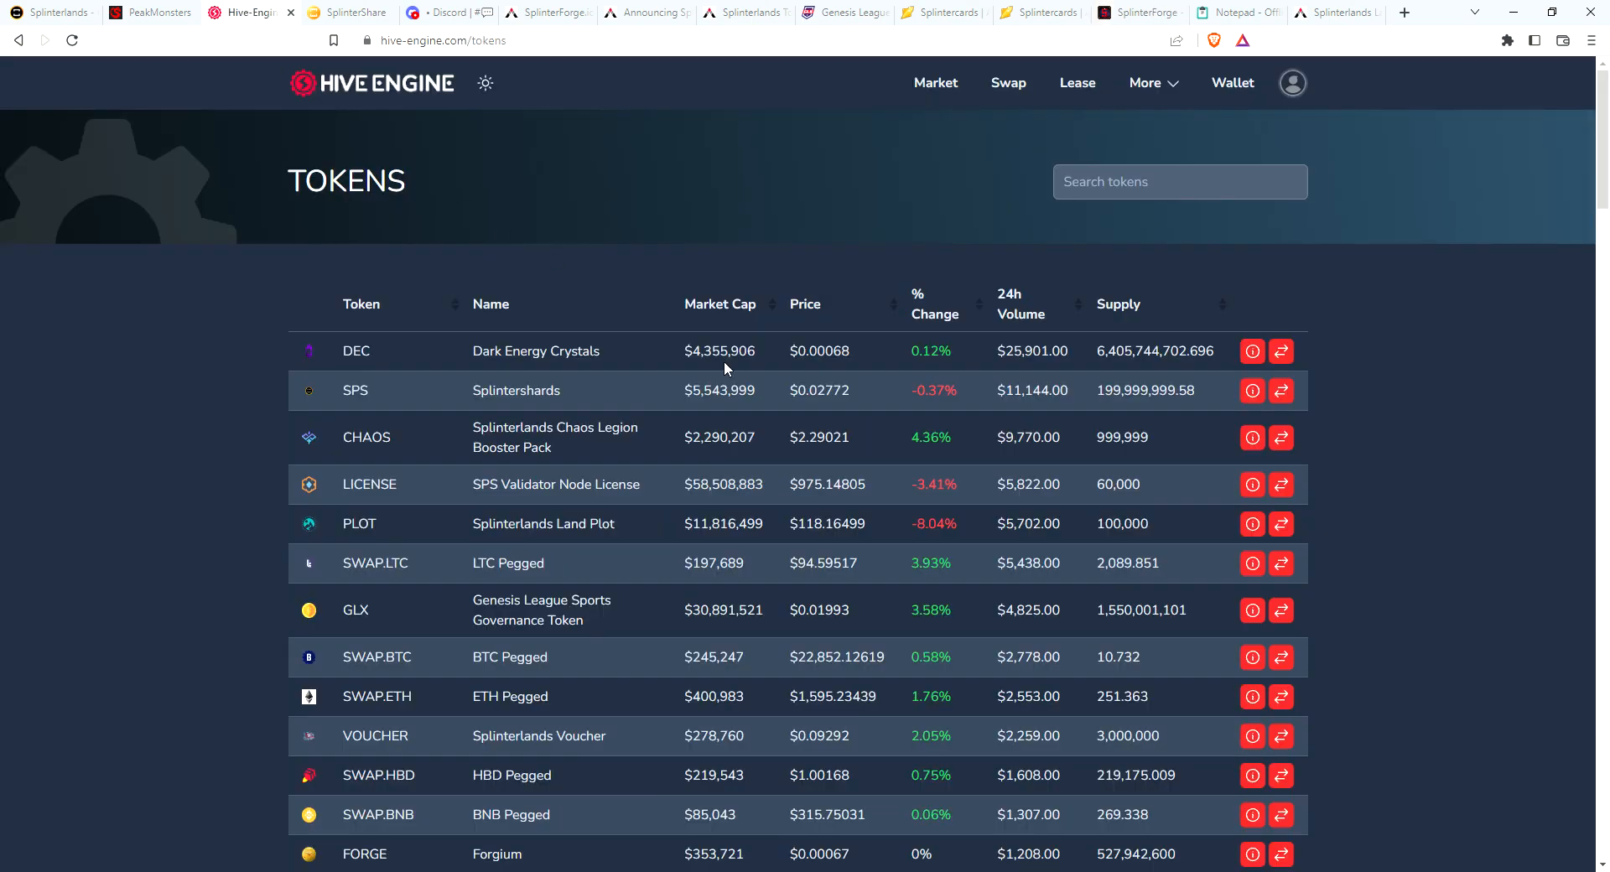
mouse_move(869, 372)
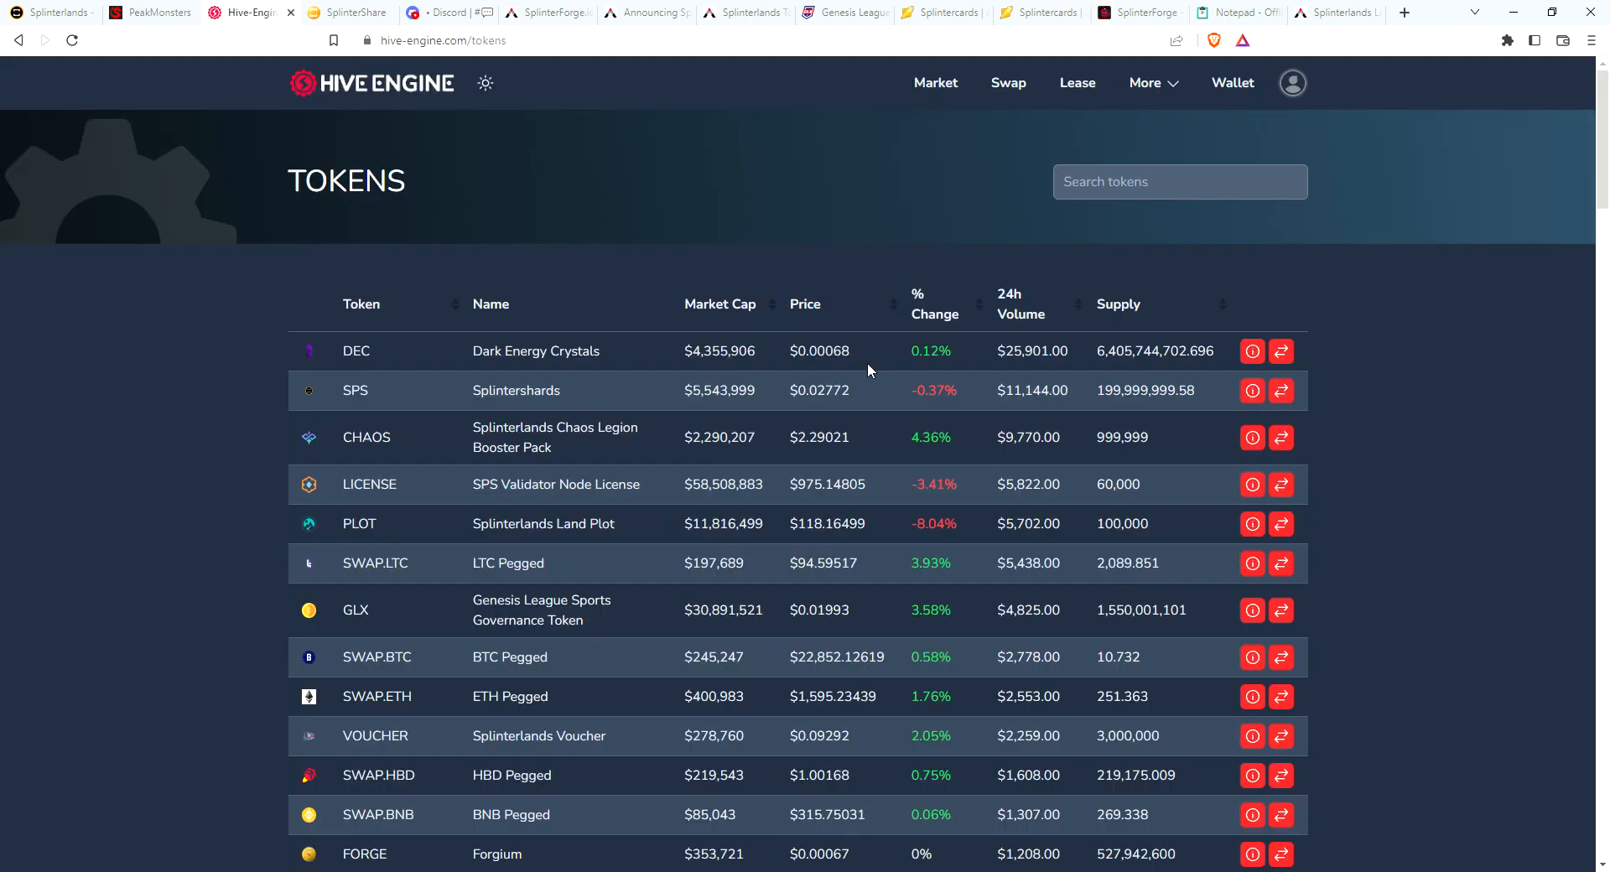
left_click(1145, 13)
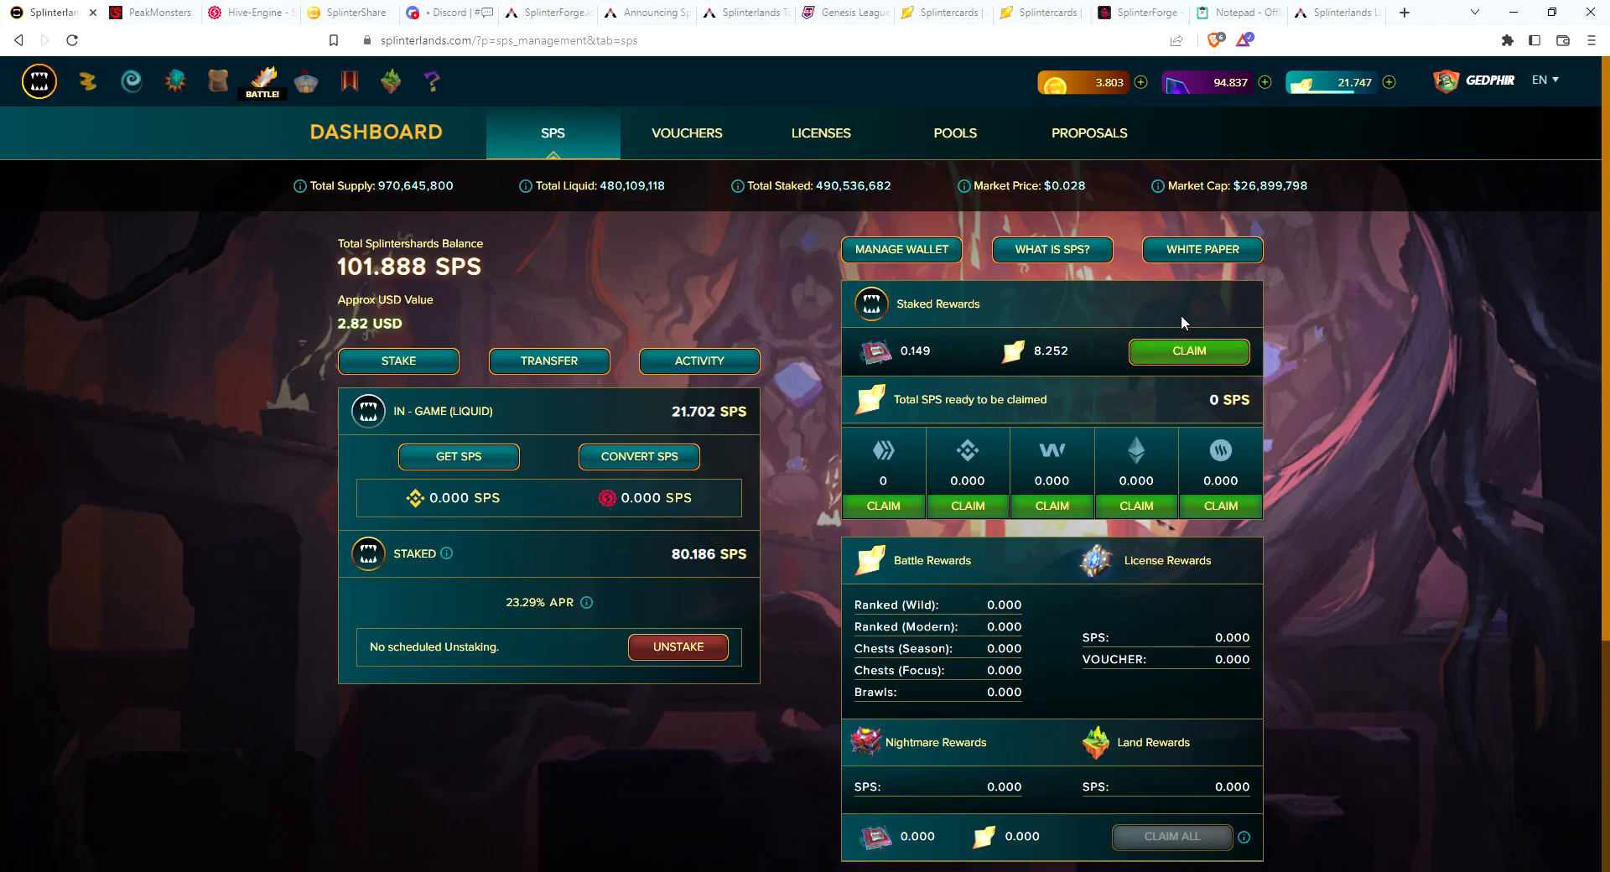
mouse_move(771, 236)
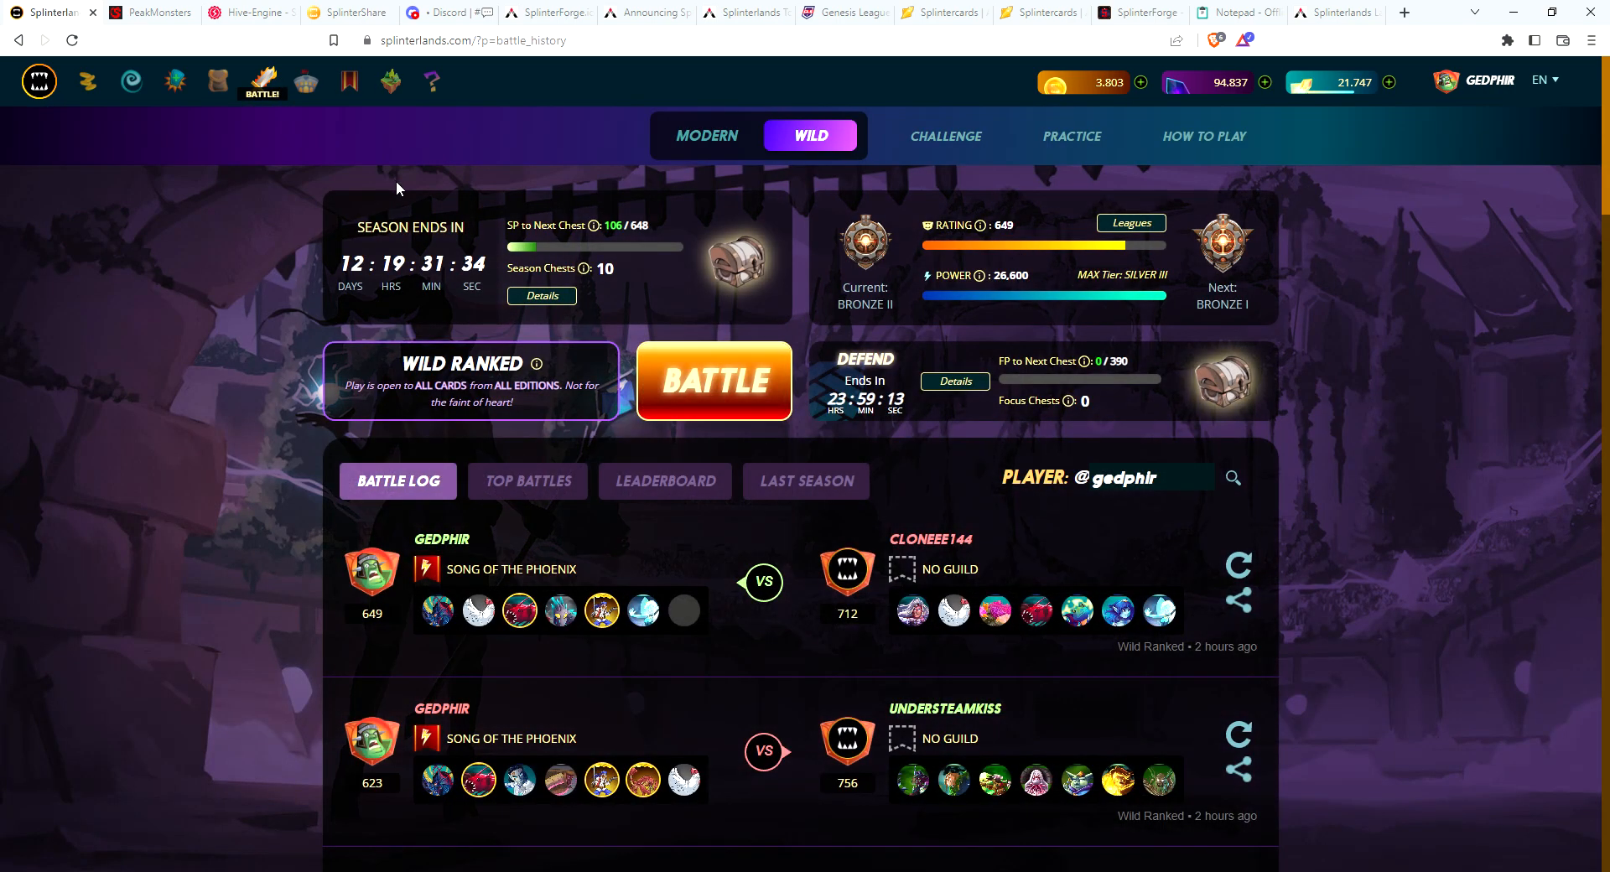
mouse_move(1358, 257)
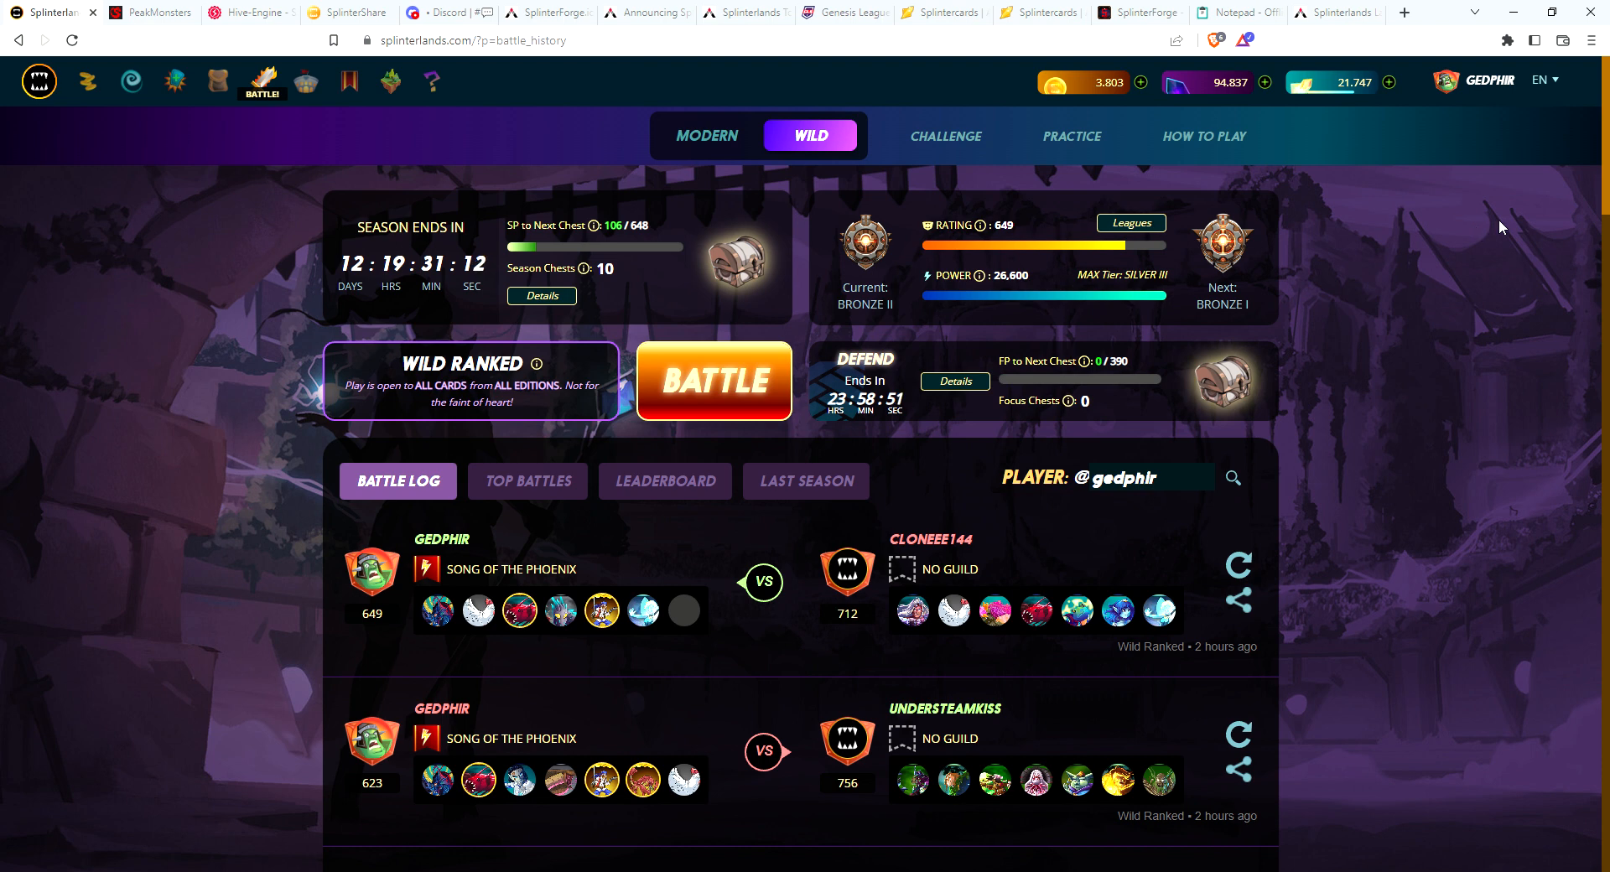
mouse_move(1415, 265)
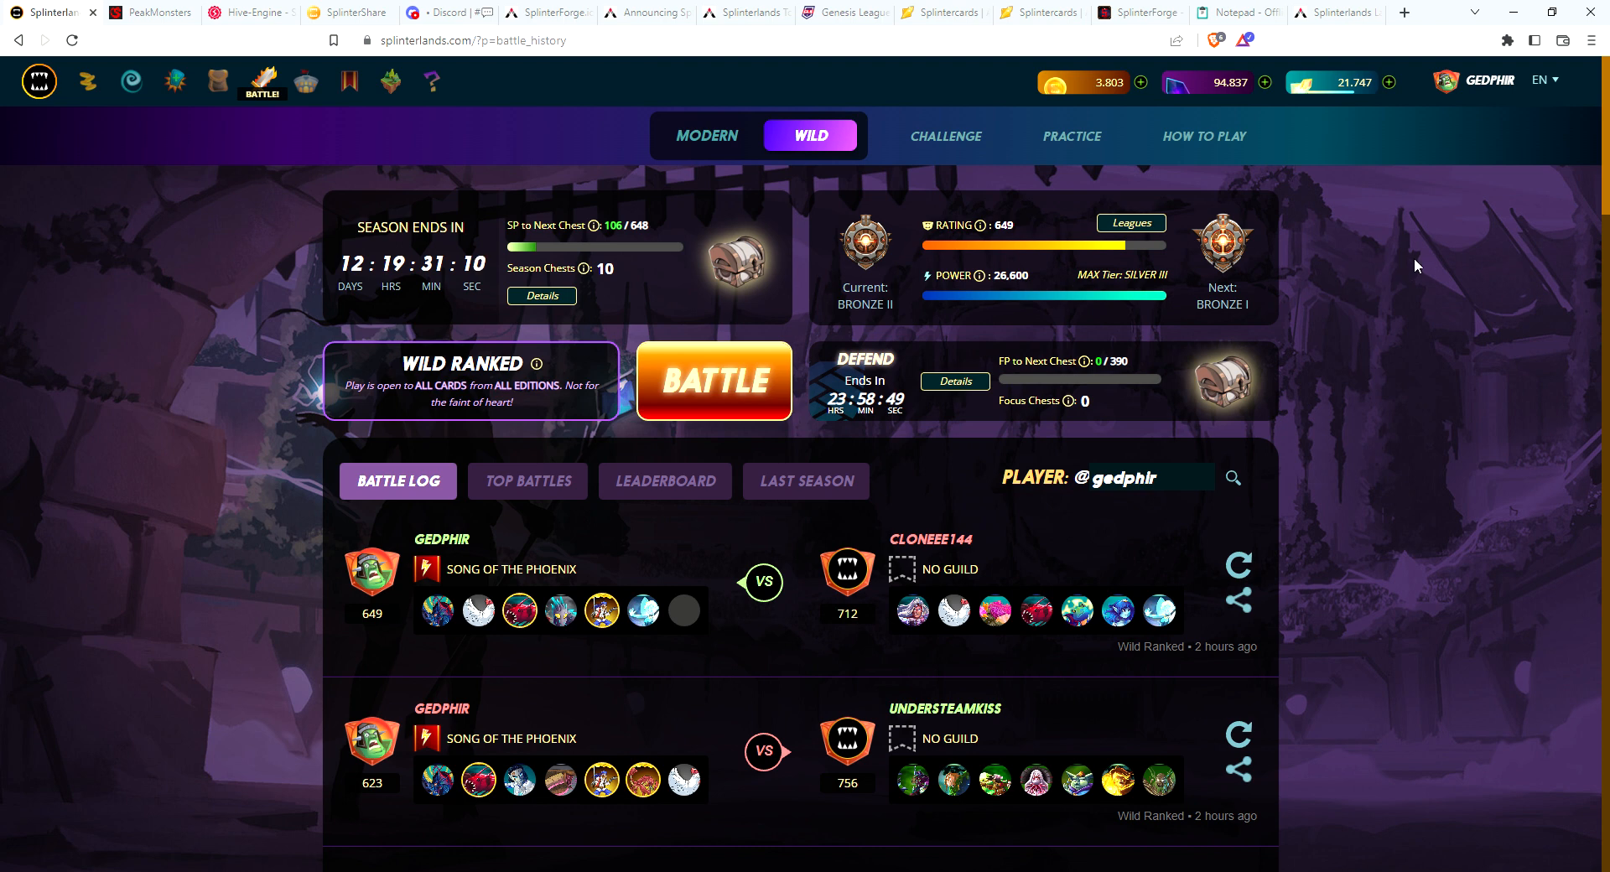
mouse_move(1460, 253)
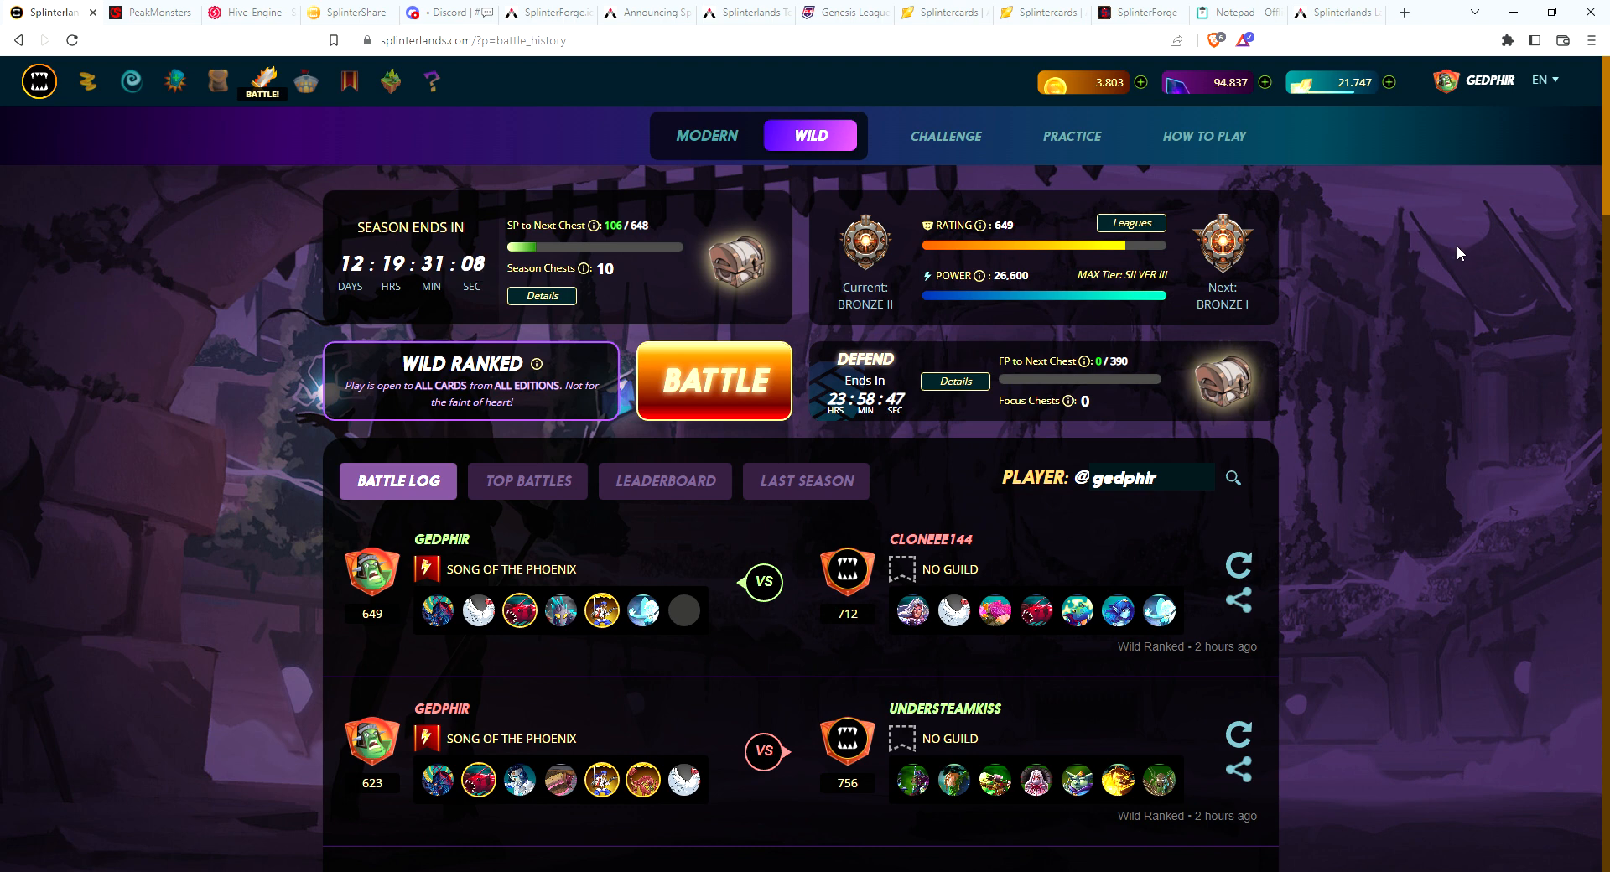
mouse_move(1487, 229)
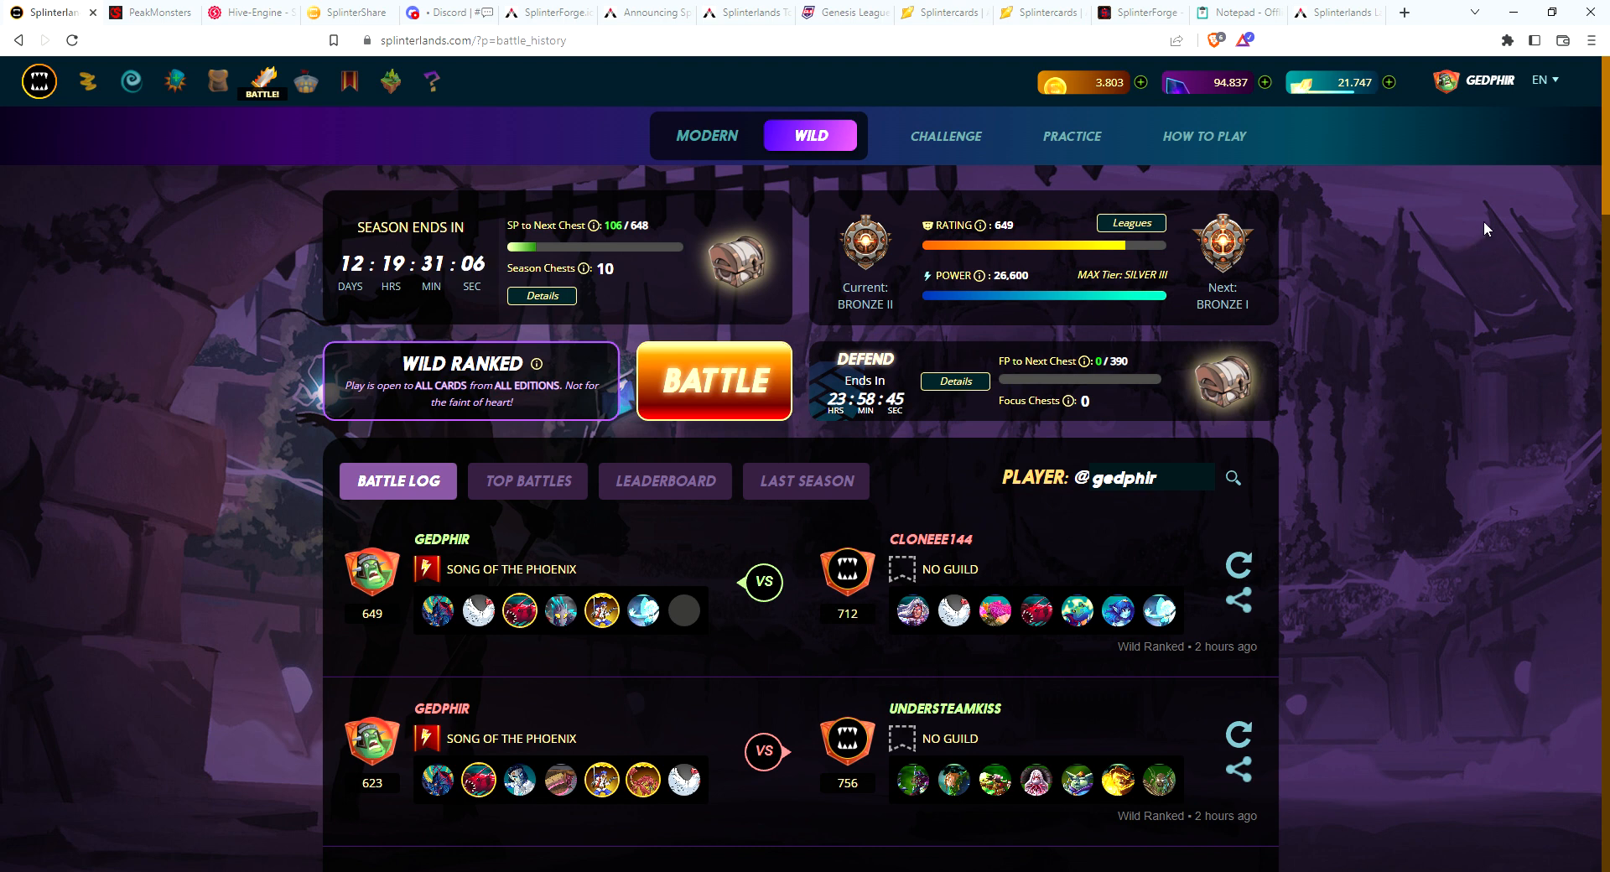
mouse_move(1477, 208)
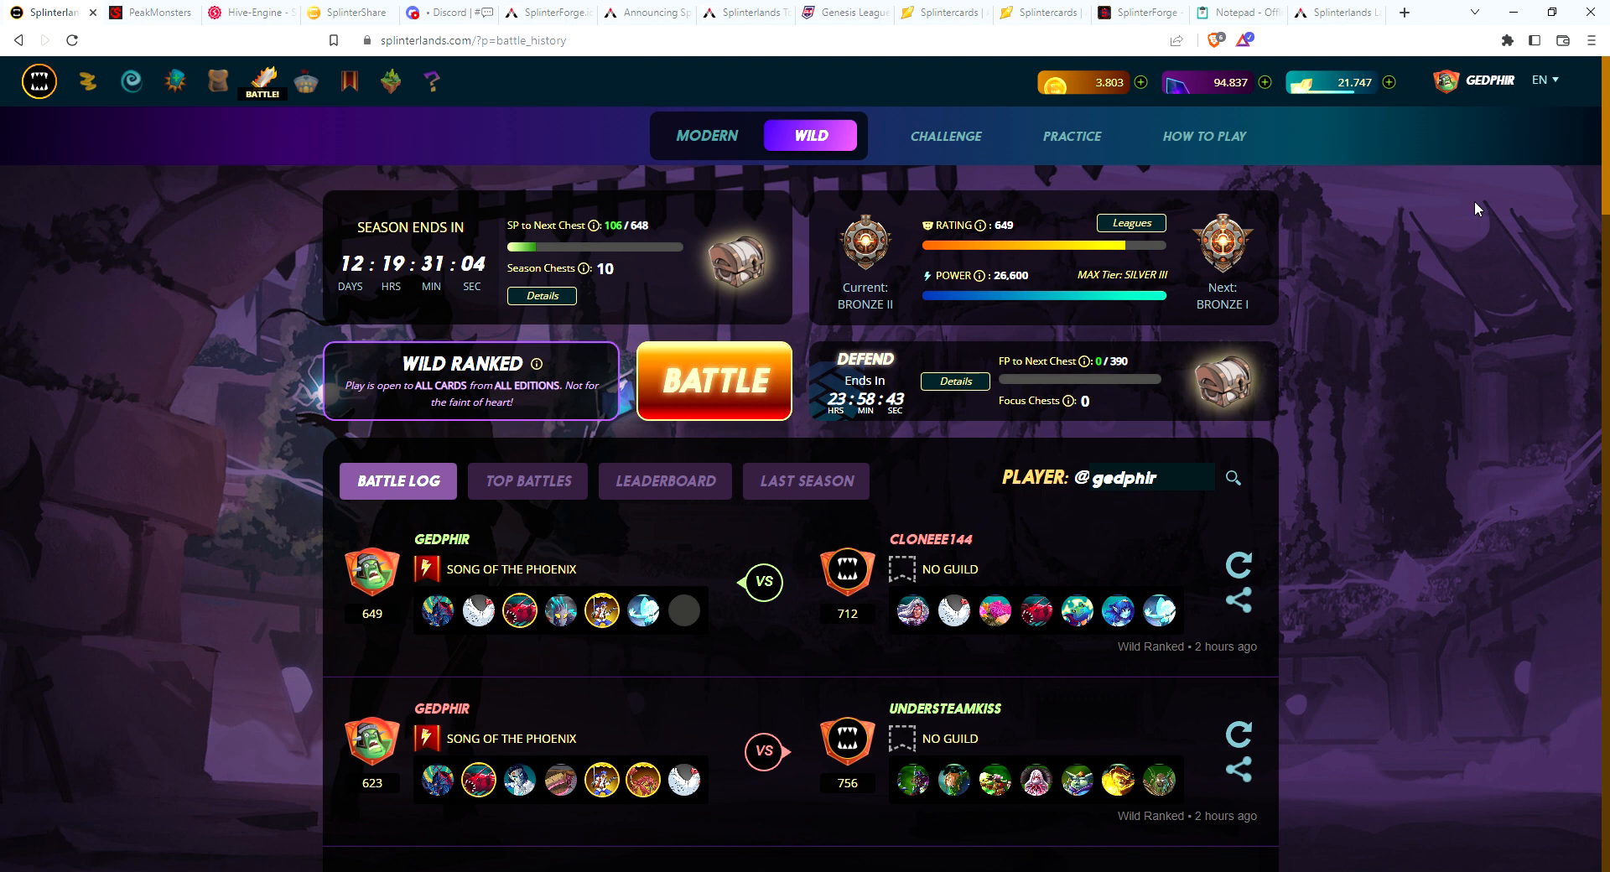
mouse_move(1525, 134)
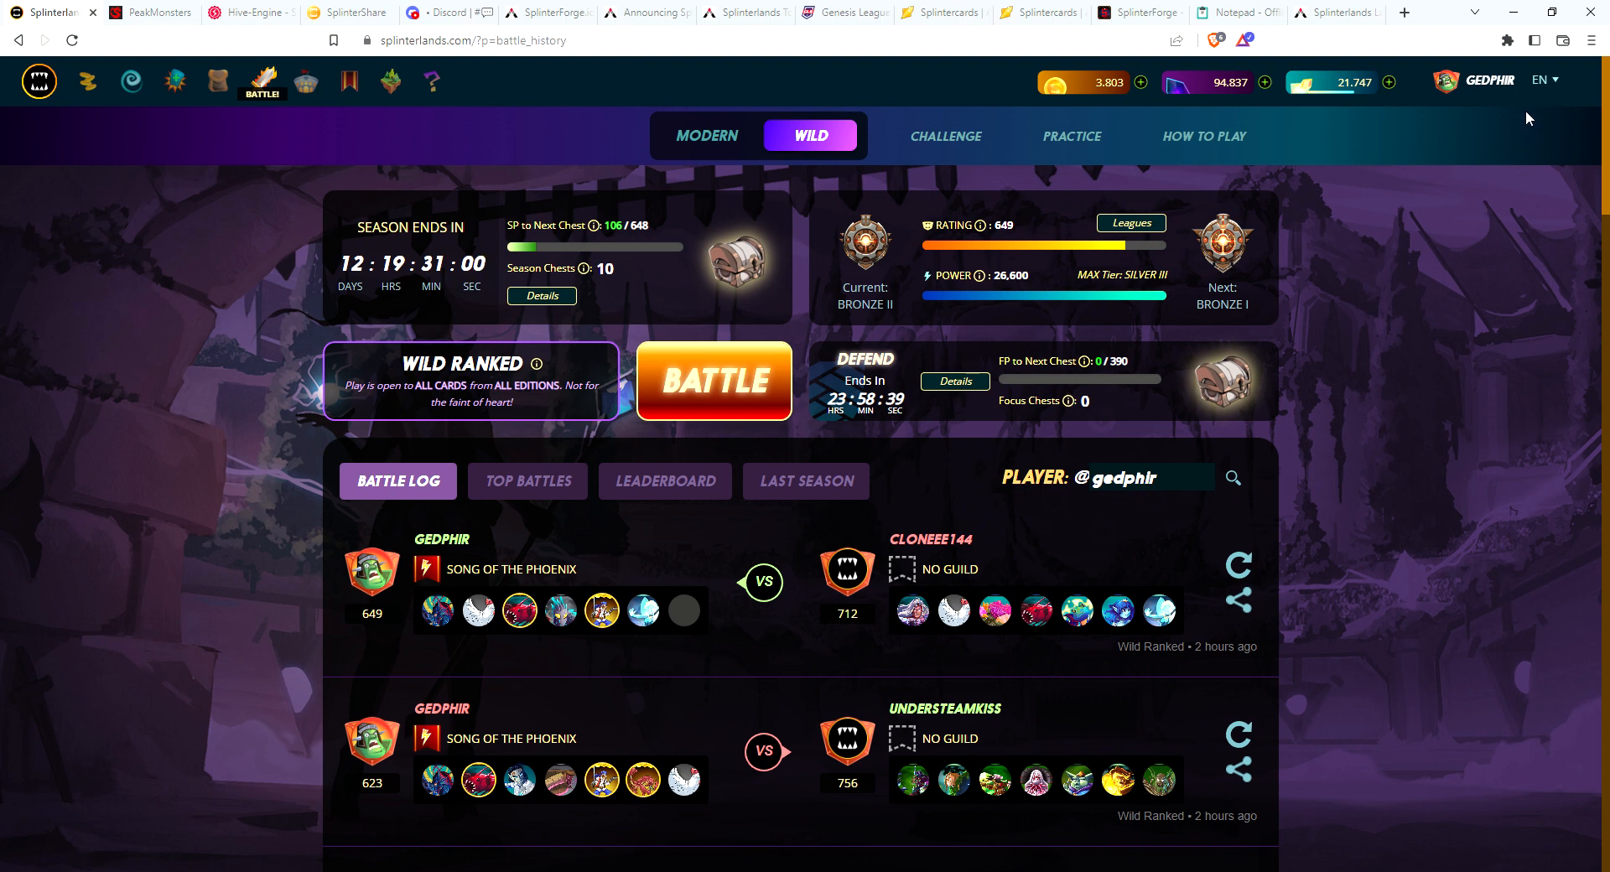
mouse_move(1523, 123)
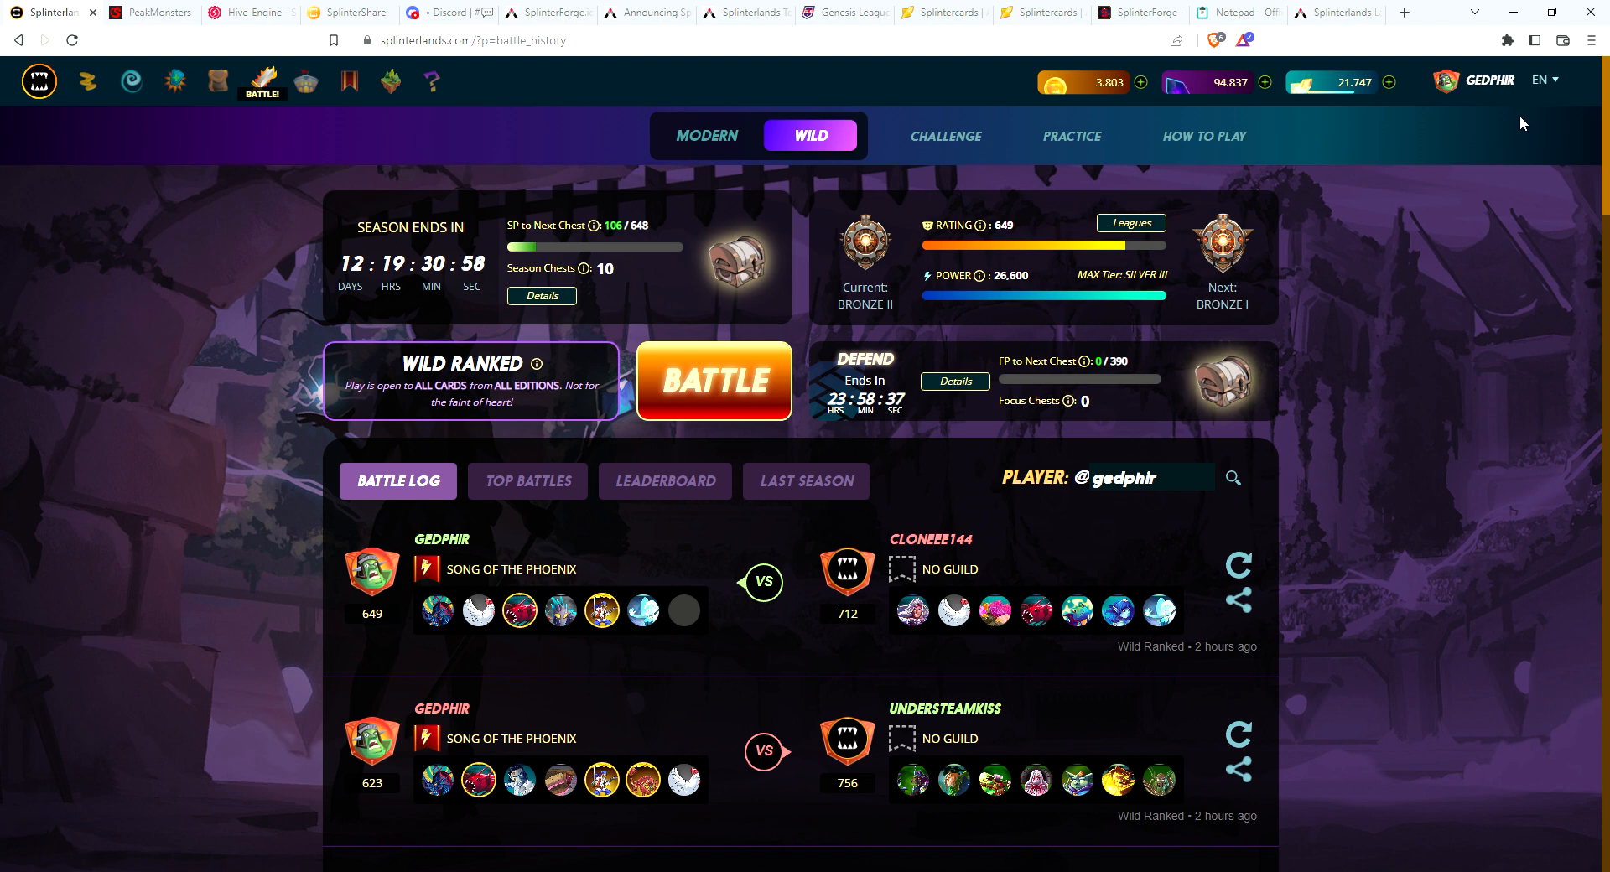